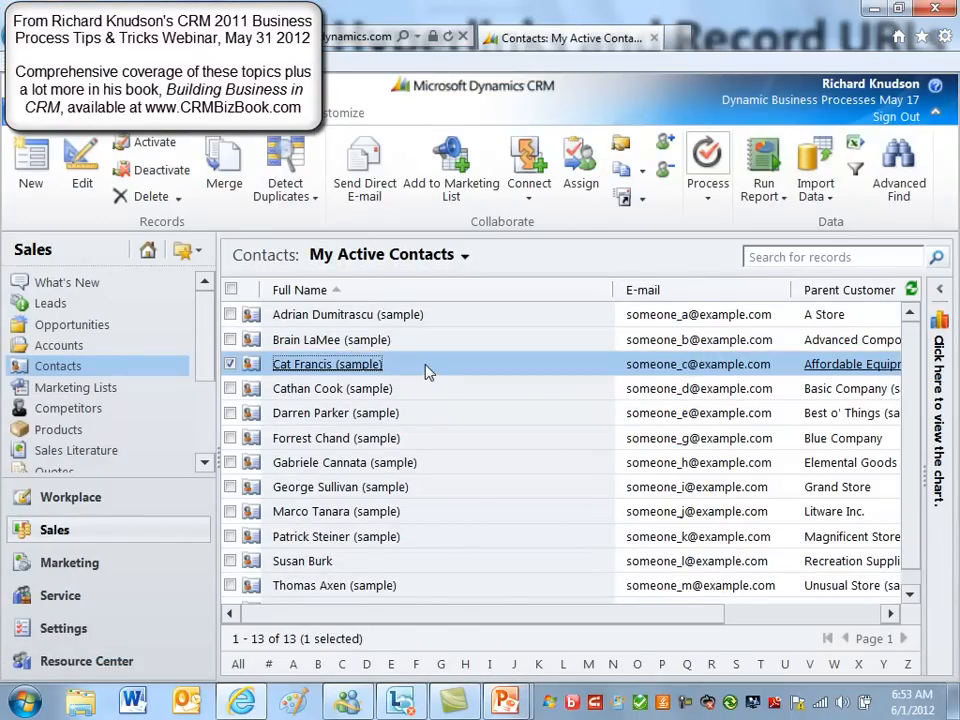
{"action": "mouse_move", "coordinate": [708, 238]}
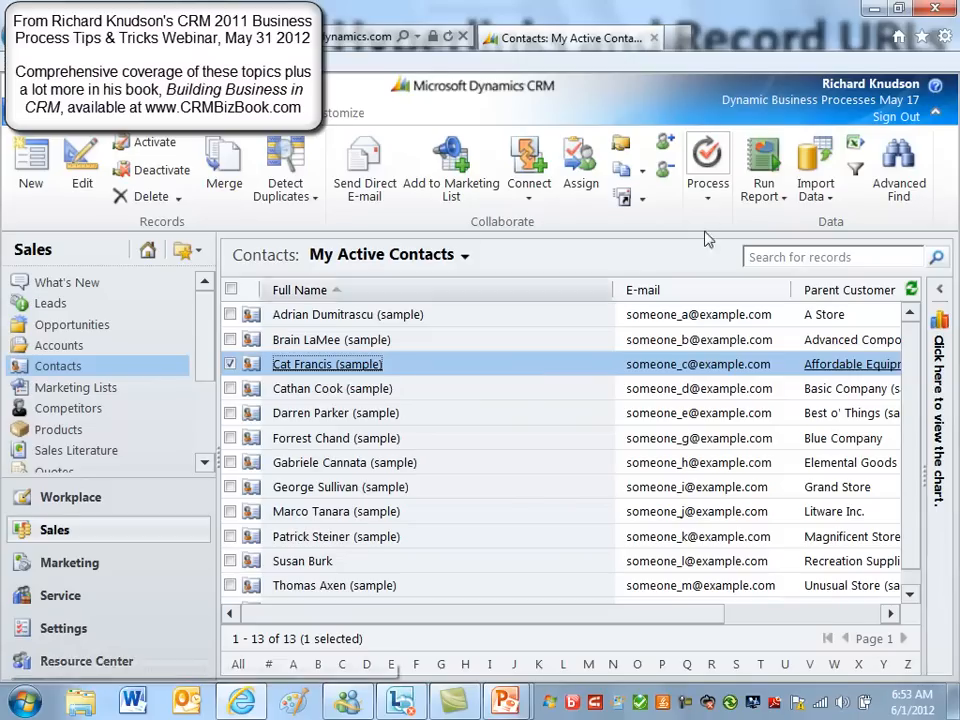
Open the Process dropdown for the selected Cat Francis (sample) contact.
{"action": "left_click", "coordinate": [707, 165]}
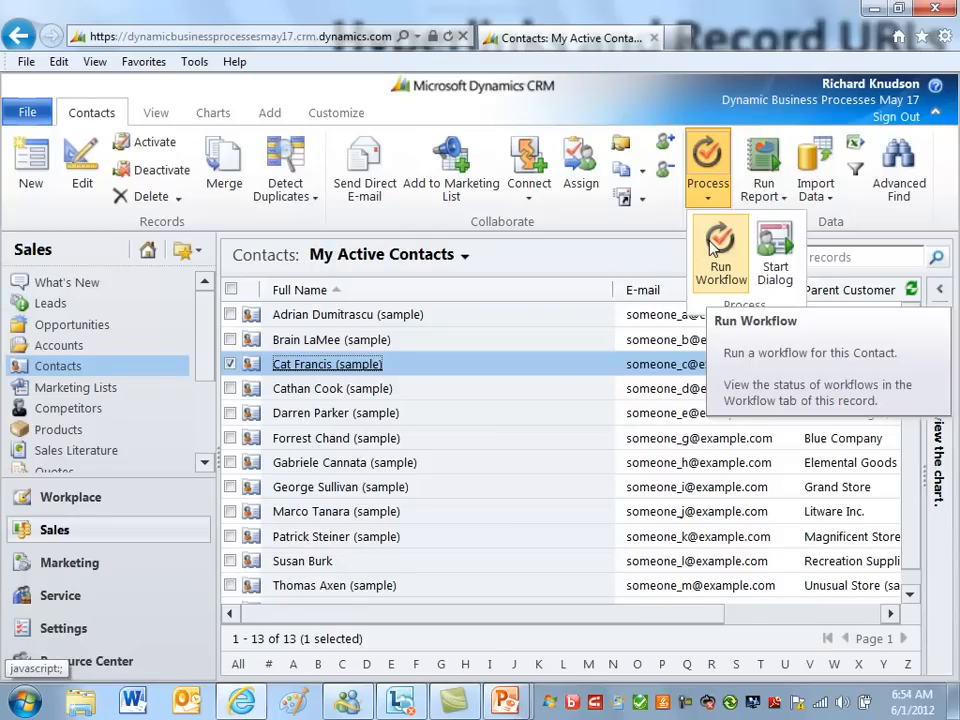
{"action": "mouse_move", "coordinate": [730, 204]}
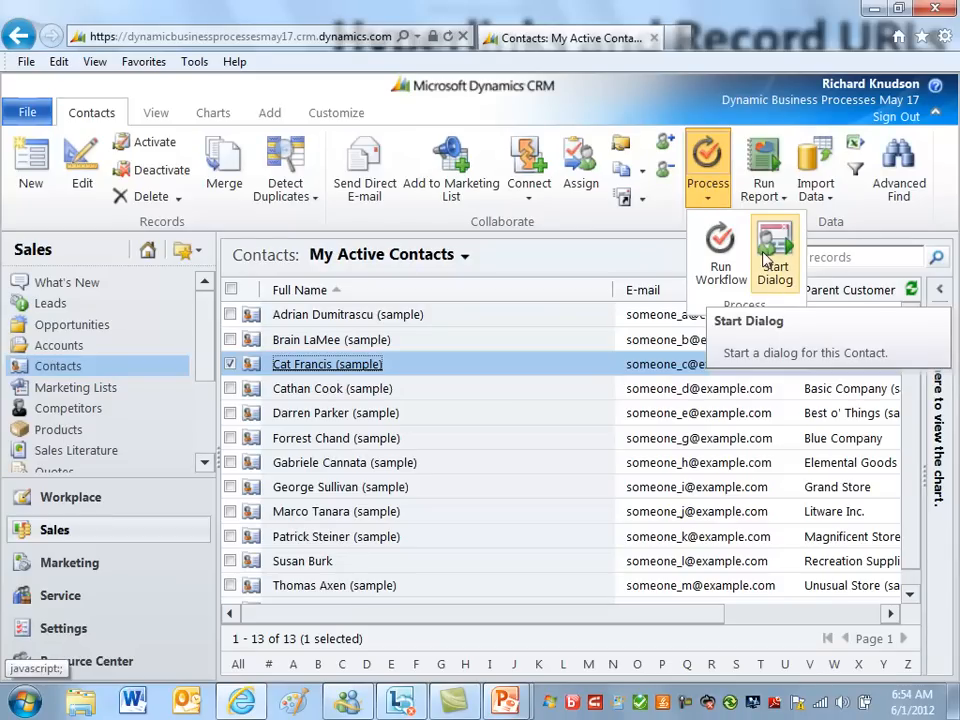
{"action": "left_click", "coordinate": [775, 250]}
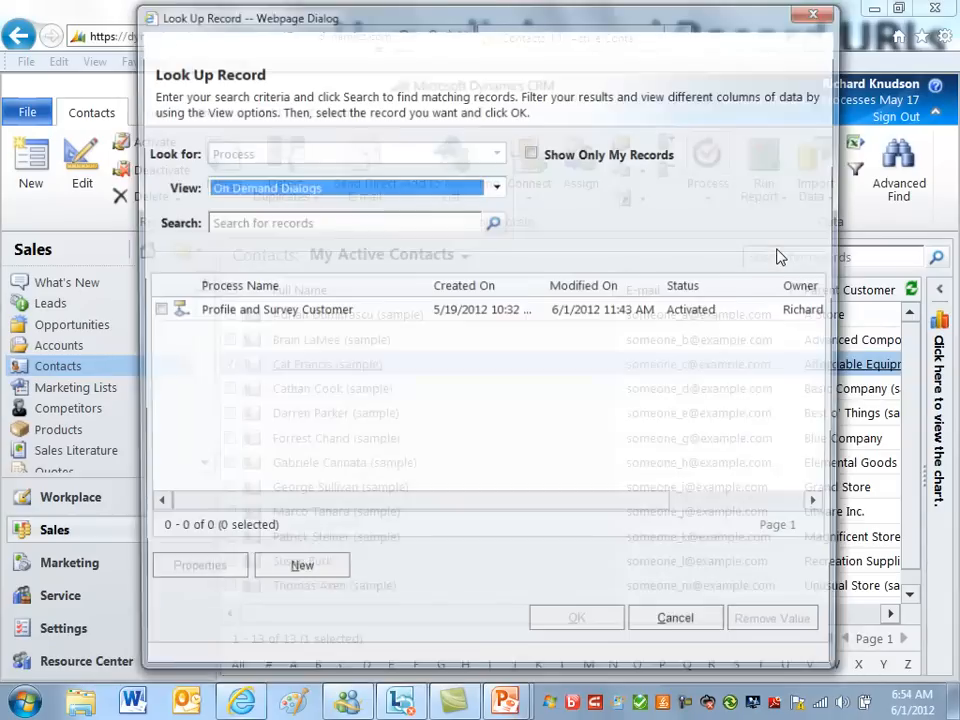
{"action": "left_click", "coordinate": [576, 617]}
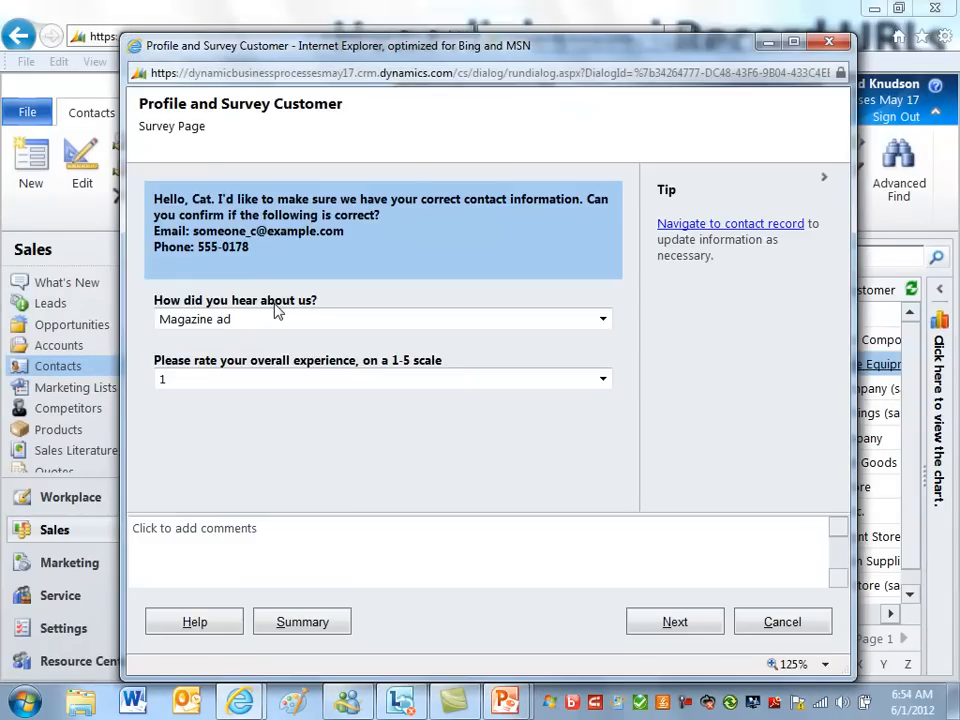
{"action": "mouse_move", "coordinate": [310, 125]}
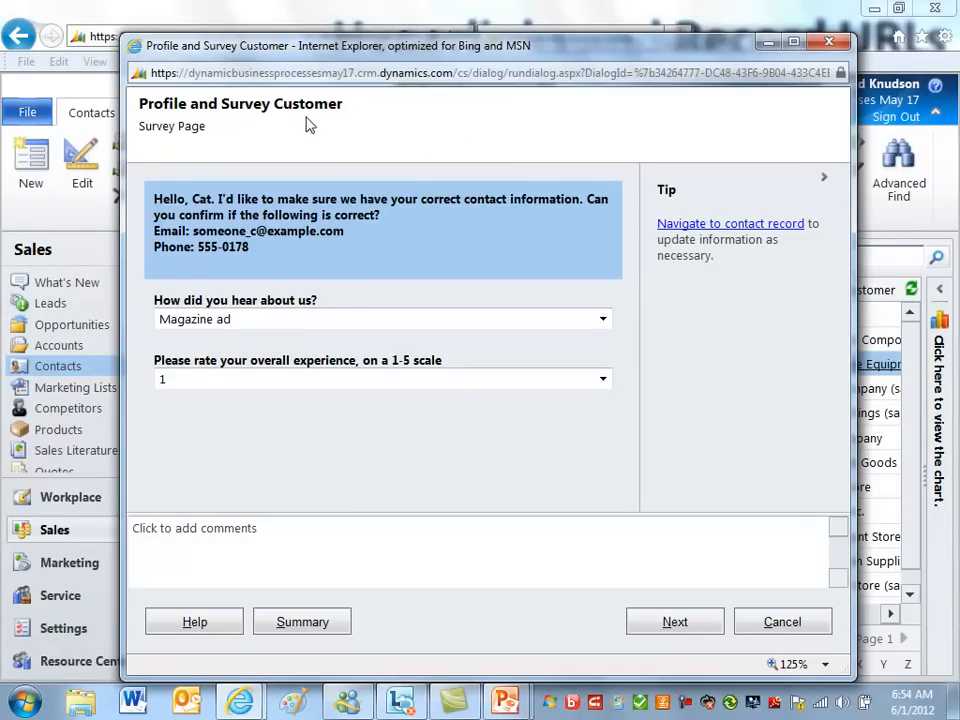
{"action": "mouse_move", "coordinate": [248, 216]}
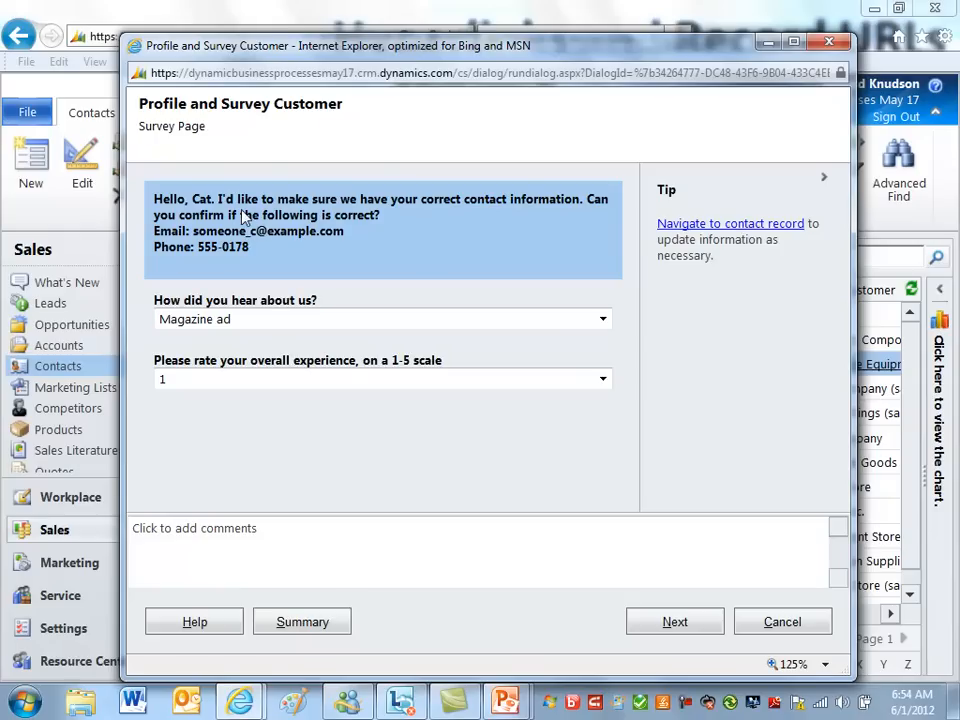
{"action": "mouse_move", "coordinate": [288, 238]}
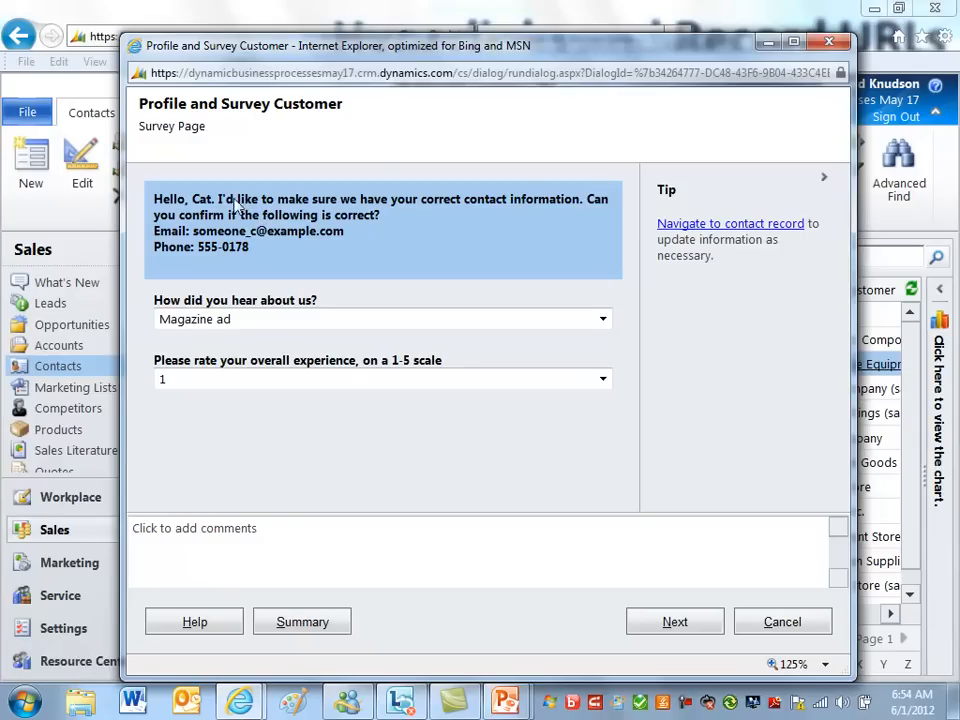
{"action": "mouse_move", "coordinate": [163, 210]}
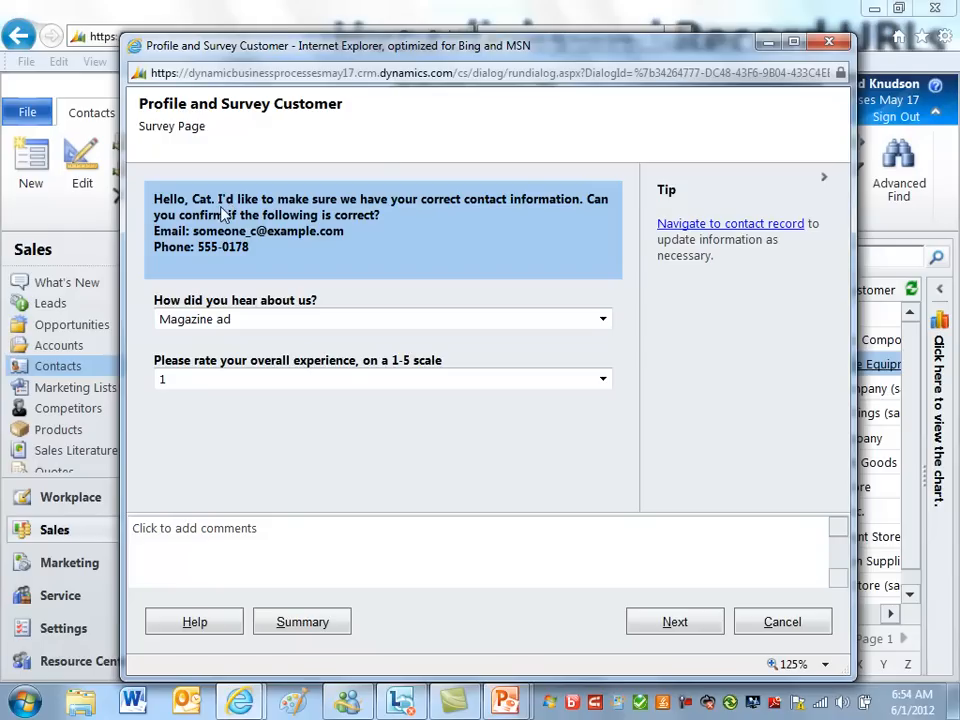
{"action": "mouse_move", "coordinate": [417, 213]}
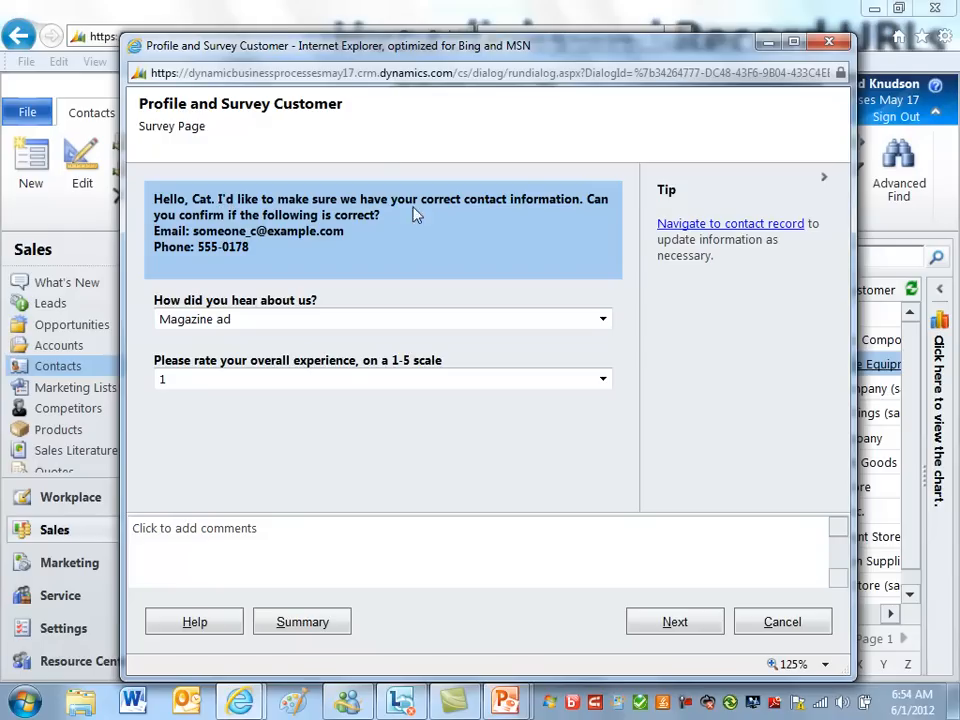
{"action": "mouse_move", "coordinate": [190, 233]}
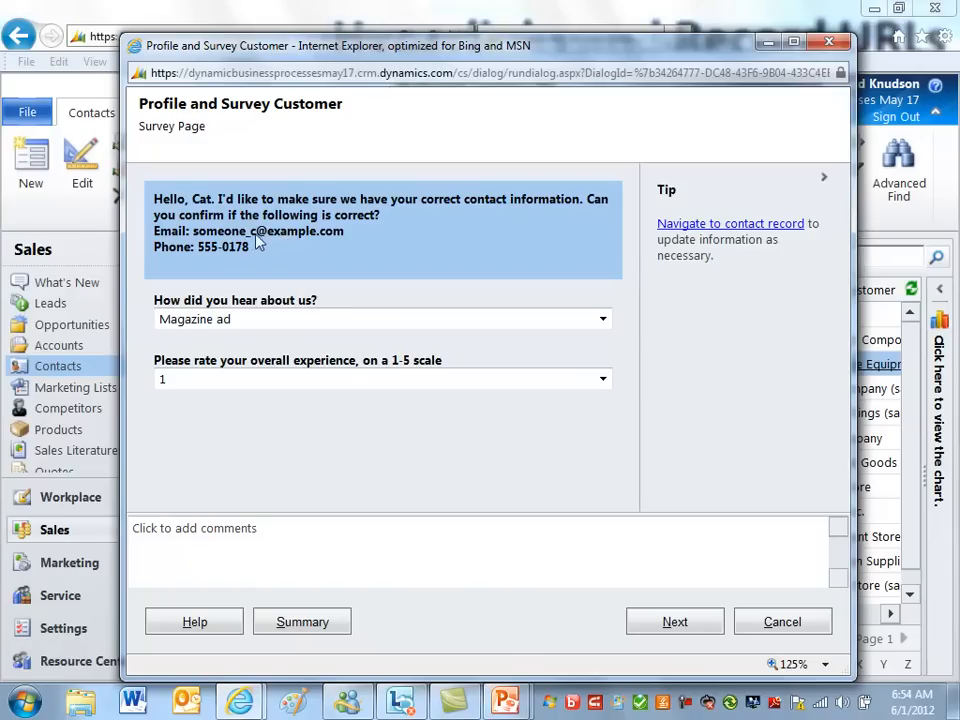
{"action": "mouse_move", "coordinate": [228, 256]}
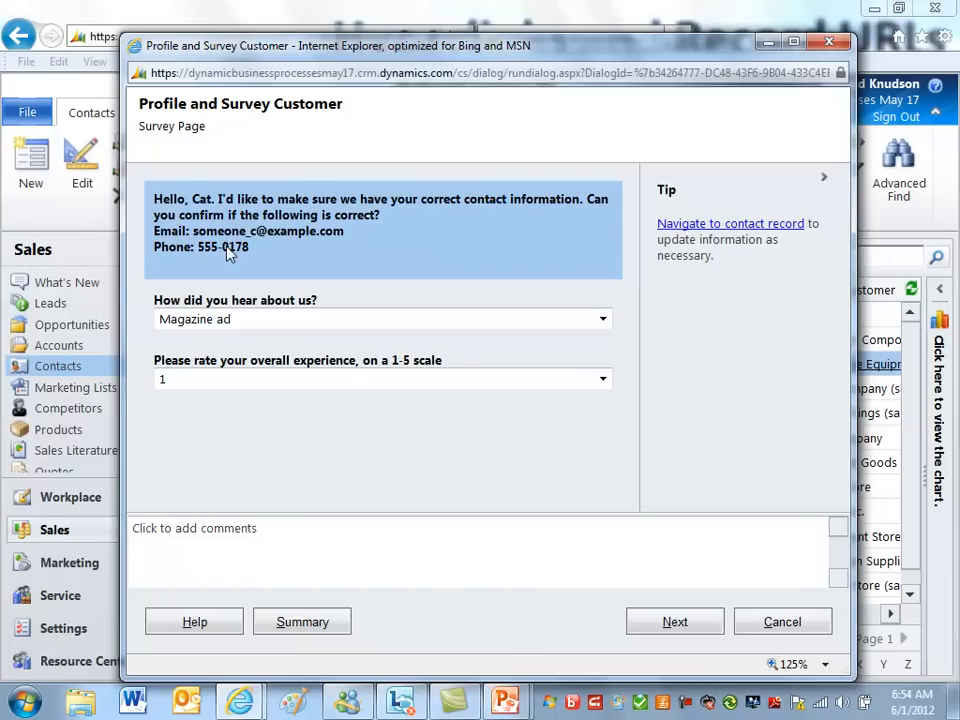
{"action": "mouse_move", "coordinate": [730, 223]}
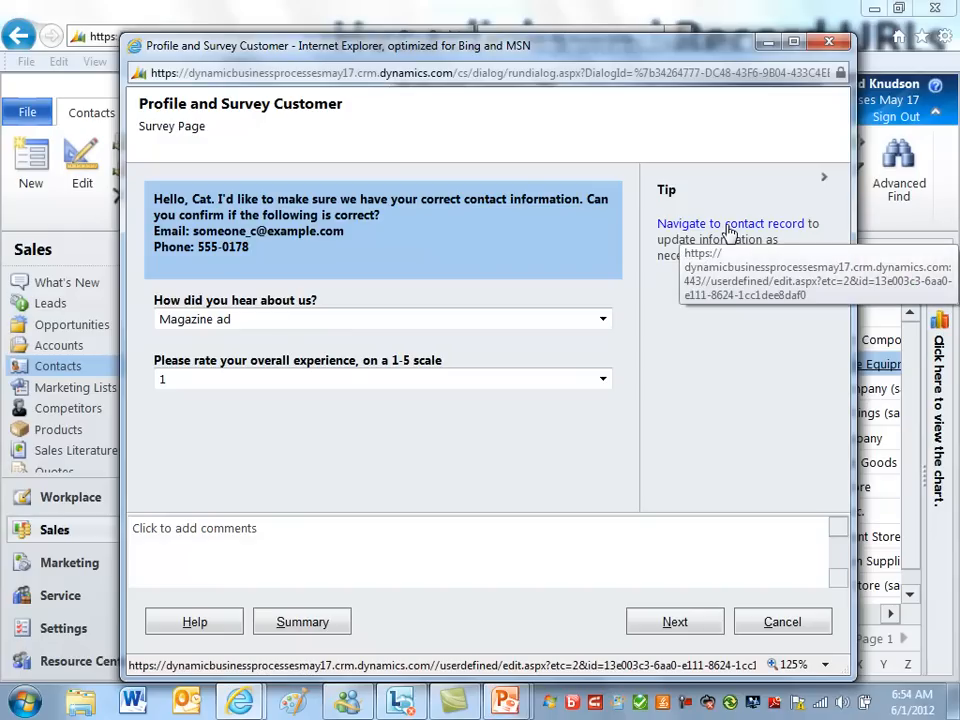
{"action": "mouse_move", "coordinate": [700, 232]}
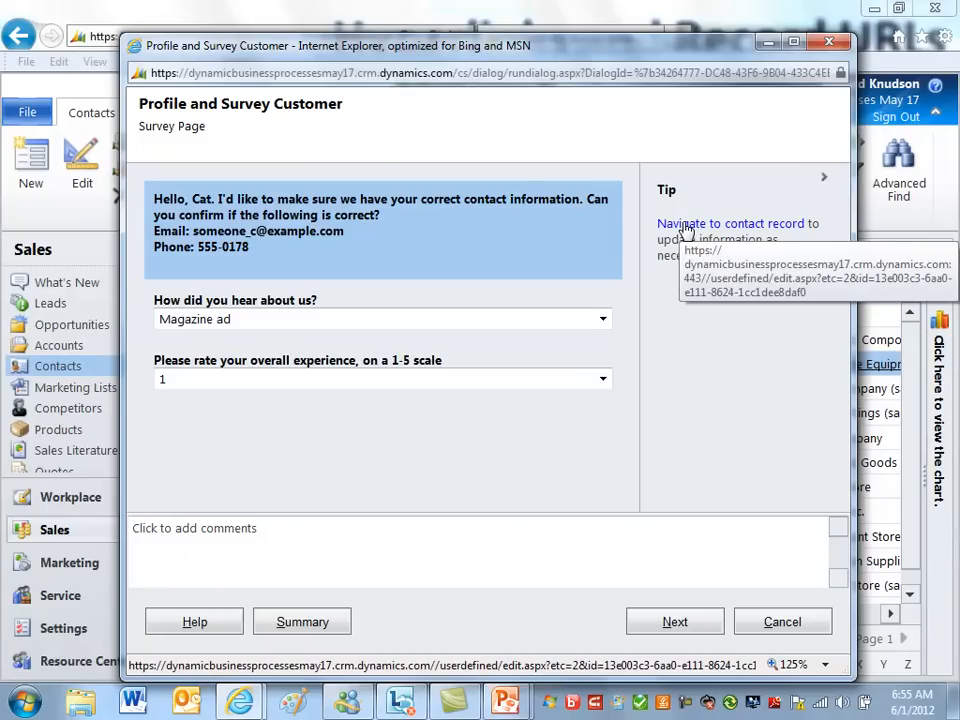
Follow the tip's 'Navigate to contact record' link to Cat's contact record.
{"action": "left_click", "coordinate": [738, 223]}
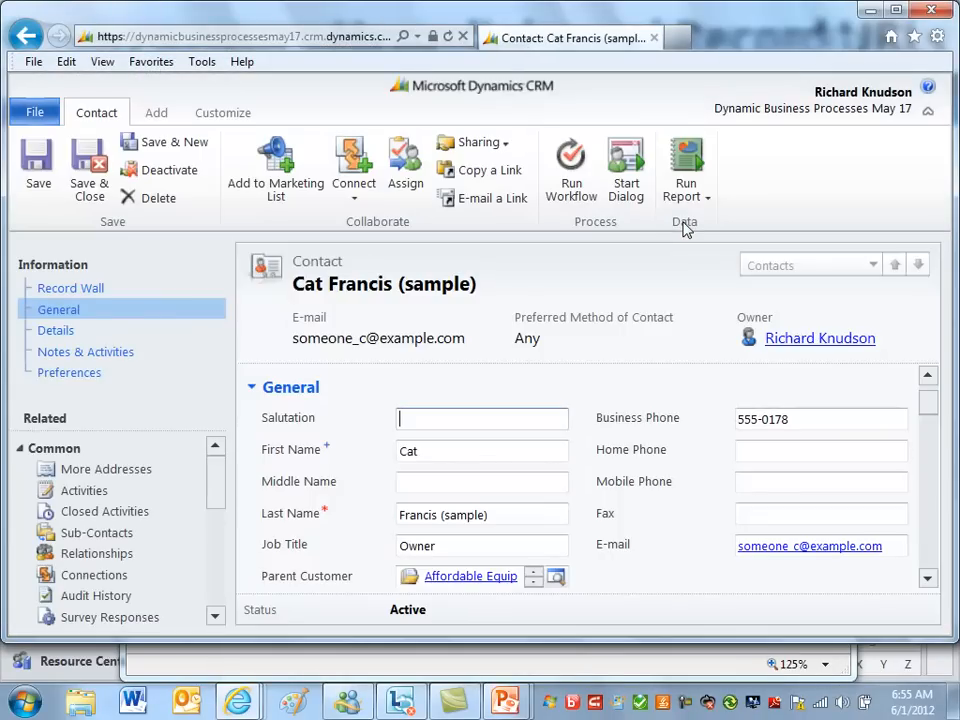
{"action": "mouse_move", "coordinate": [691, 283]}
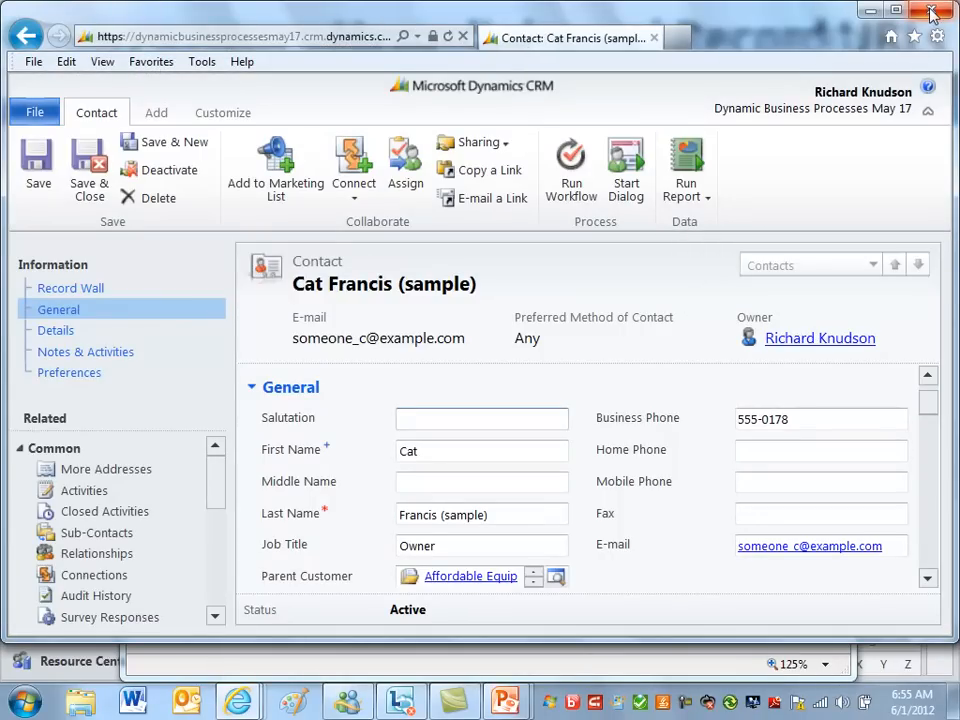
Close the contact window, answer Email as source, rate the experience 5, and finish.
{"action": "left_click", "coordinate": [626, 170]}
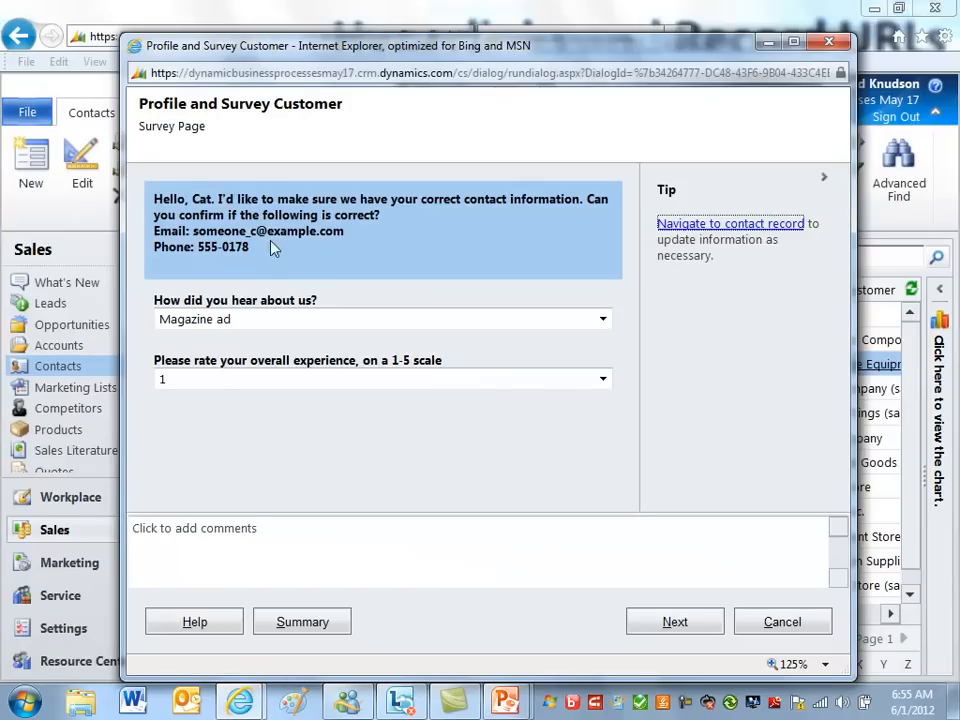
{"action": "left_click", "coordinate": [602, 318]}
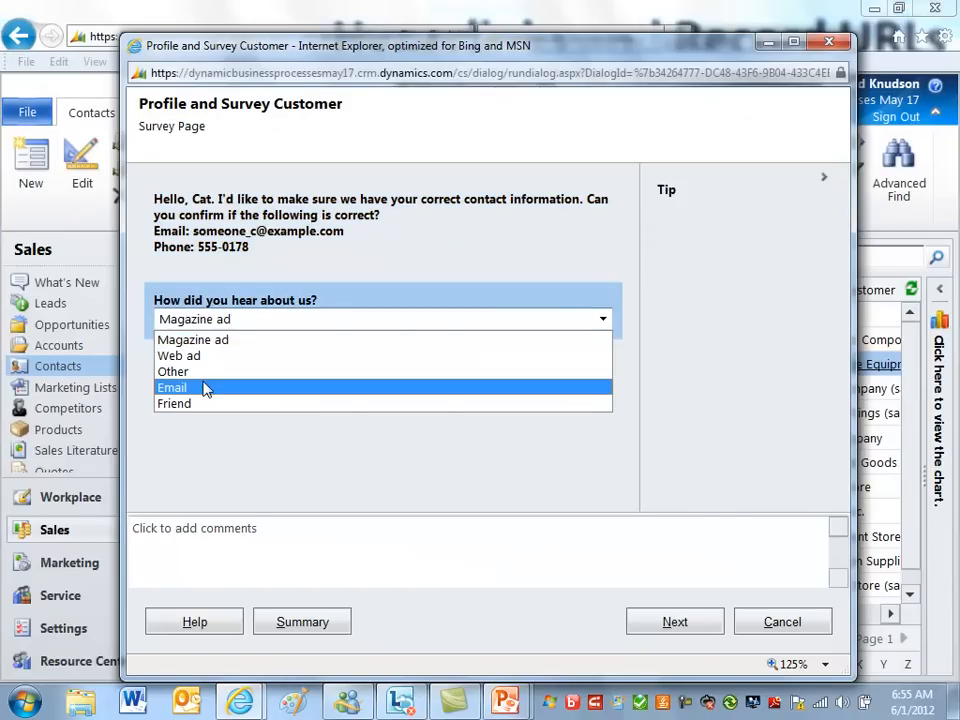
{"action": "left_click", "coordinate": [172, 387]}
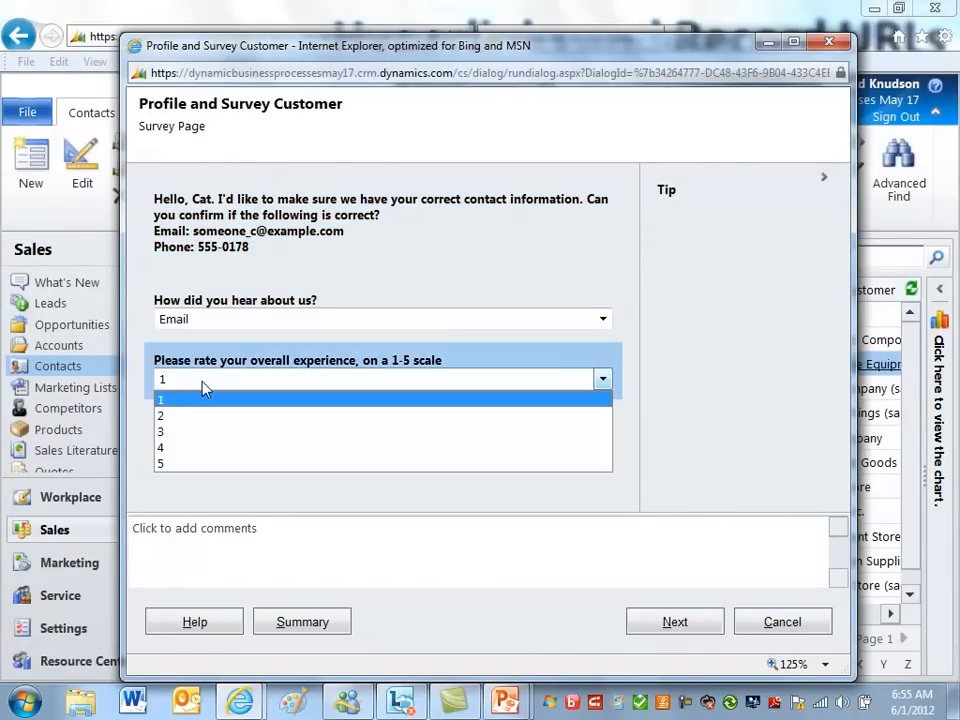
{"action": "left_click", "coordinate": [161, 463]}
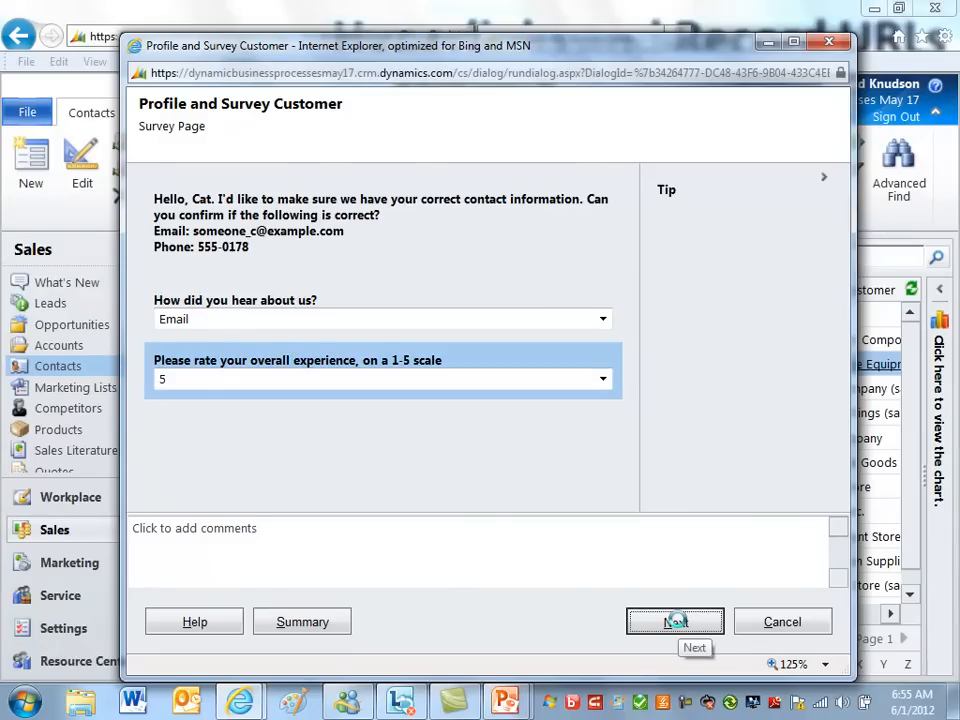
{"action": "left_click", "coordinate": [675, 621]}
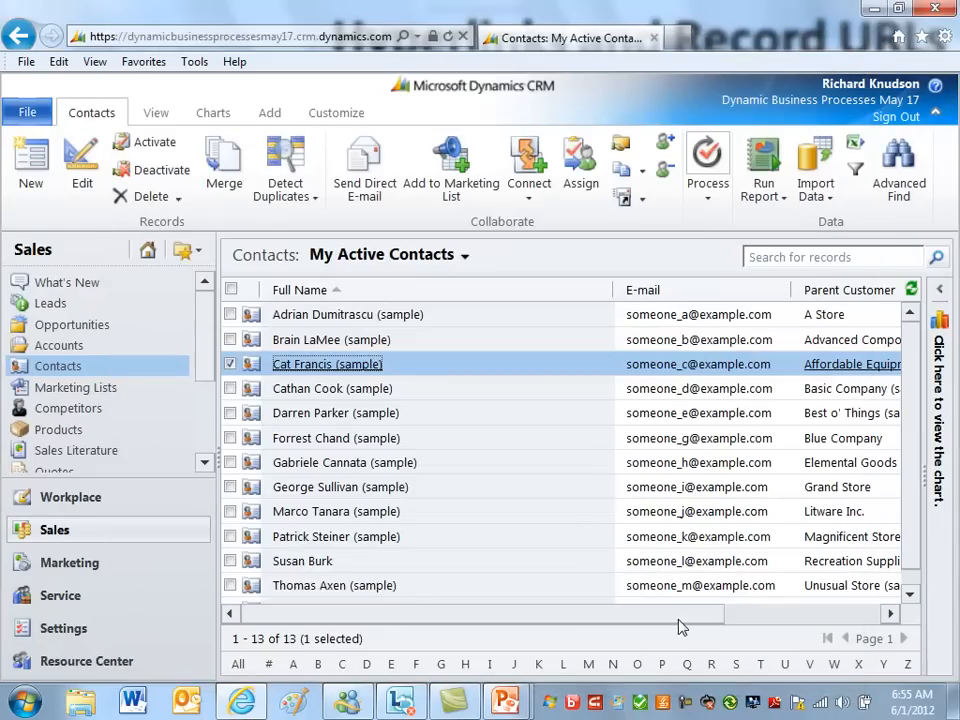
{"action": "double_click", "coordinate": [327, 363]}
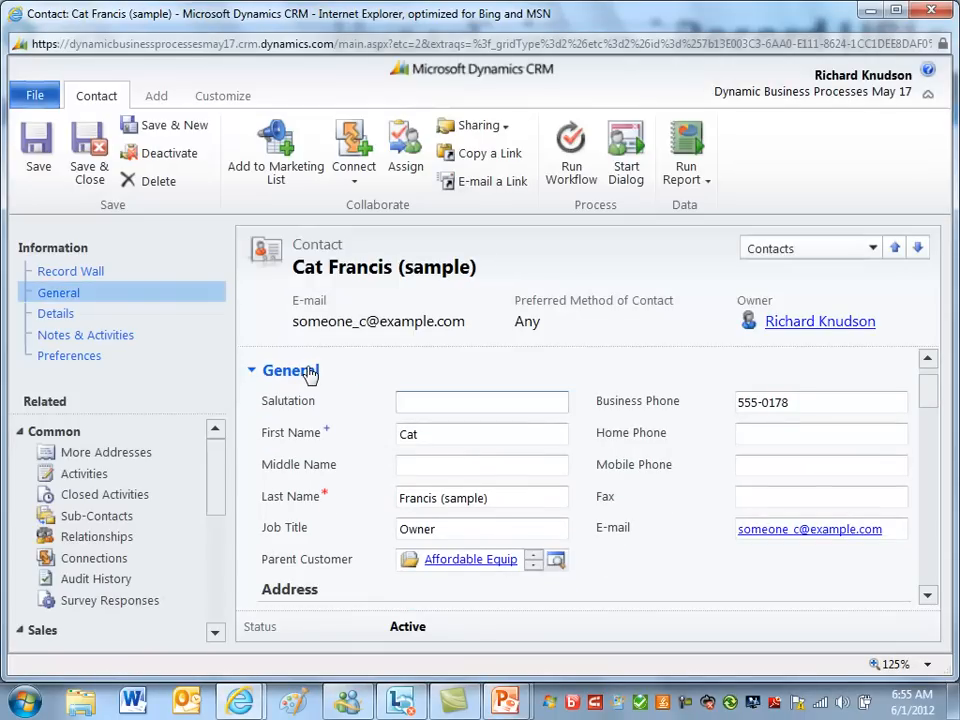
{"action": "scroll", "scroll_direction": "down", "scroll_amount": 3}
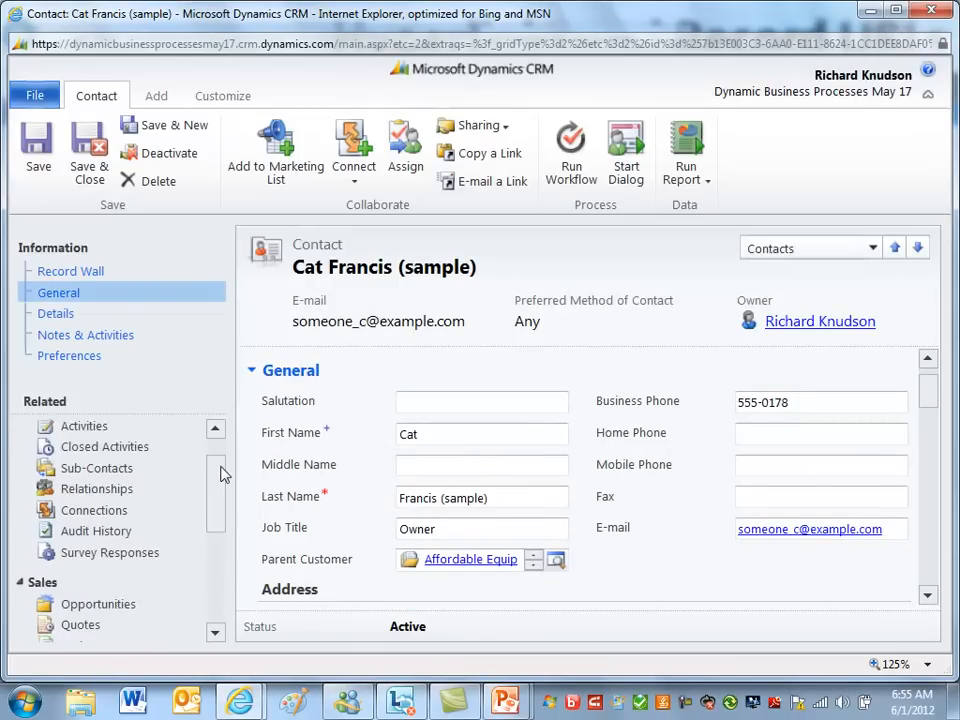
{"action": "left_click", "coordinate": [109, 475]}
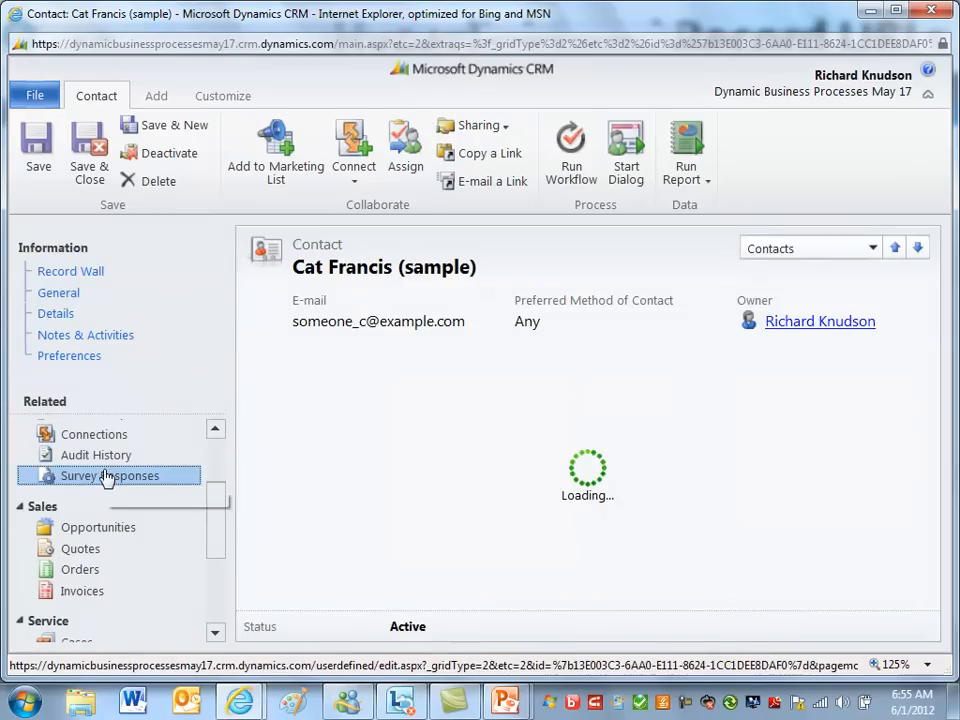
{"action": "mouse_move", "coordinate": [109, 475]}
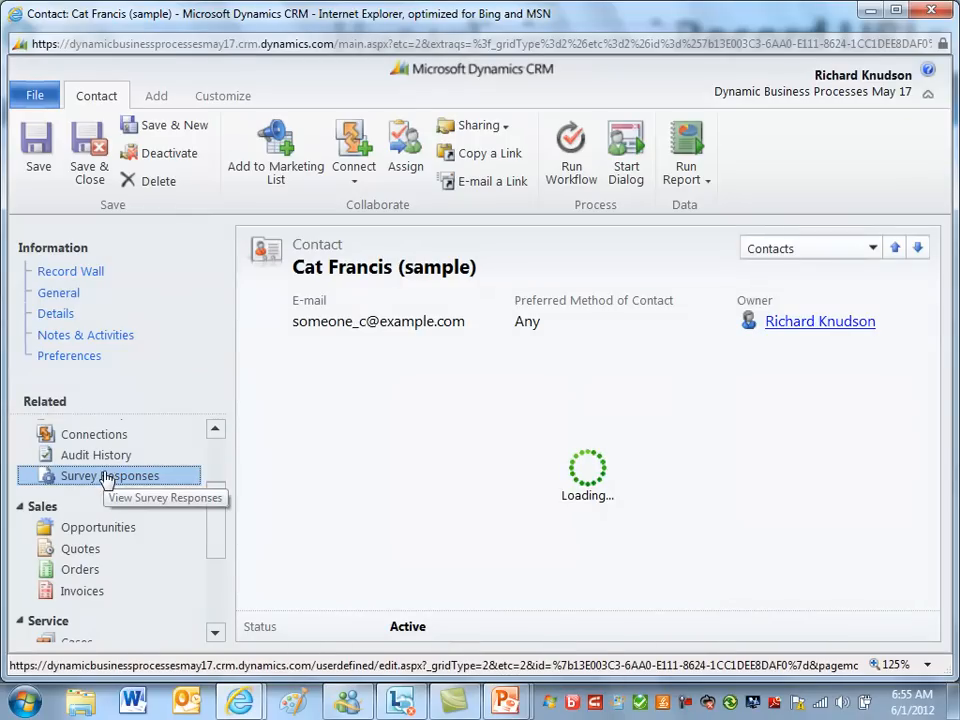
{"action": "left_click", "coordinate": [110, 475]}
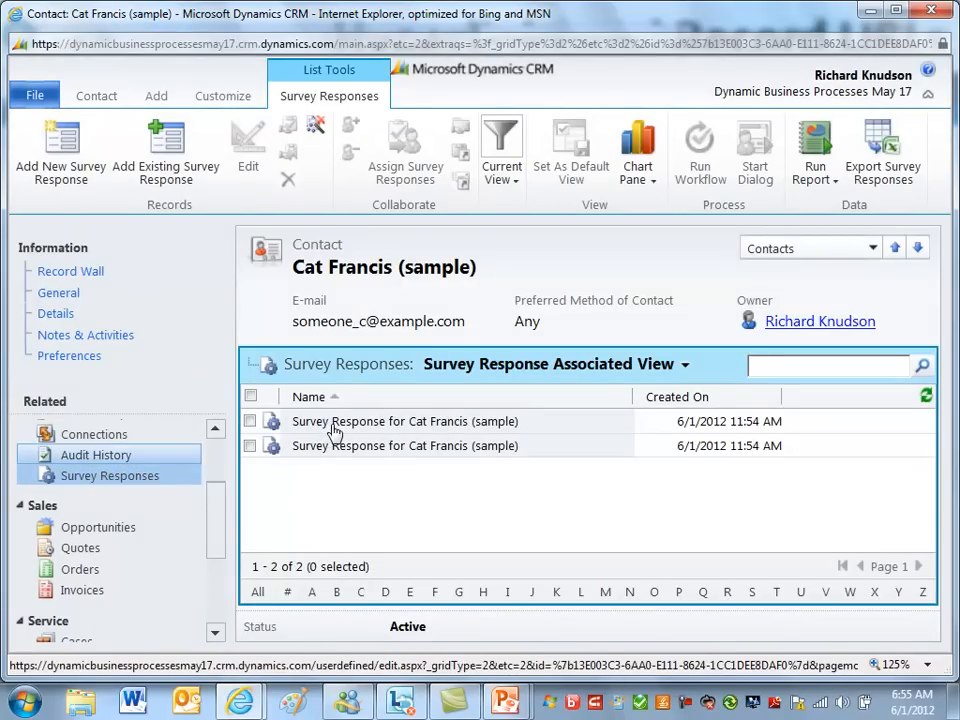
{"action": "left_click", "coordinate": [59, 150]}
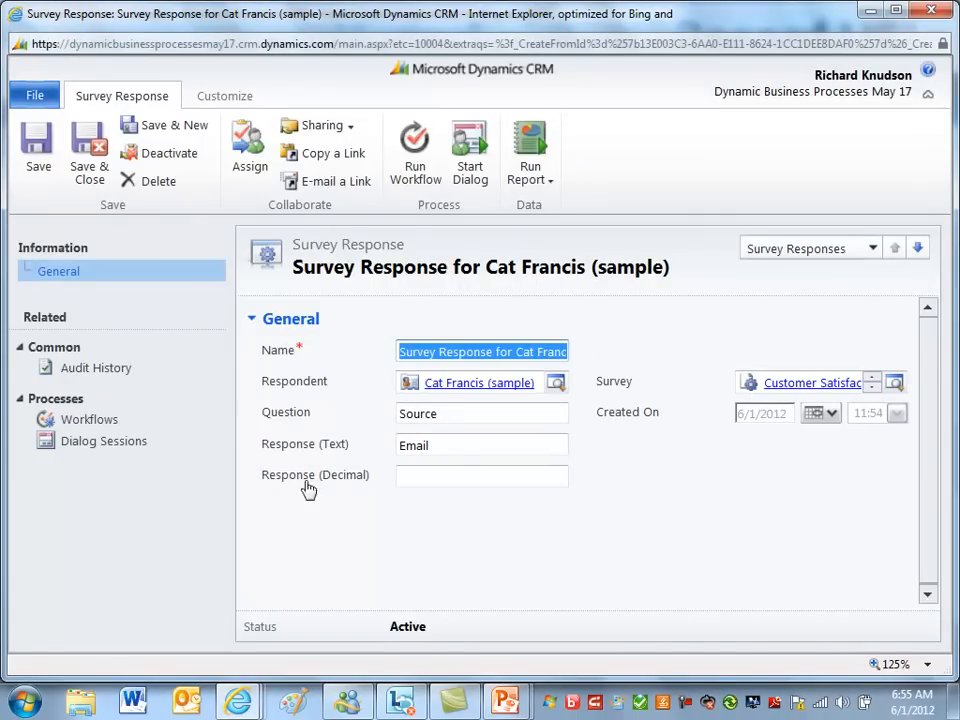
{"action": "mouse_move", "coordinate": [315, 511]}
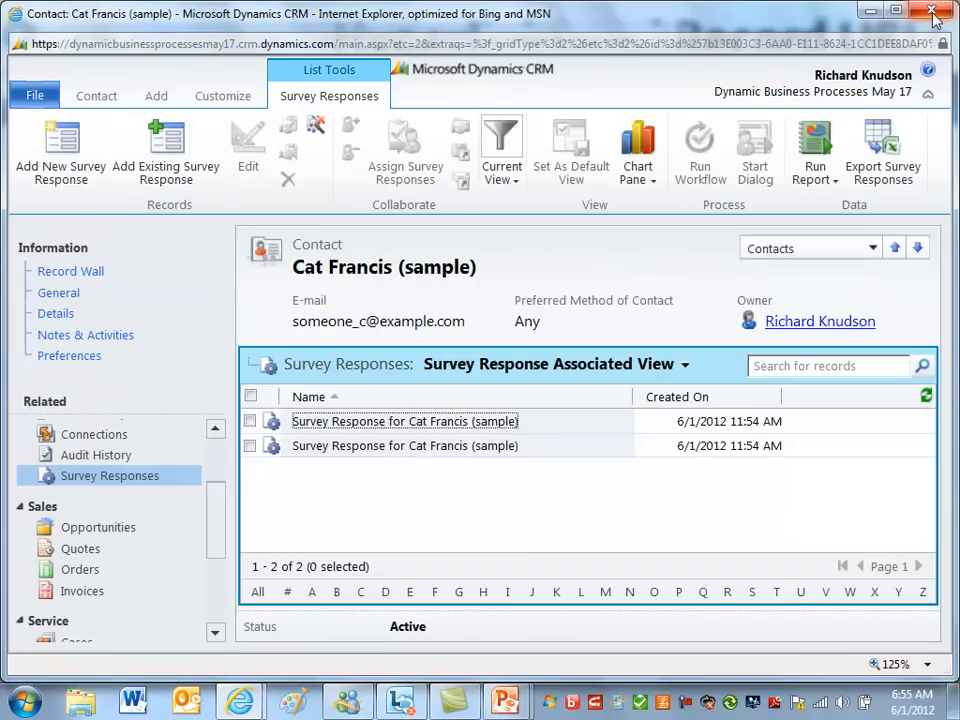
{"action": "left_click", "coordinate": [931, 11]}
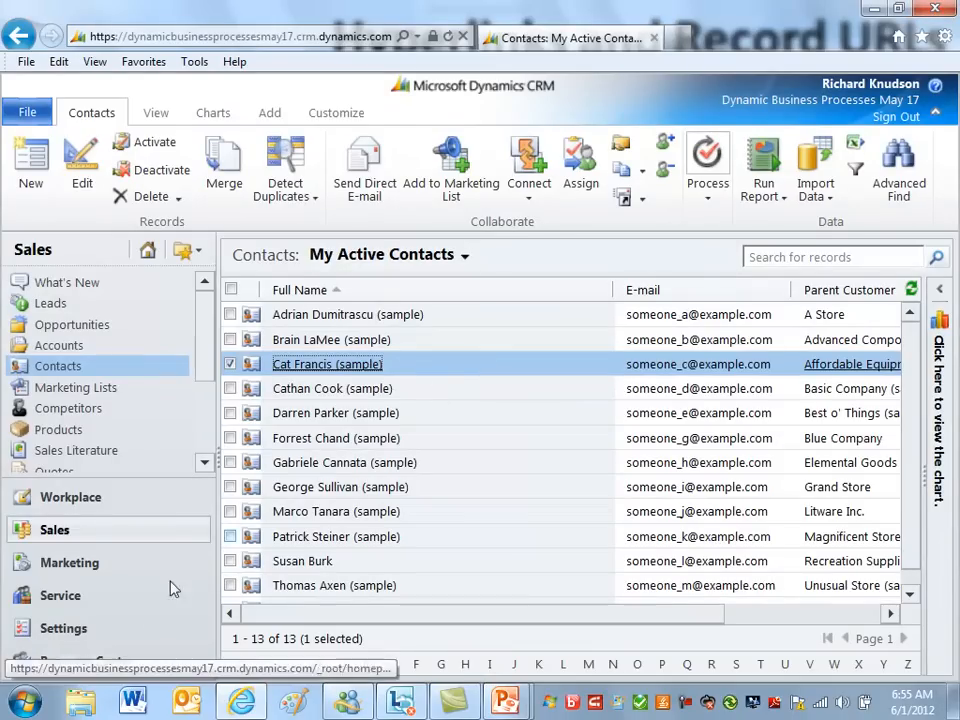
Go to Settings > Processes and sort the process list by Category.
{"action": "left_click", "coordinate": [63, 628]}
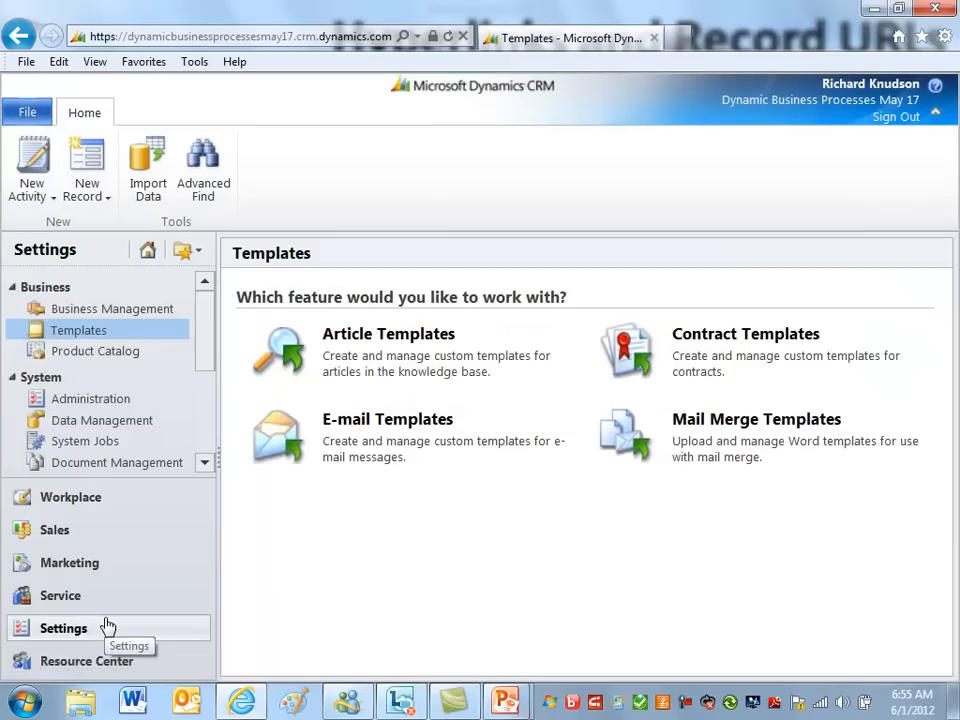
{"action": "scroll", "scroll_direction": "down", "scroll_amount": 3}
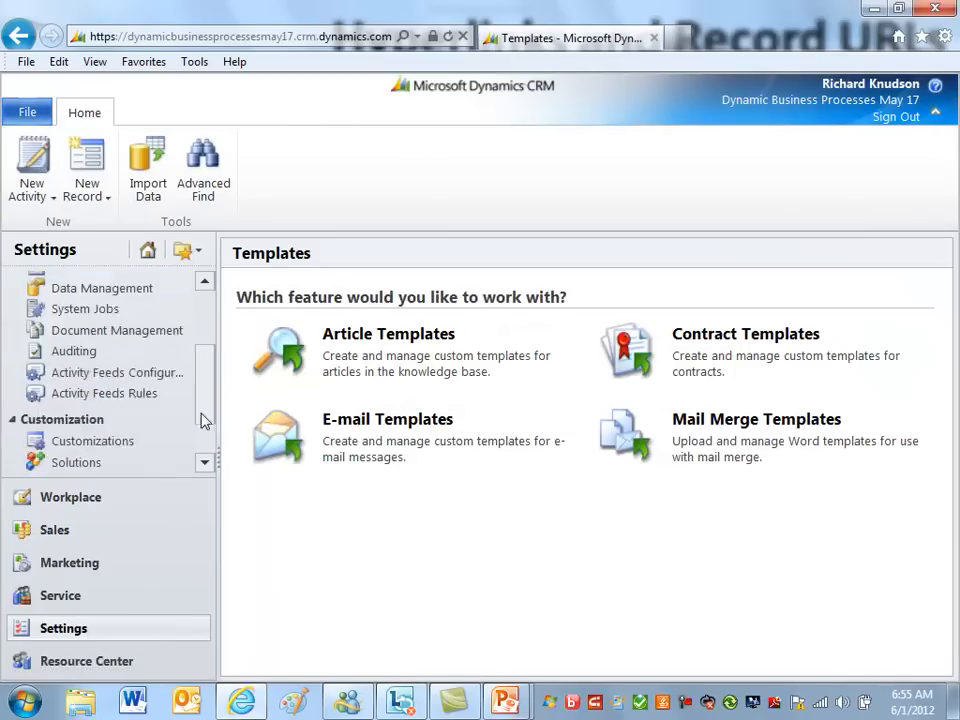
{"action": "left_click", "coordinate": [76, 462]}
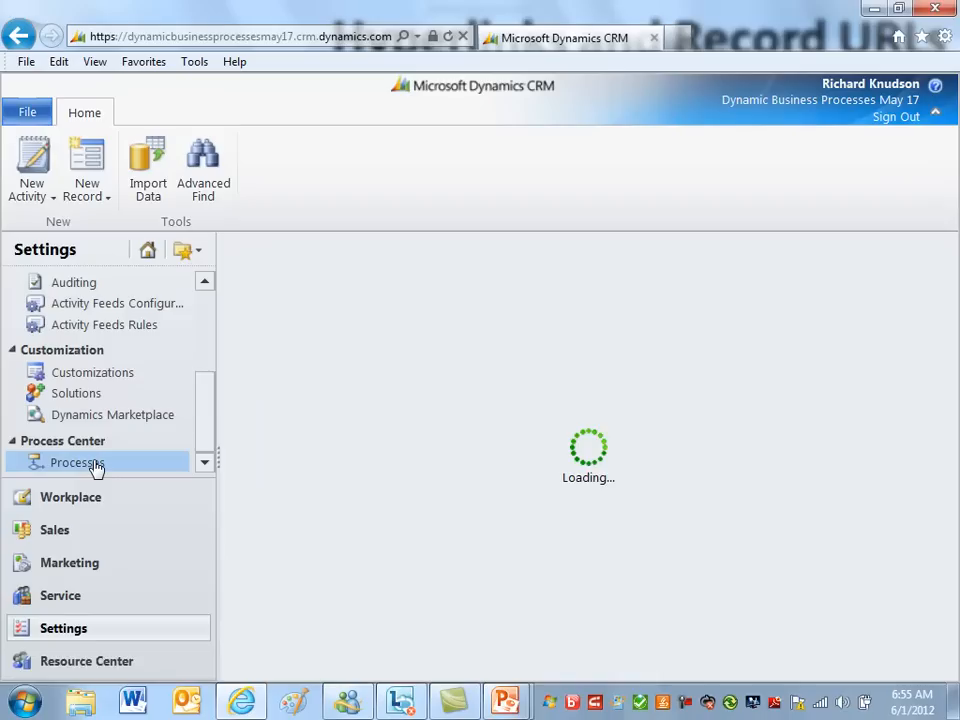
{"action": "left_click", "coordinate": [76, 462]}
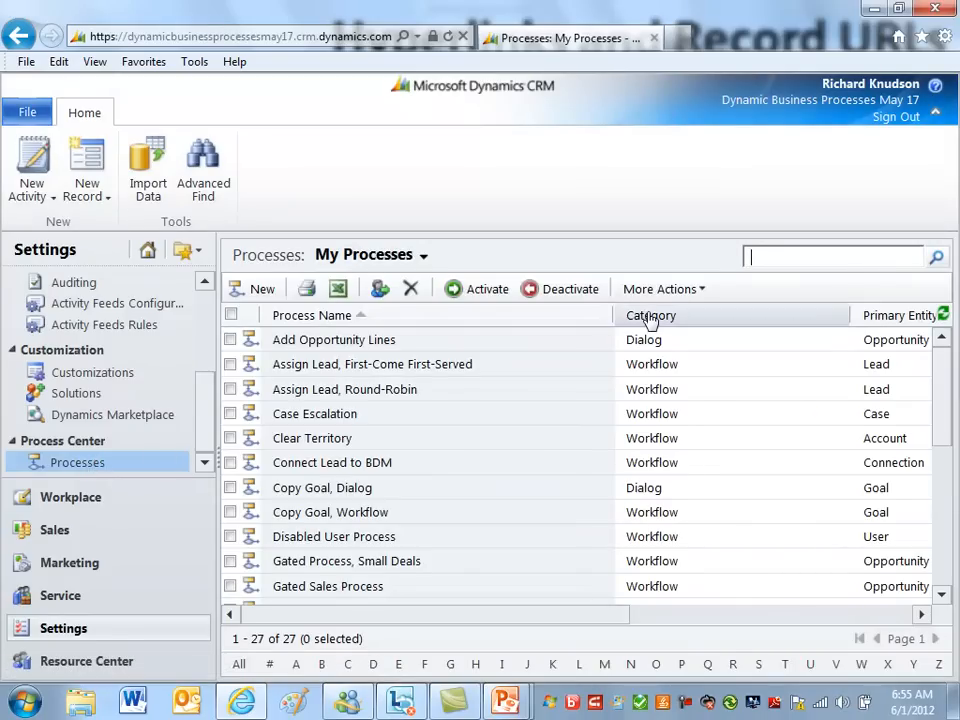
{"action": "left_click", "coordinate": [650, 315]}
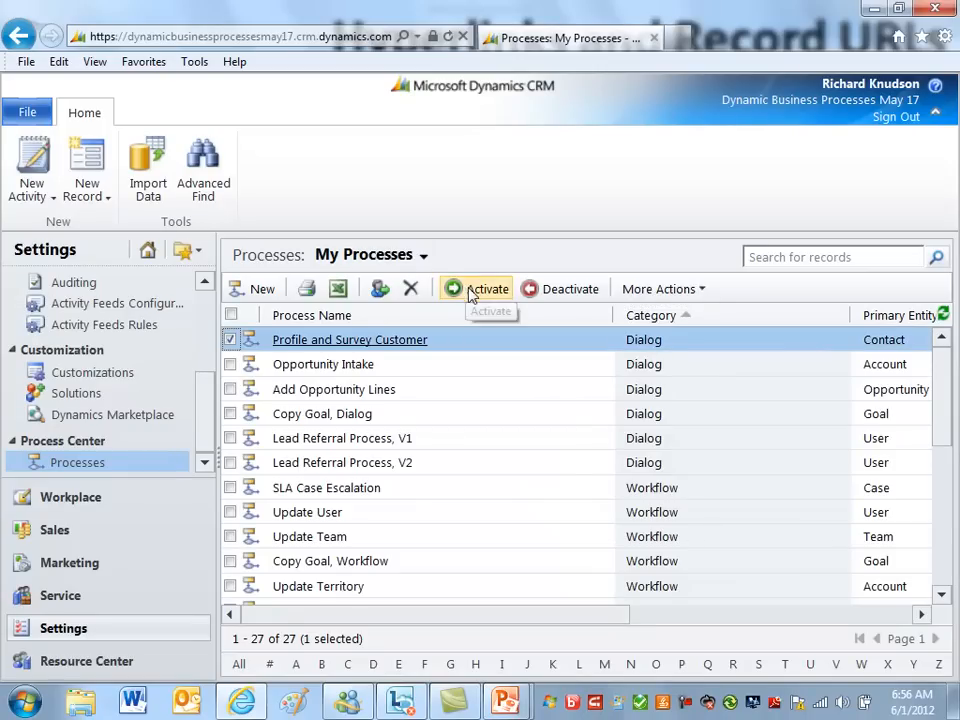
{"action": "mouse_move", "coordinate": [349, 339]}
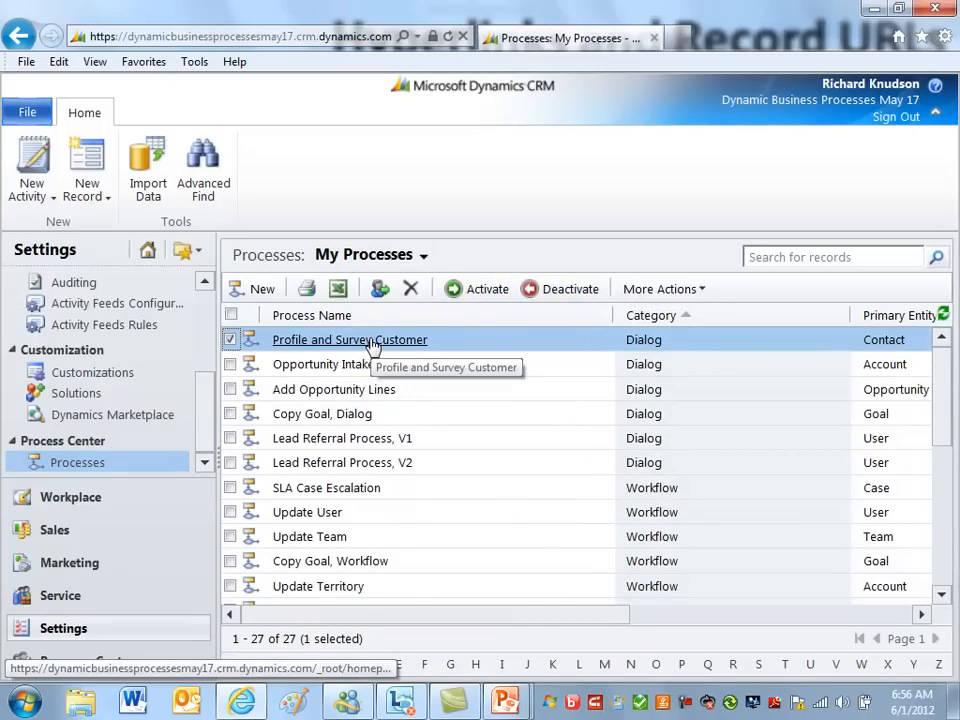
Open the Profile and Survey Customer process and deactivate it to Draft.
{"action": "double_click", "coordinate": [349, 339]}
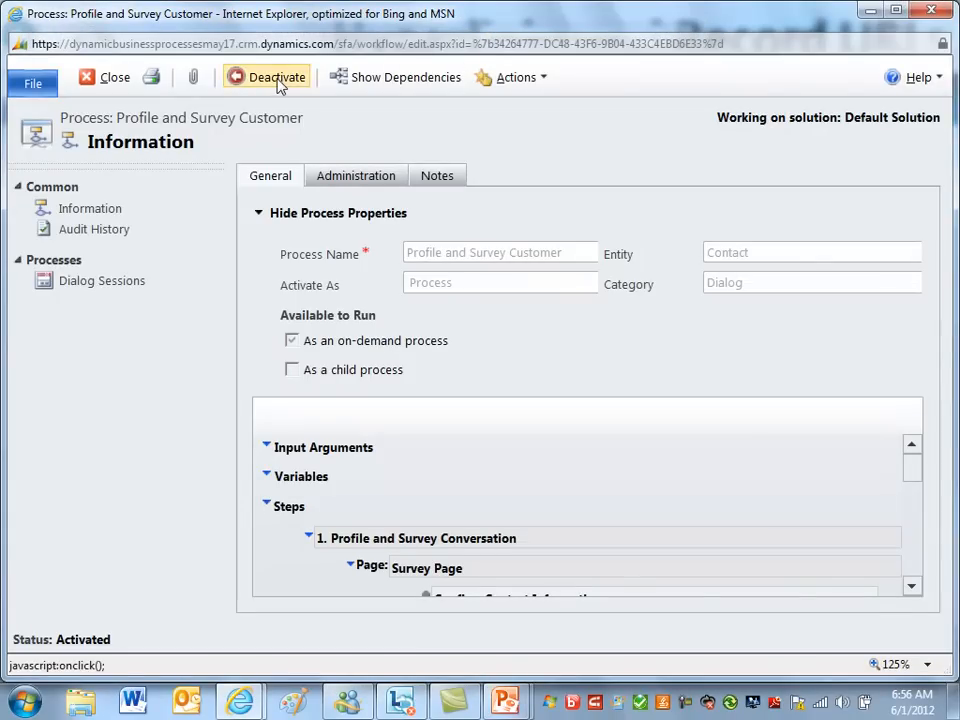
{"action": "left_click", "coordinate": [266, 77]}
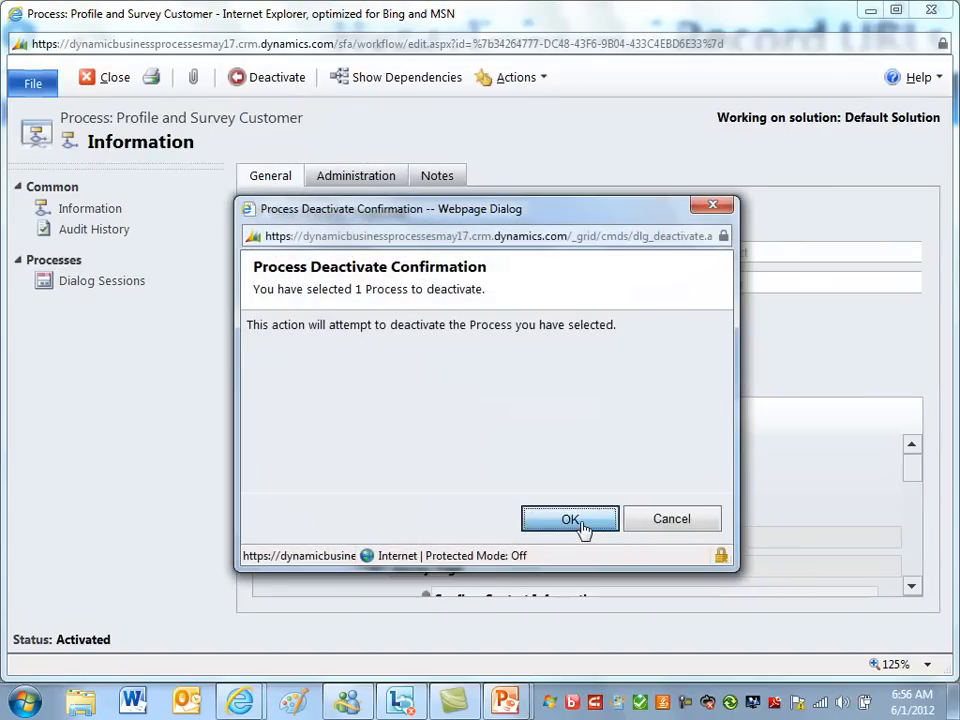
{"action": "left_click", "coordinate": [570, 518]}
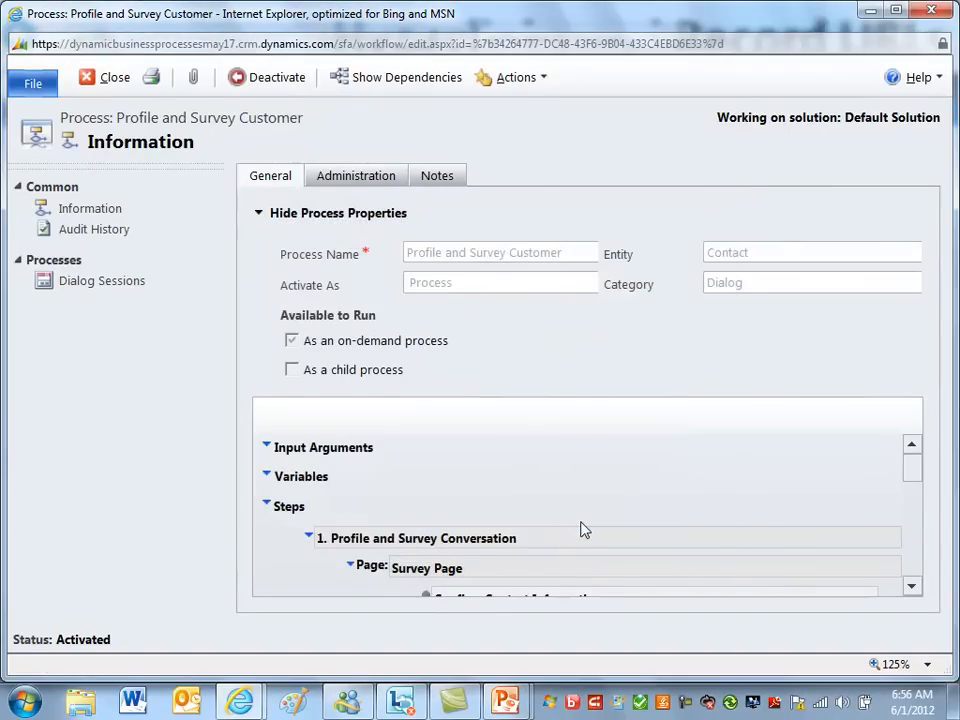
{"action": "left_click", "coordinate": [266, 77]}
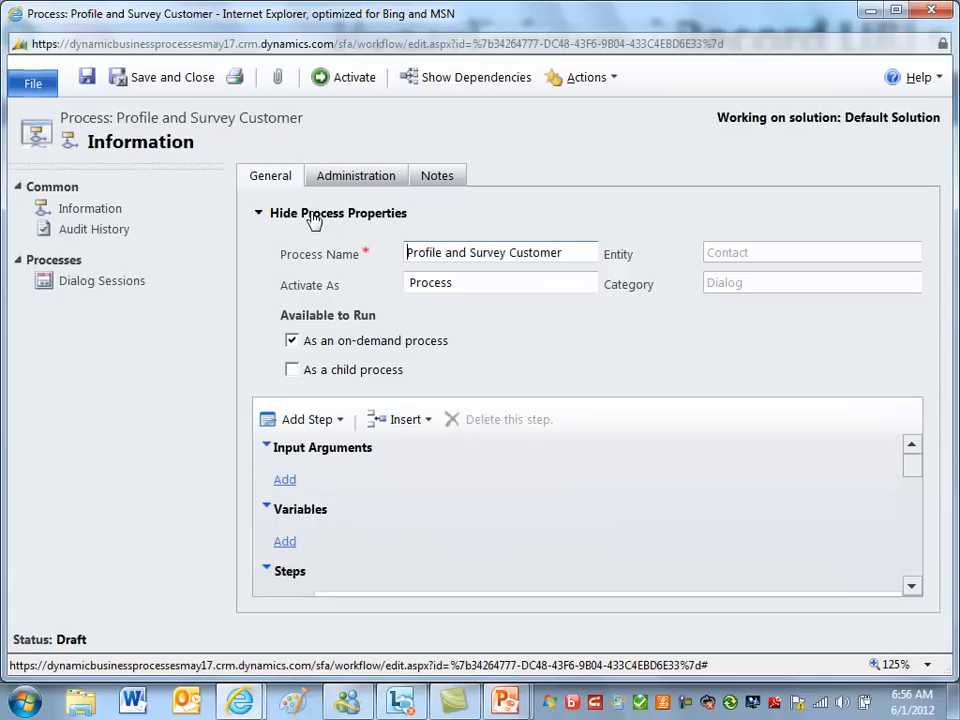
{"action": "mouse_move", "coordinate": [738, 306]}
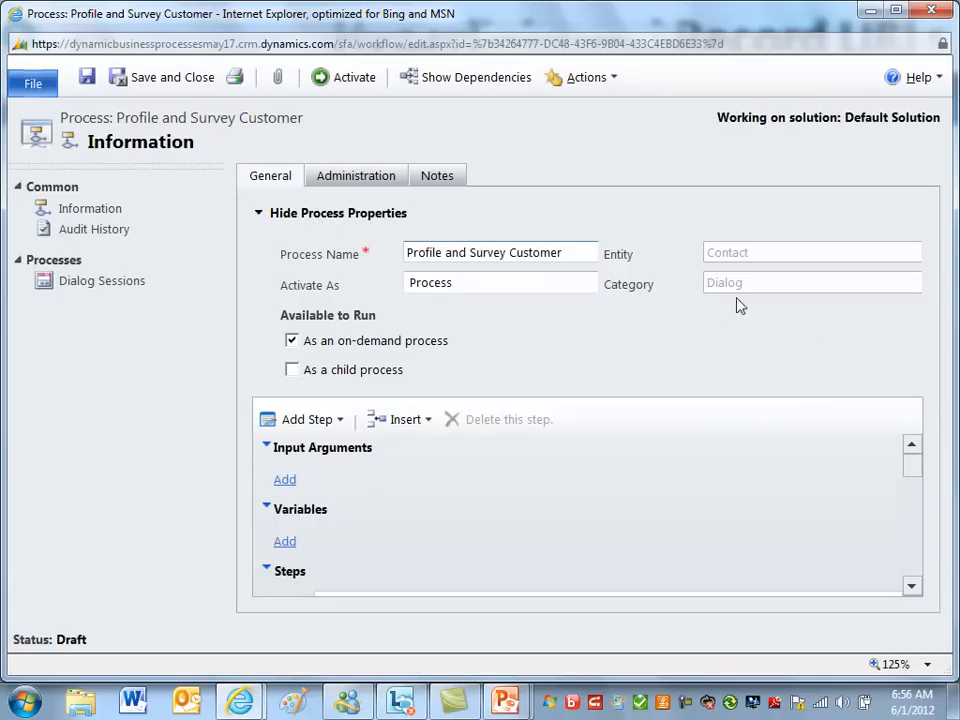
{"action": "mouse_move", "coordinate": [920, 318]}
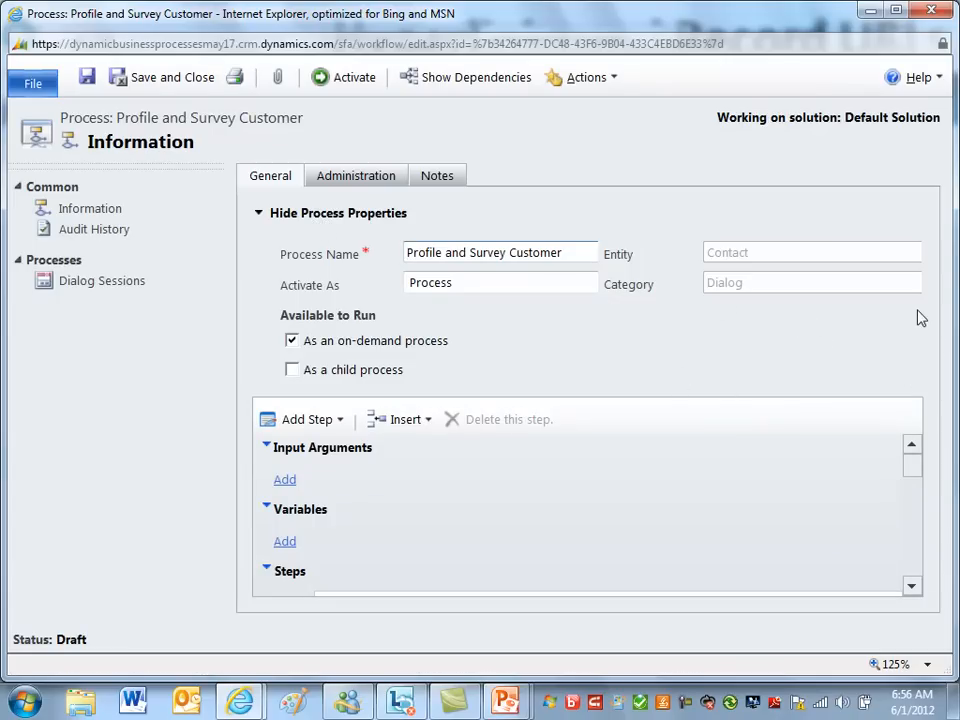
{"action": "mouse_move", "coordinate": [827, 375]}
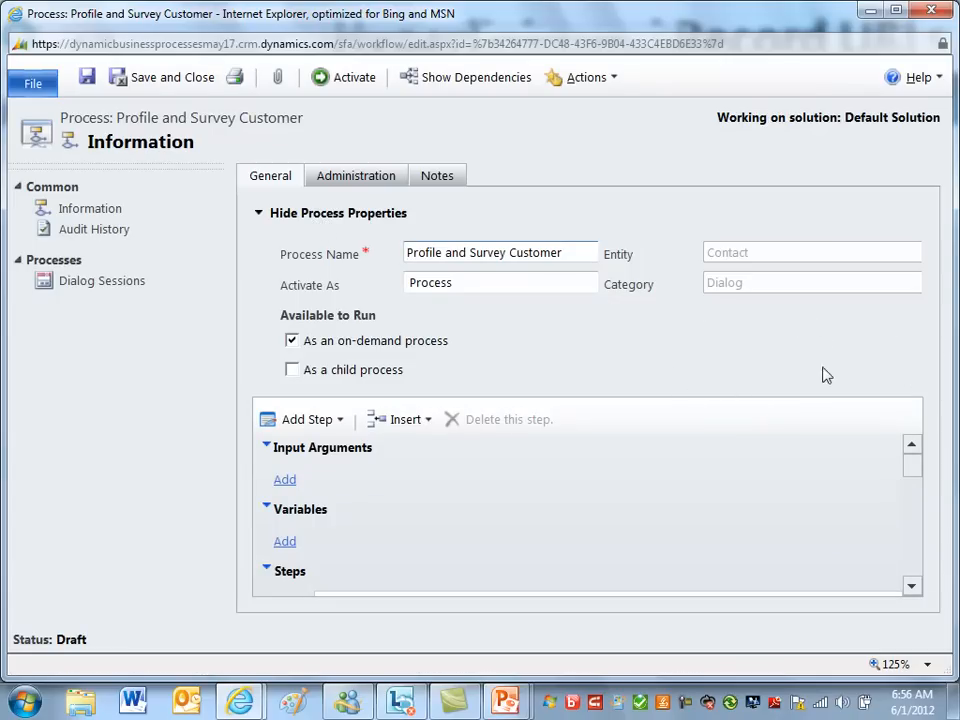
{"action": "mouse_move", "coordinate": [365, 350]}
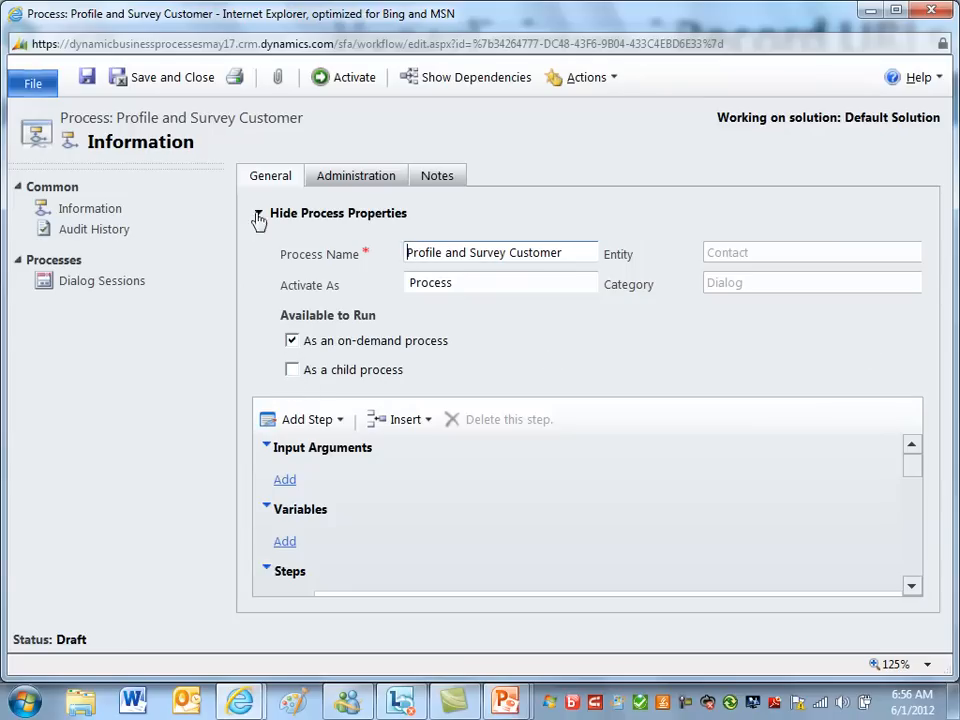
Collapse Process Properties and Variables, then review the conversation and Overall Experience prompt steps.
{"action": "left_click", "coordinate": [258, 213]}
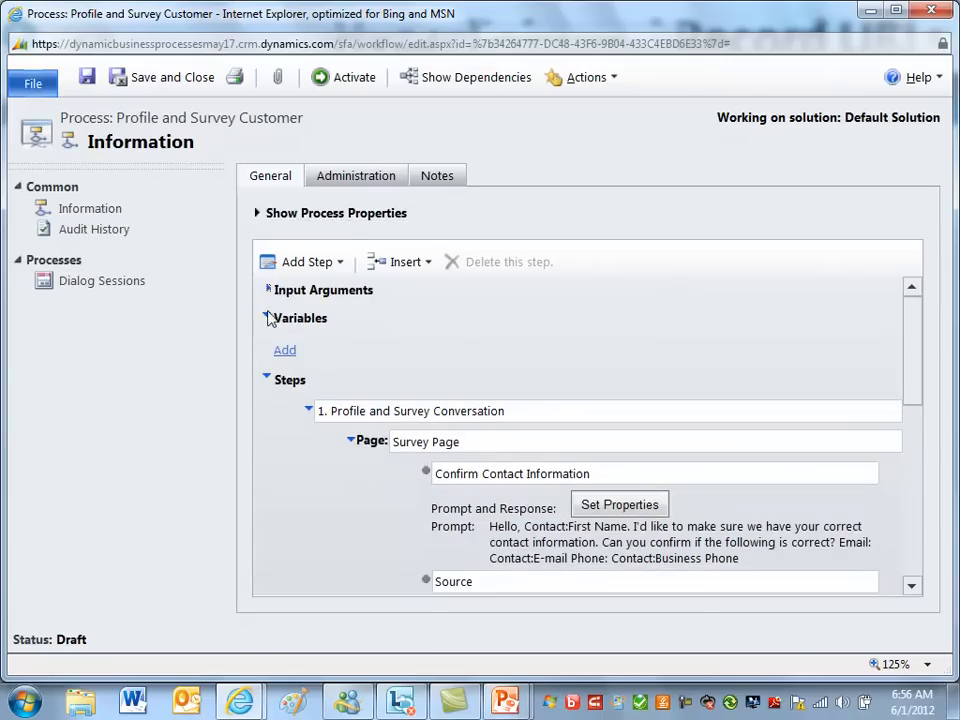
{"action": "left_click", "coordinate": [268, 318]}
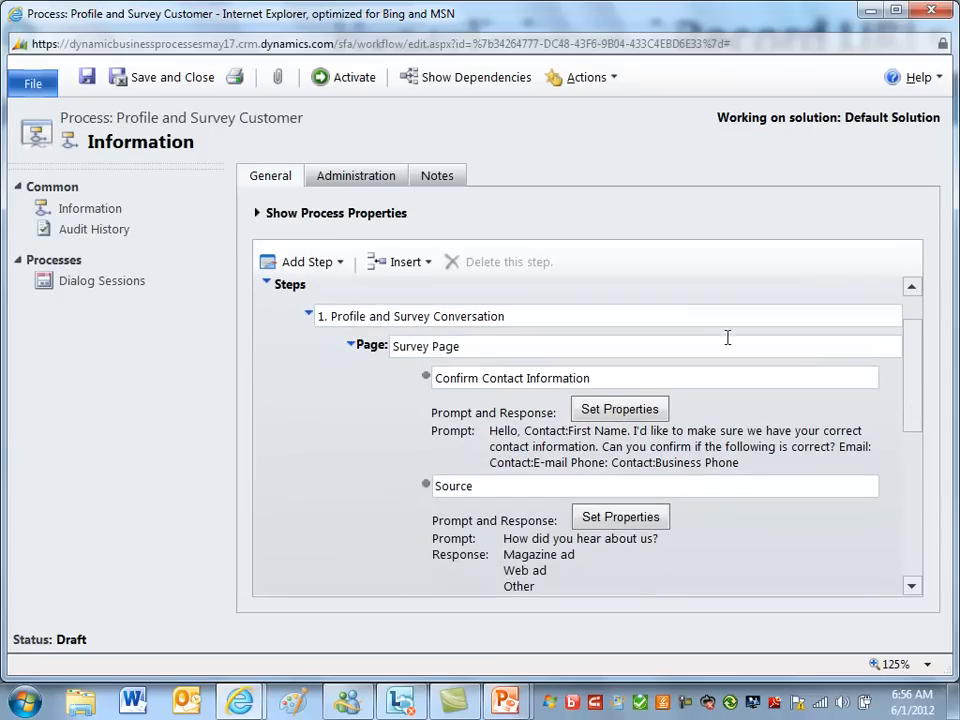
{"action": "left_click", "coordinate": [410, 315]}
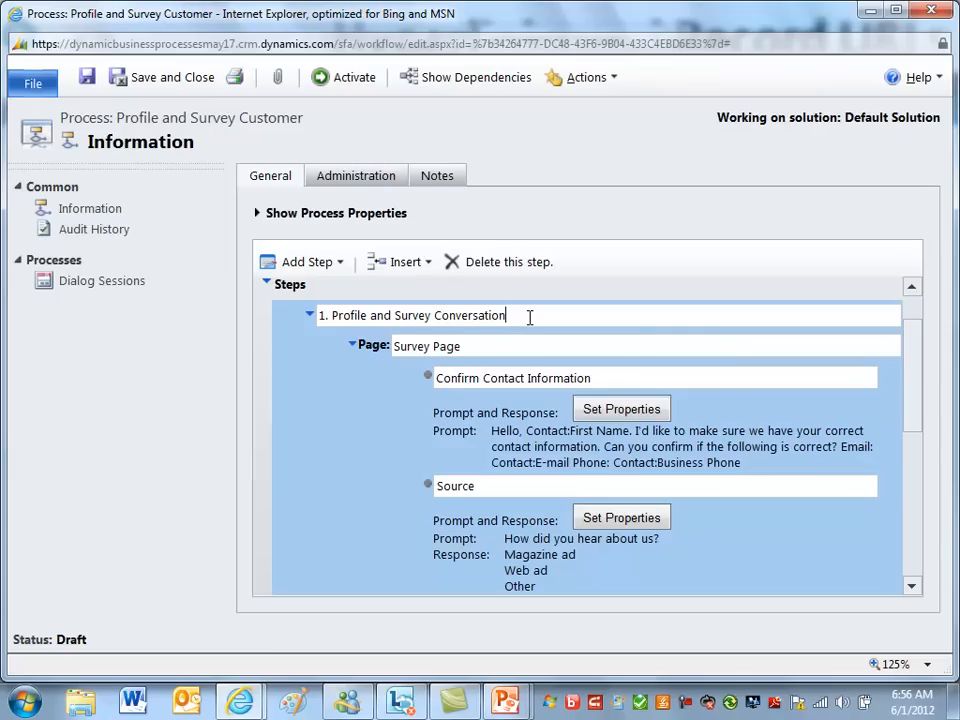
{"action": "mouse_move", "coordinate": [903, 403]}
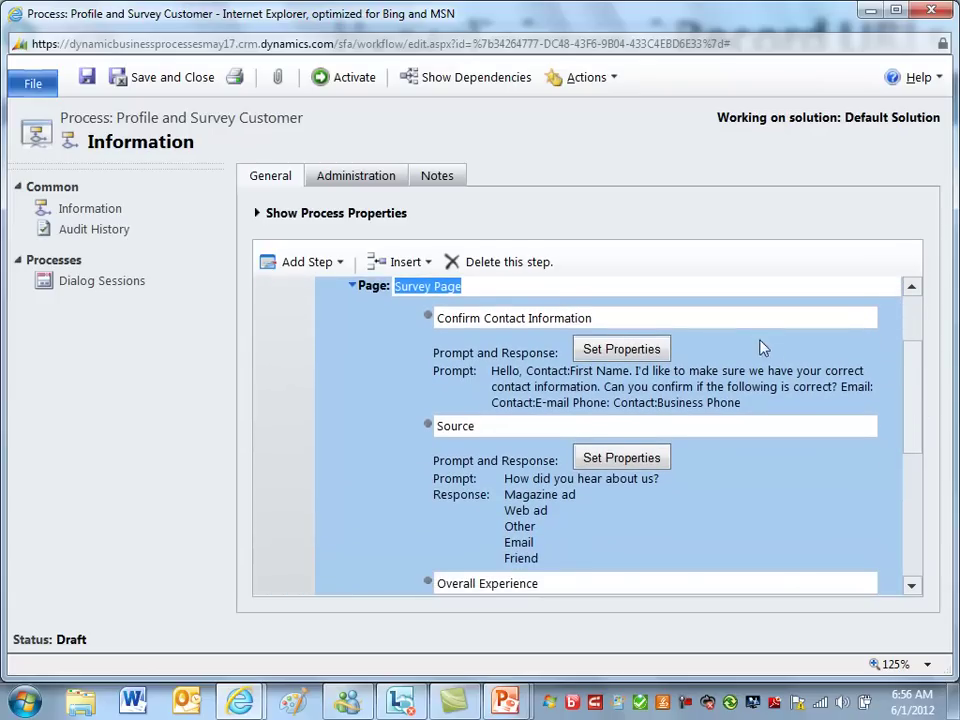
{"action": "mouse_move", "coordinate": [620, 321]}
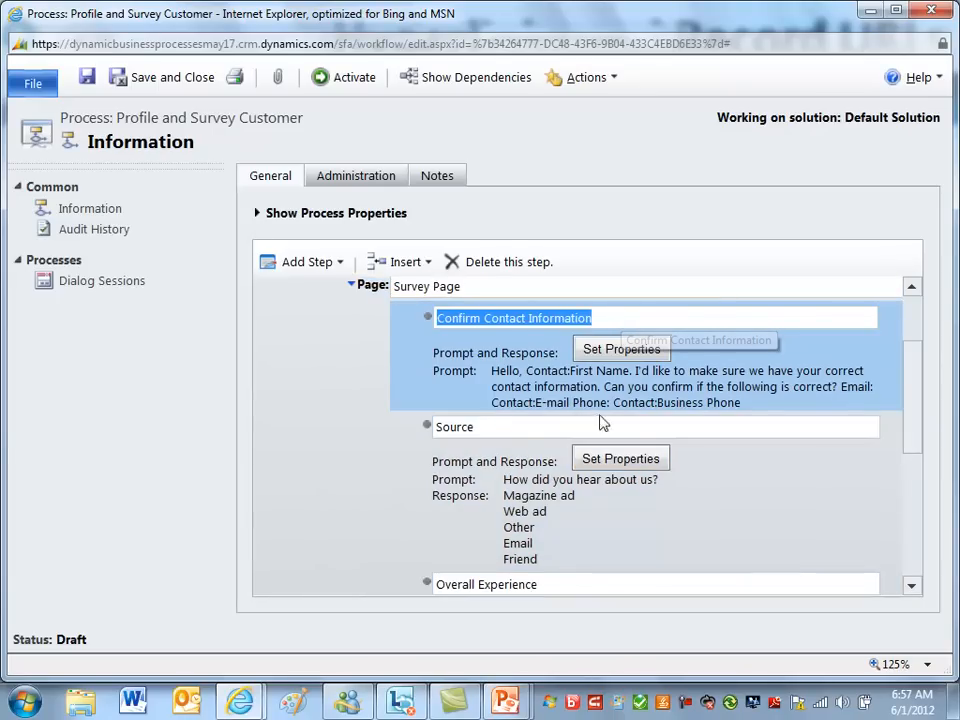
{"action": "scroll", "scroll_direction": "down", "scroll_amount": 3}
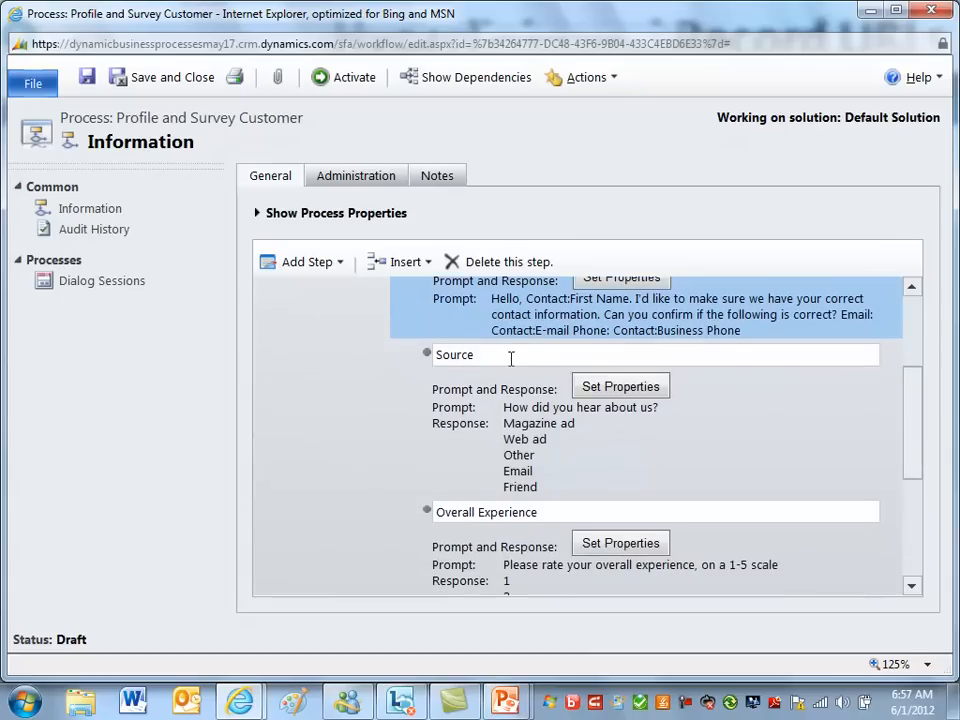
{"action": "left_click", "coordinate": [454, 354]}
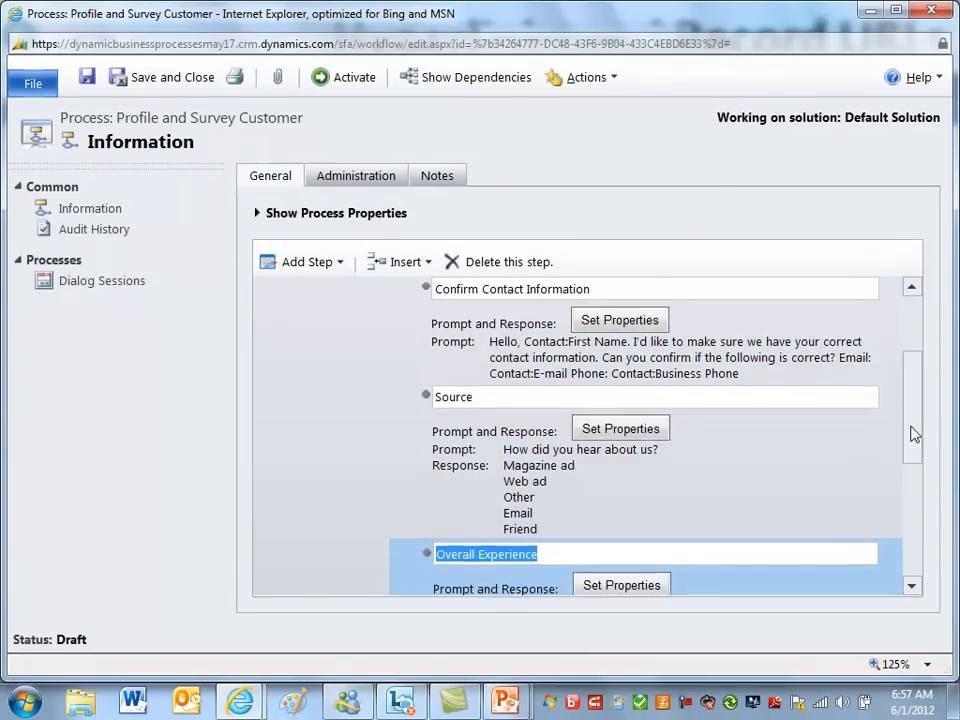
{"action": "scroll", "scroll_direction": "up", "scroll_amount": 3}
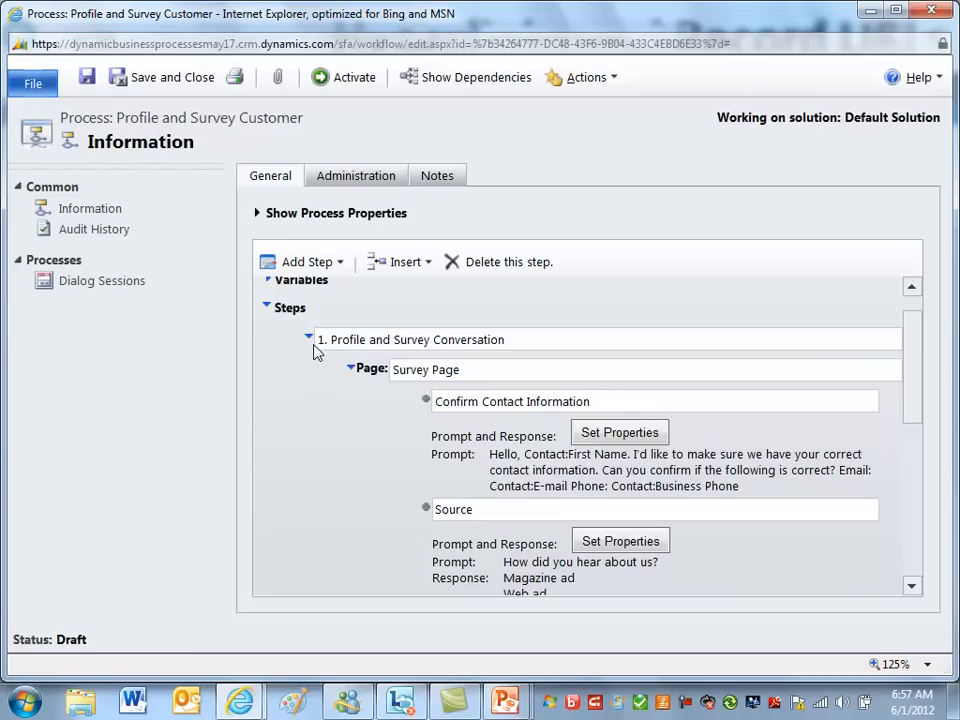
Collapse the conversation stage and review the Source, Experience Rating and Followup Email steps.
{"action": "left_click", "coordinate": [308, 339]}
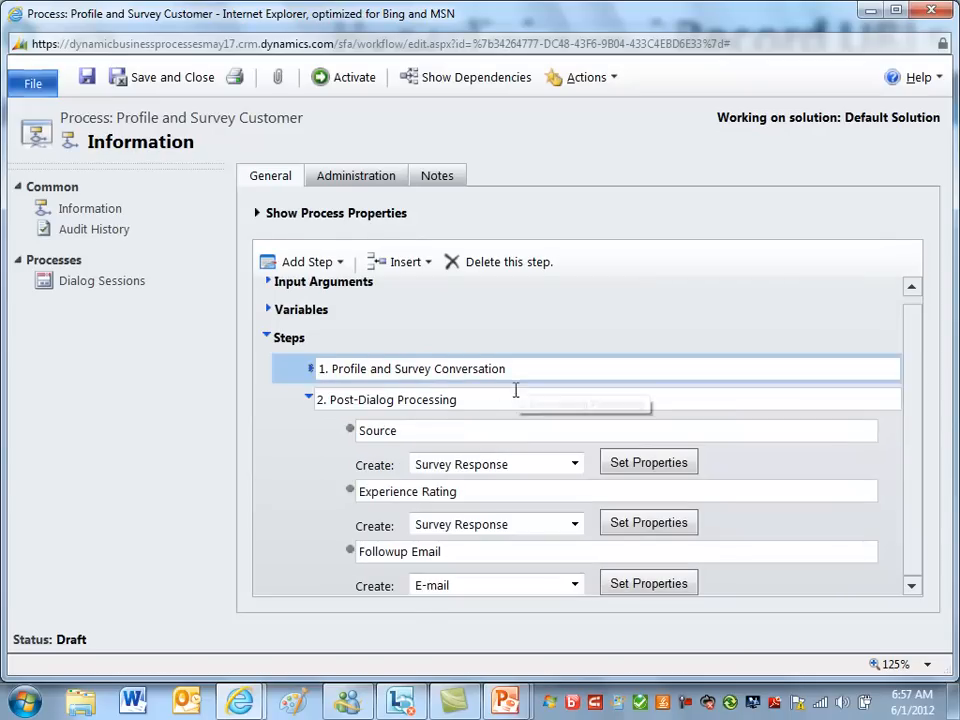
{"action": "left_click", "coordinate": [387, 398]}
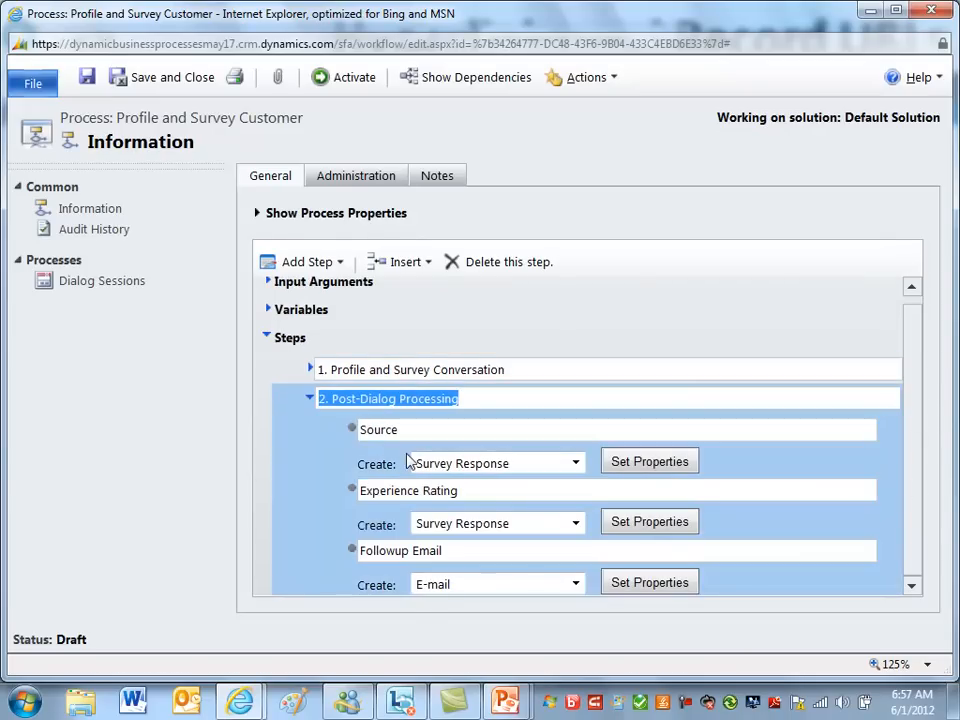
{"action": "mouse_move", "coordinate": [553, 421]}
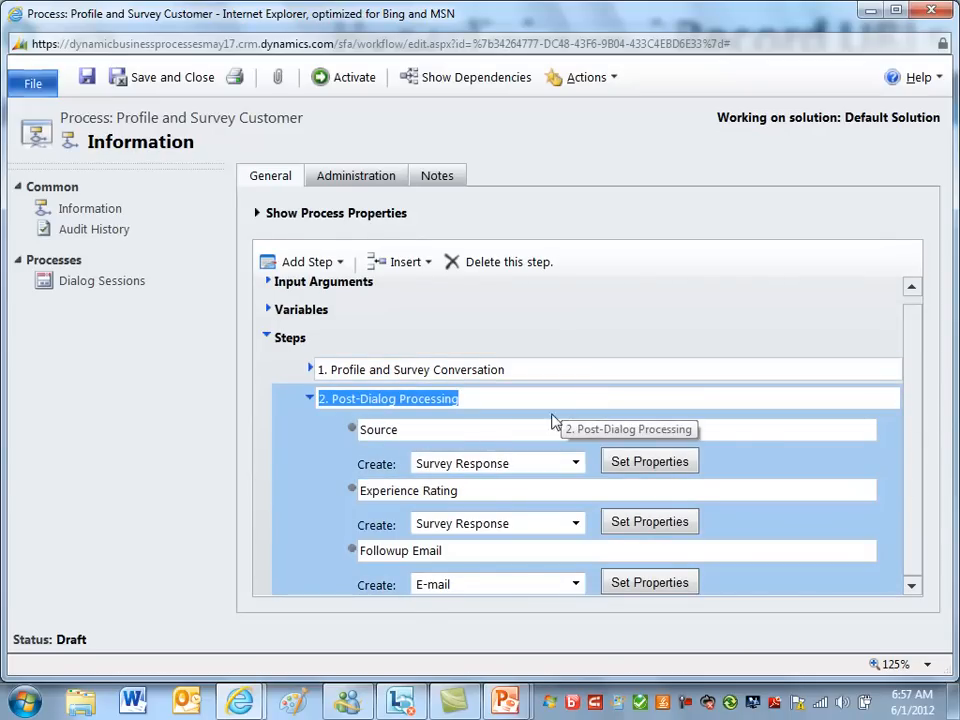
{"action": "mouse_move", "coordinate": [478, 438]}
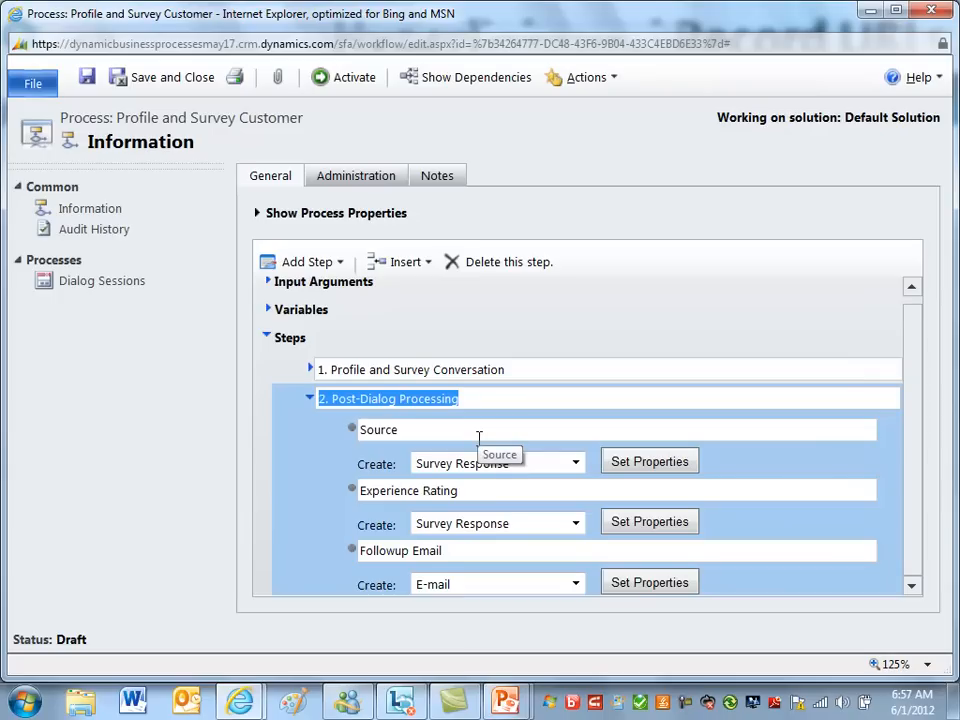
{"action": "mouse_move", "coordinate": [480, 437]}
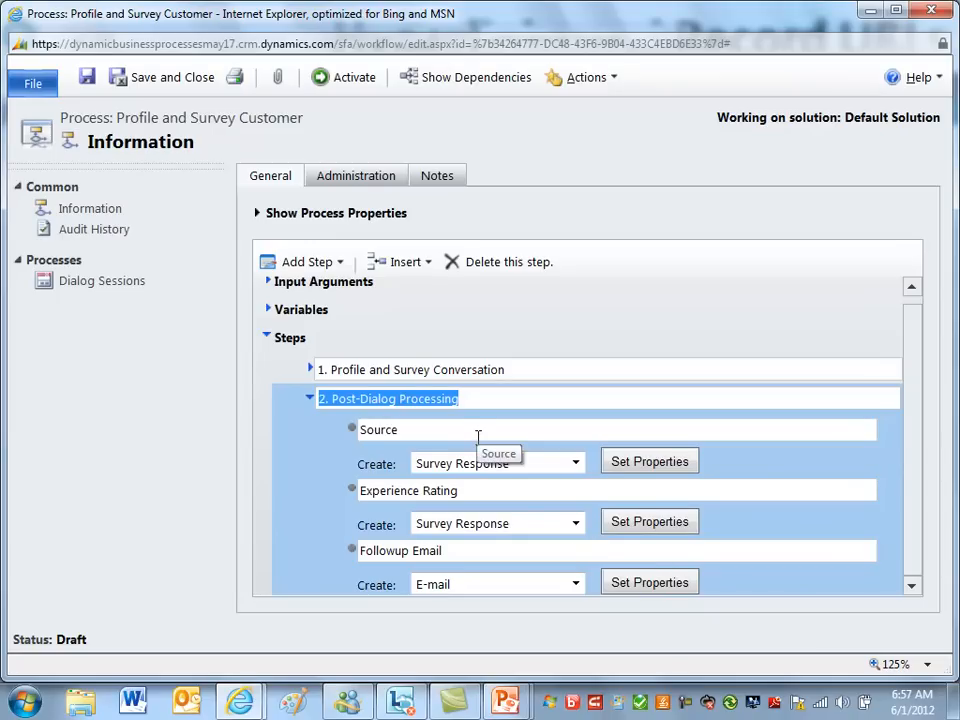
{"action": "left_click", "coordinate": [378, 429]}
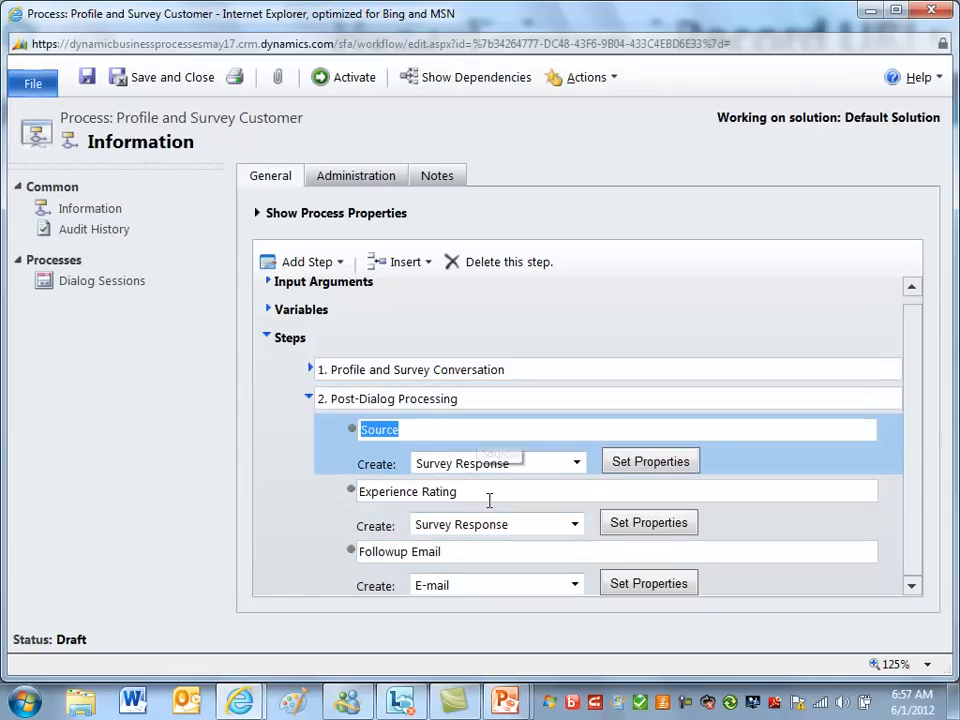
{"action": "mouse_move", "coordinate": [490, 500]}
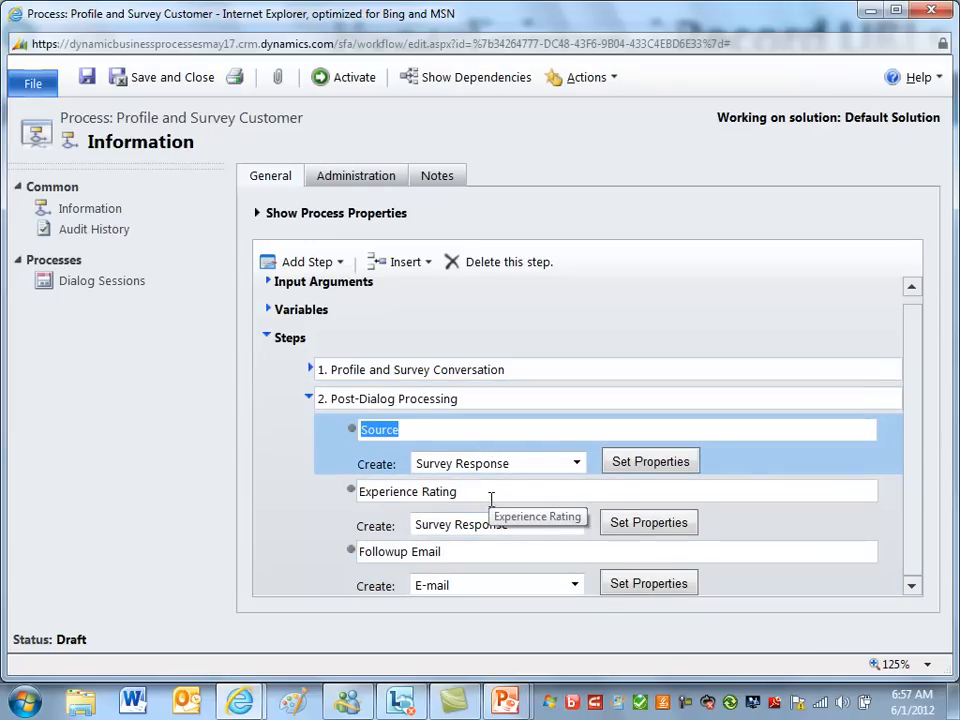
{"action": "left_click", "coordinate": [407, 491]}
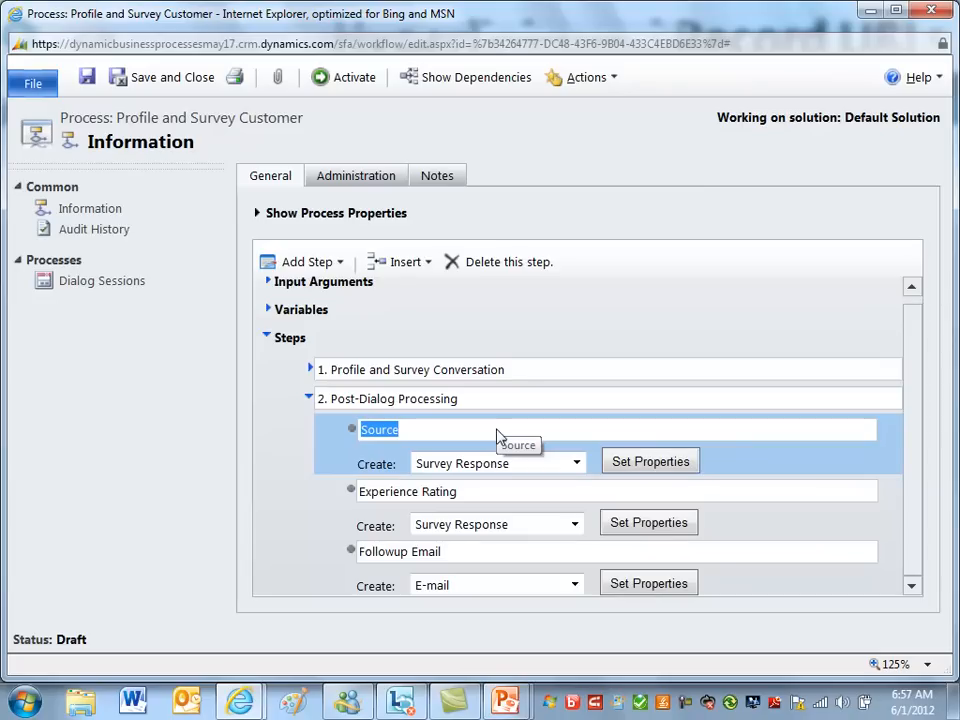
{"action": "mouse_move", "coordinate": [500, 437]}
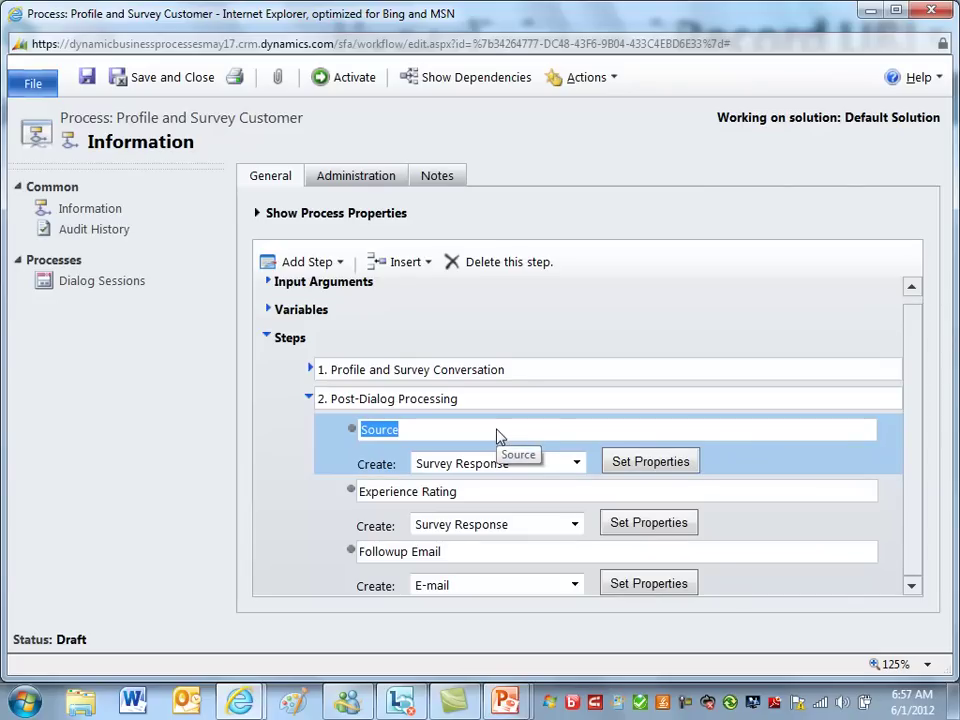
{"action": "mouse_move", "coordinate": [930, 474]}
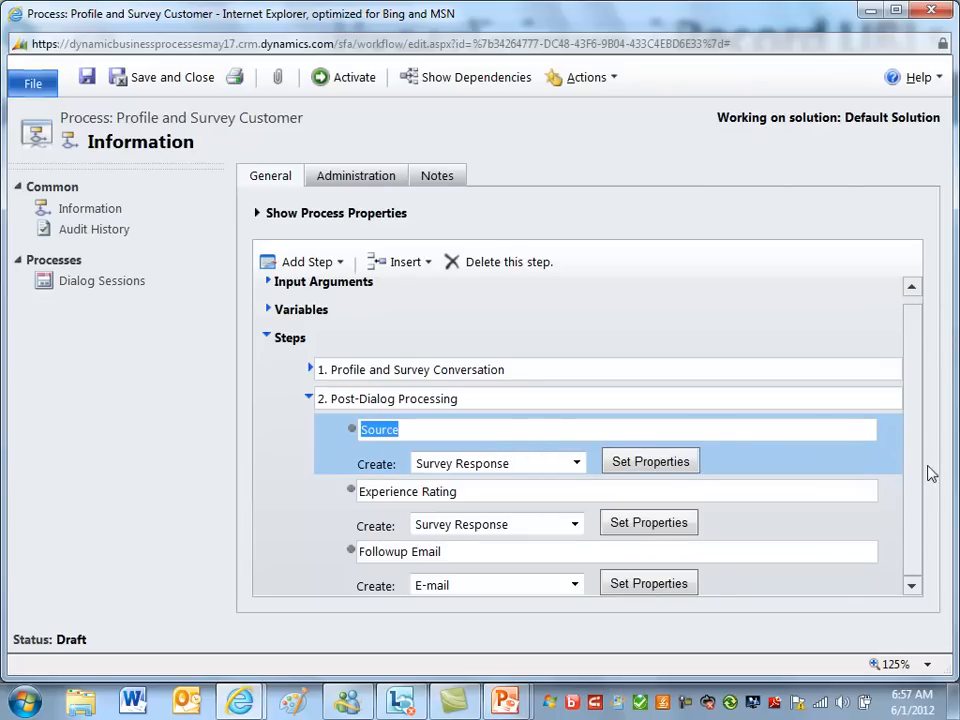
{"action": "mouse_move", "coordinate": [797, 538]}
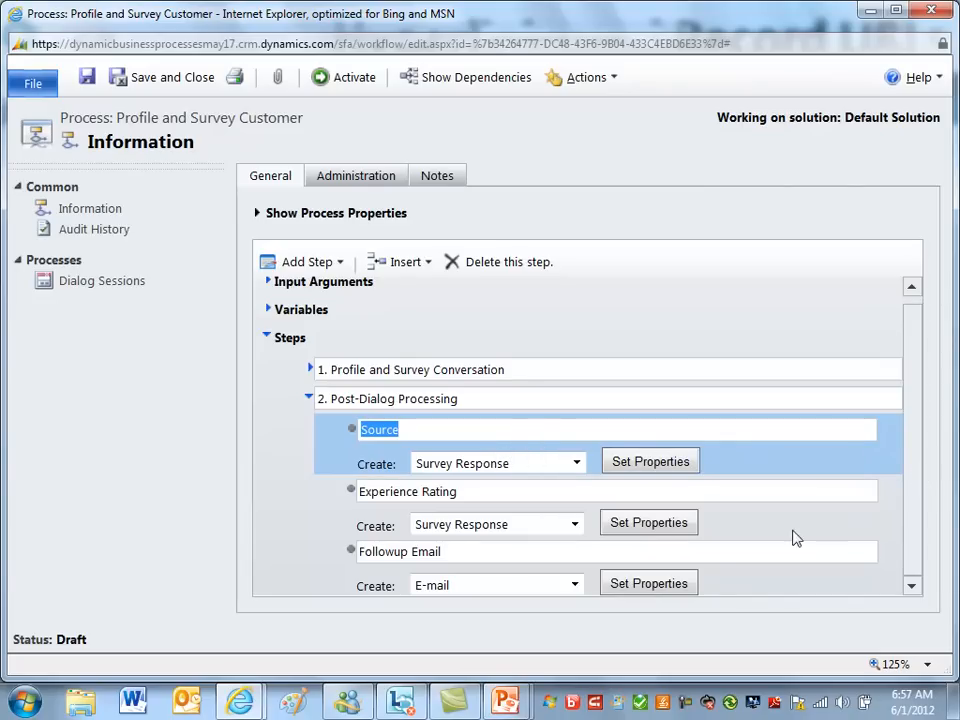
{"action": "left_click", "coordinate": [399, 551]}
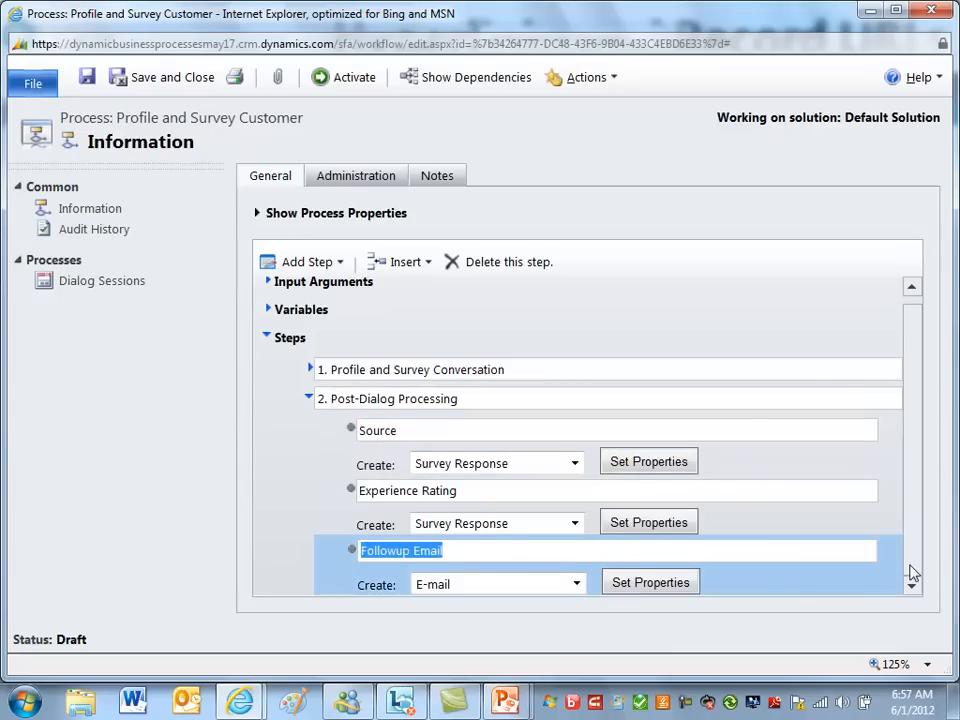
{"action": "scroll", "scroll_direction": "up", "scroll_amount": 3}
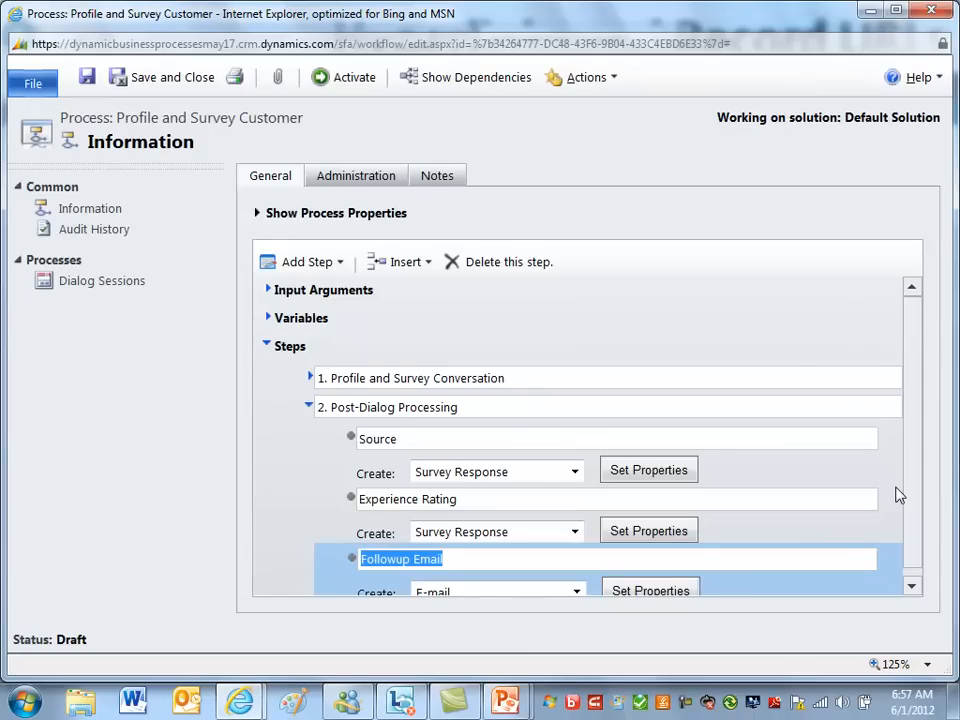
{"action": "mouse_move", "coordinate": [321, 385]}
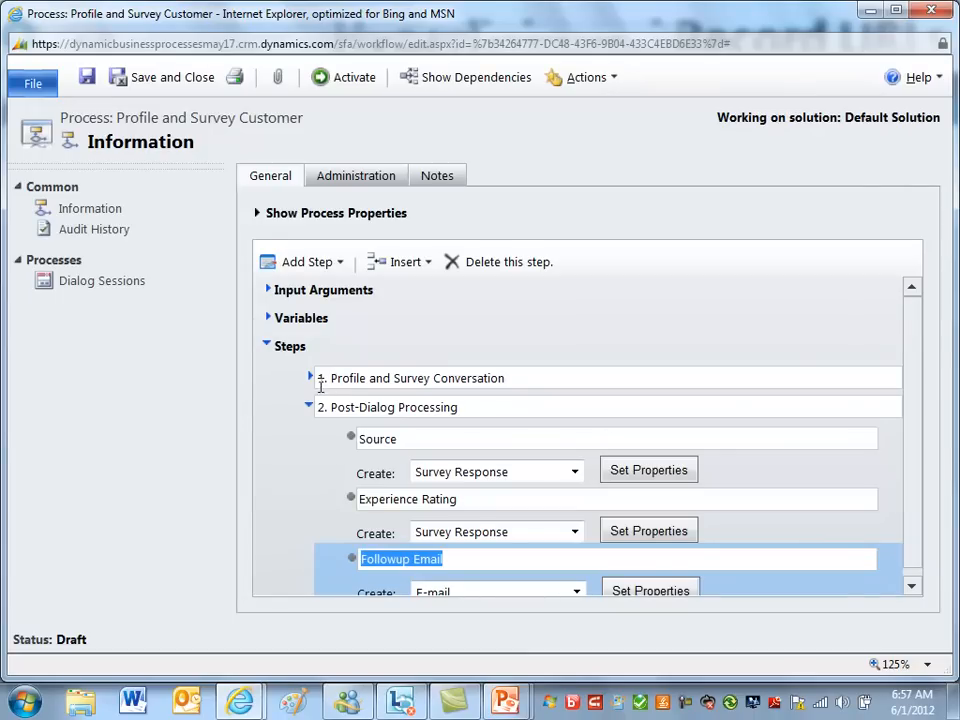
Expand the conversation stage and open the Confirm Contact Information prompt's properties.
{"action": "left_click", "coordinate": [310, 377]}
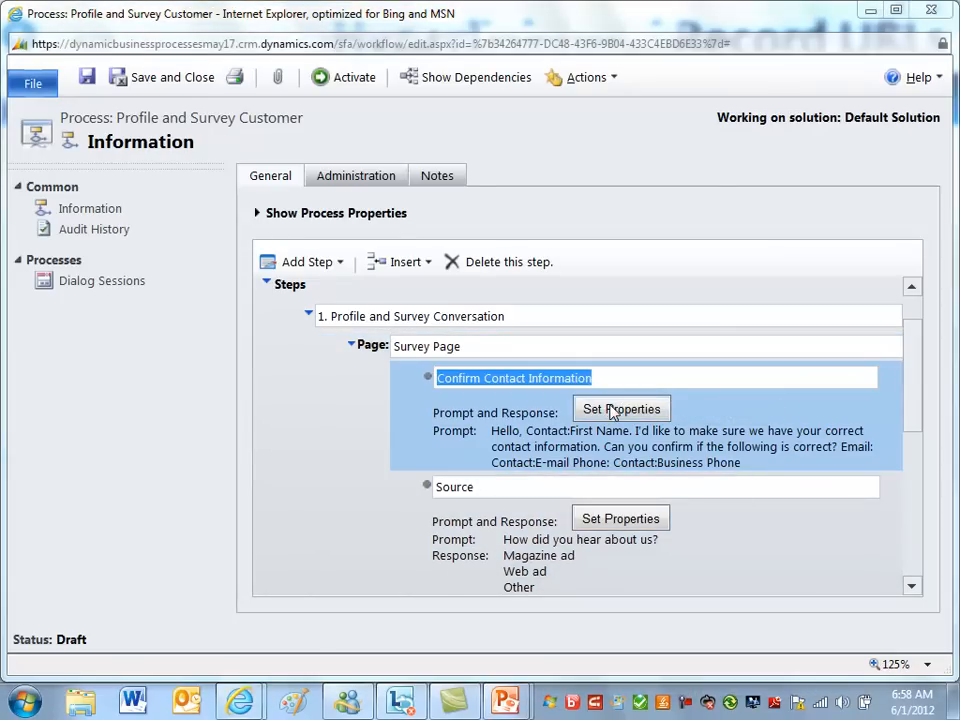
{"action": "left_click", "coordinate": [620, 409]}
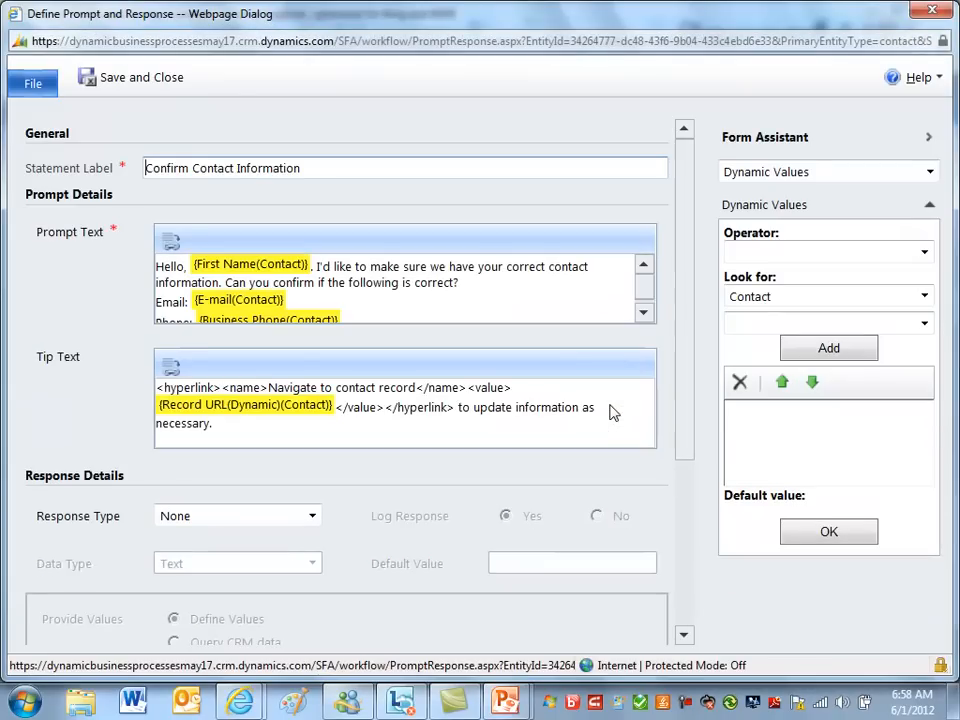
{"action": "mouse_move", "coordinate": [337, 302]}
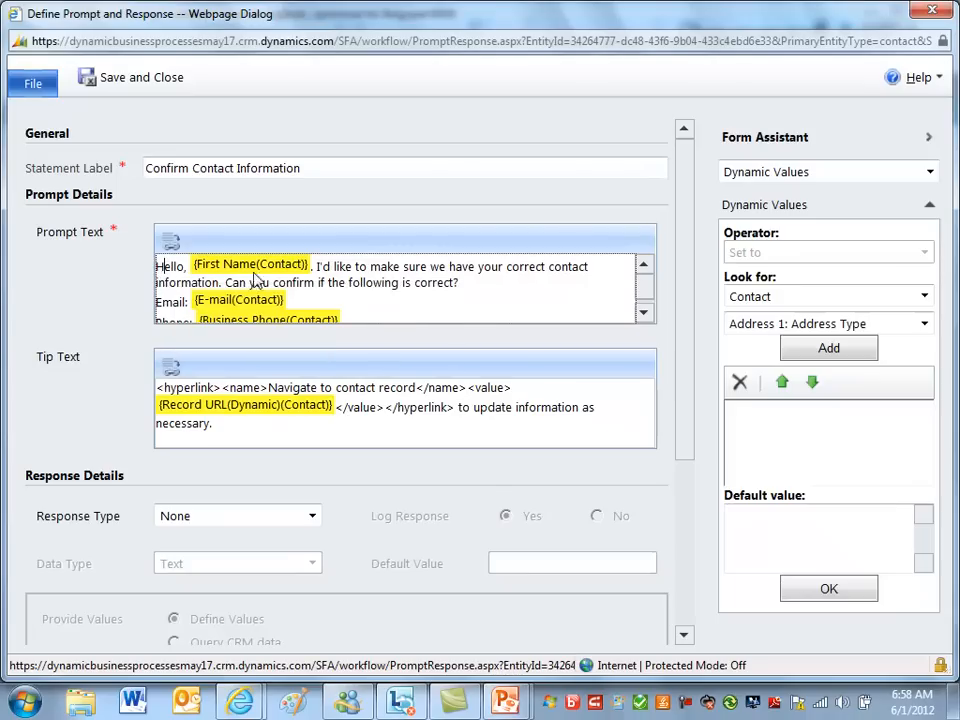
{"action": "mouse_move", "coordinate": [340, 283]}
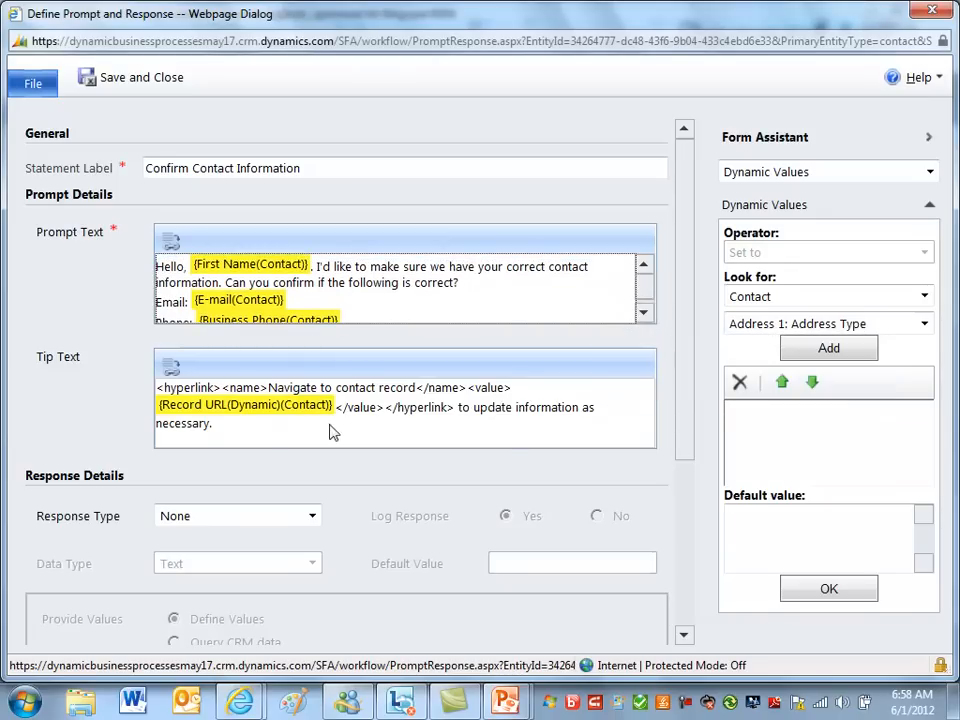
{"action": "mouse_move", "coordinate": [260, 407]}
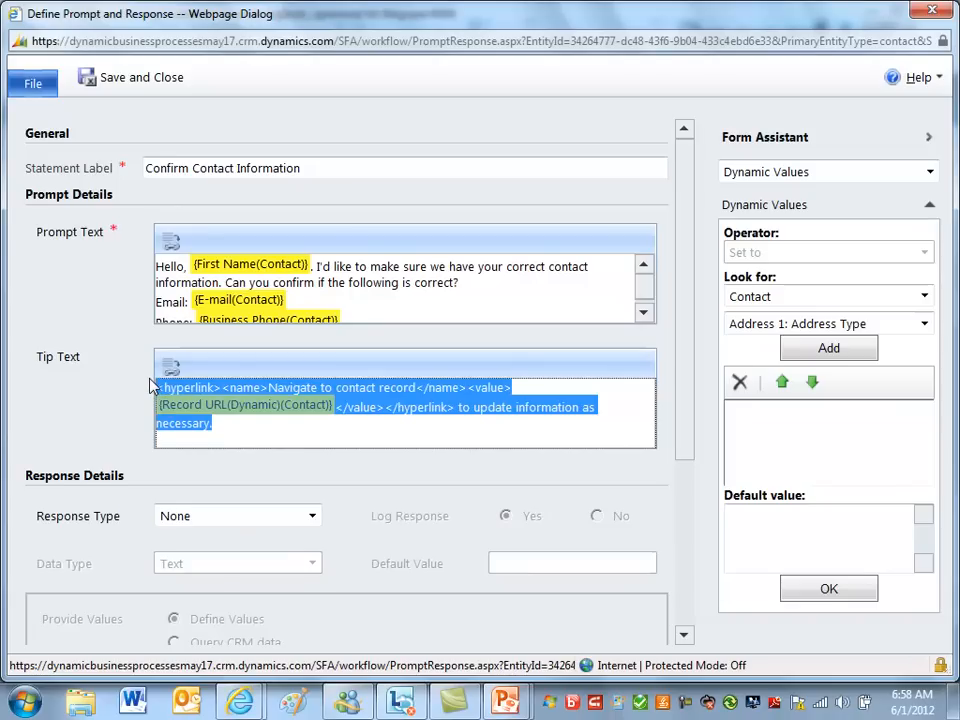
Delete the old tip text hyperlink and pick Contact in the Form Assistant.
{"action": "key", "text": "Delete"}
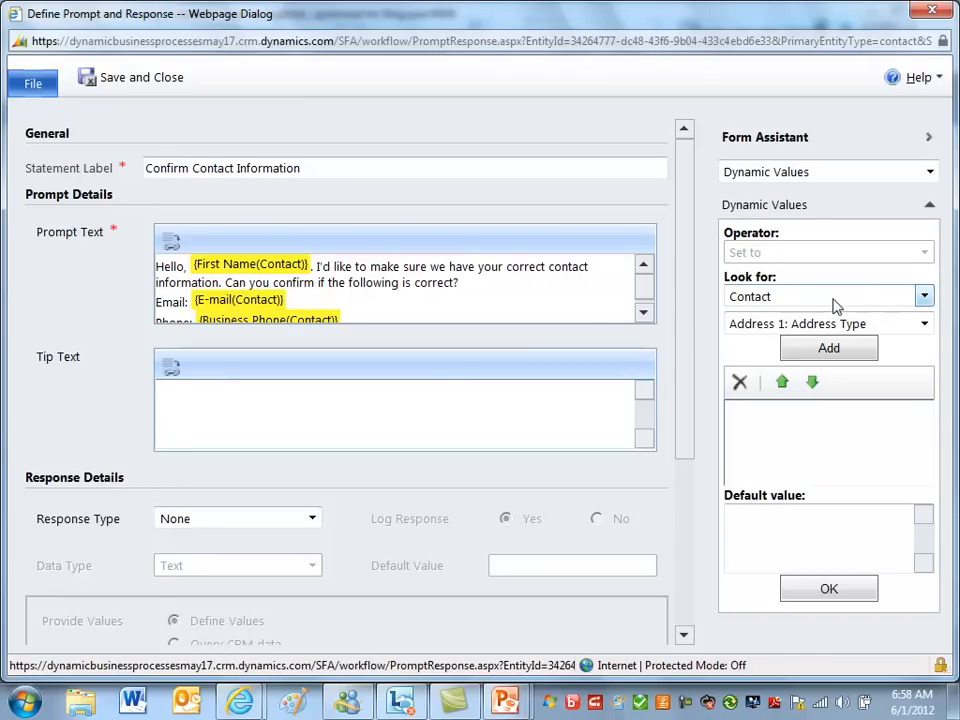
{"action": "left_click", "coordinate": [925, 323]}
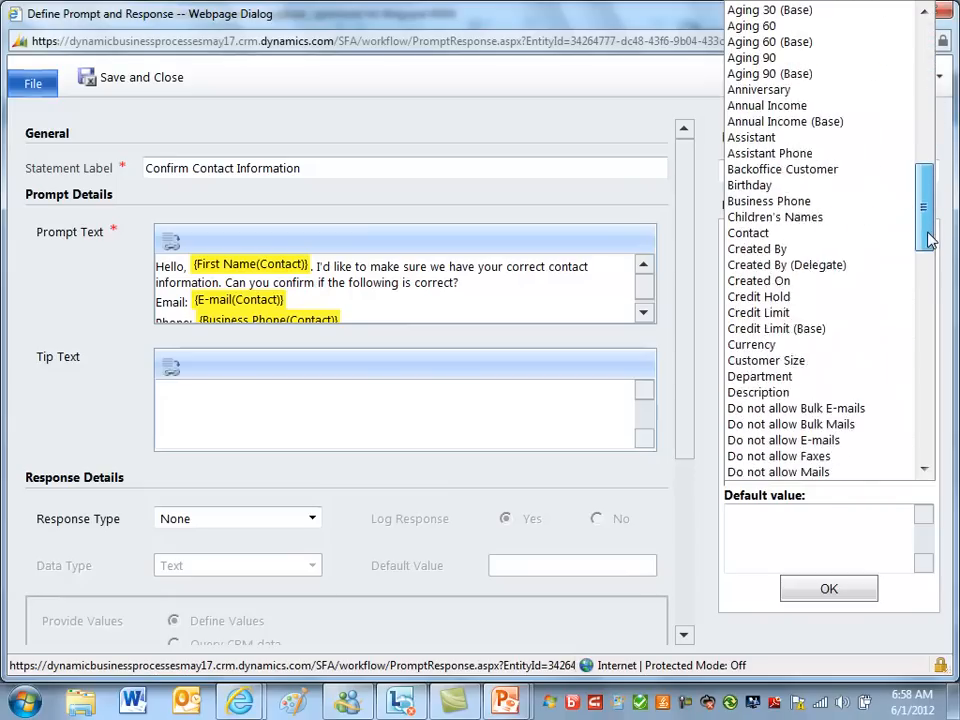
{"action": "scroll", "scroll_direction": "down", "scroll_amount": 3}
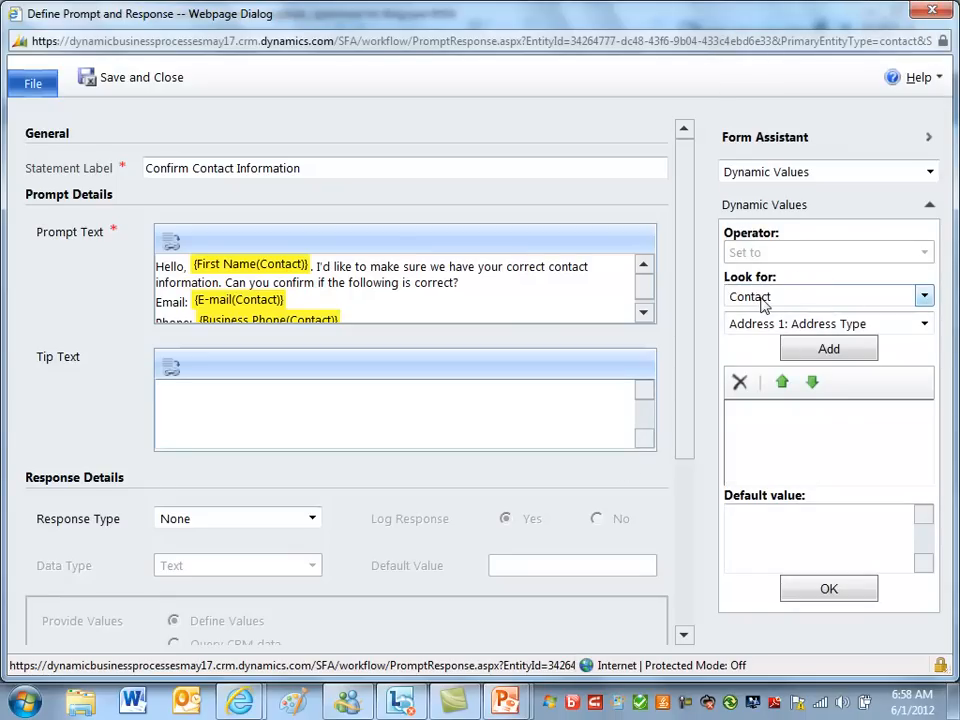
{"action": "left_click", "coordinate": [920, 296]}
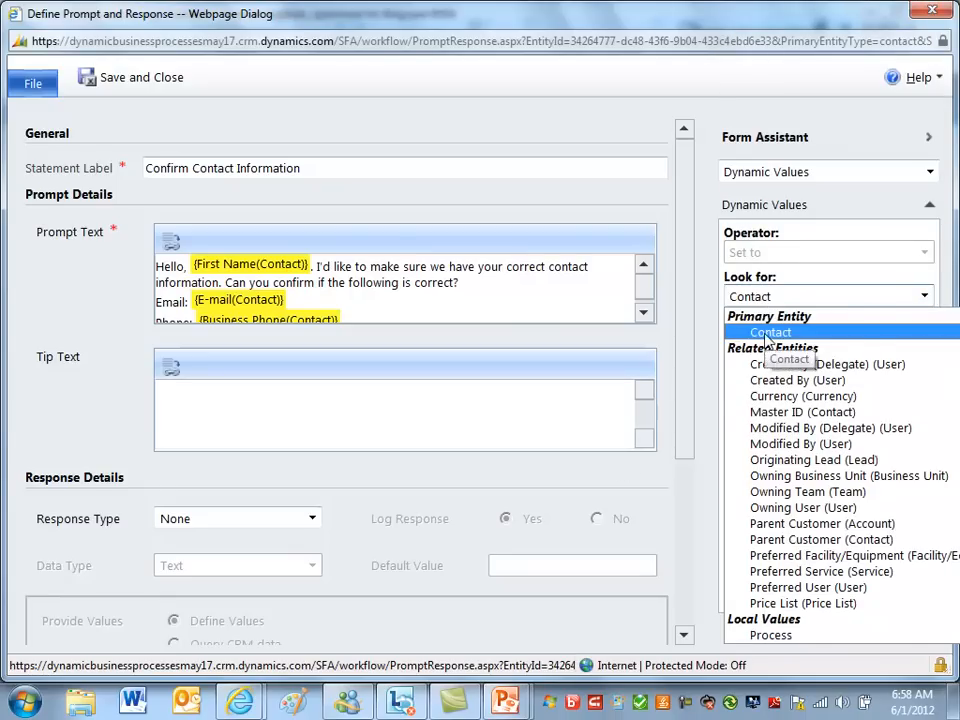
{"action": "left_click", "coordinate": [770, 332]}
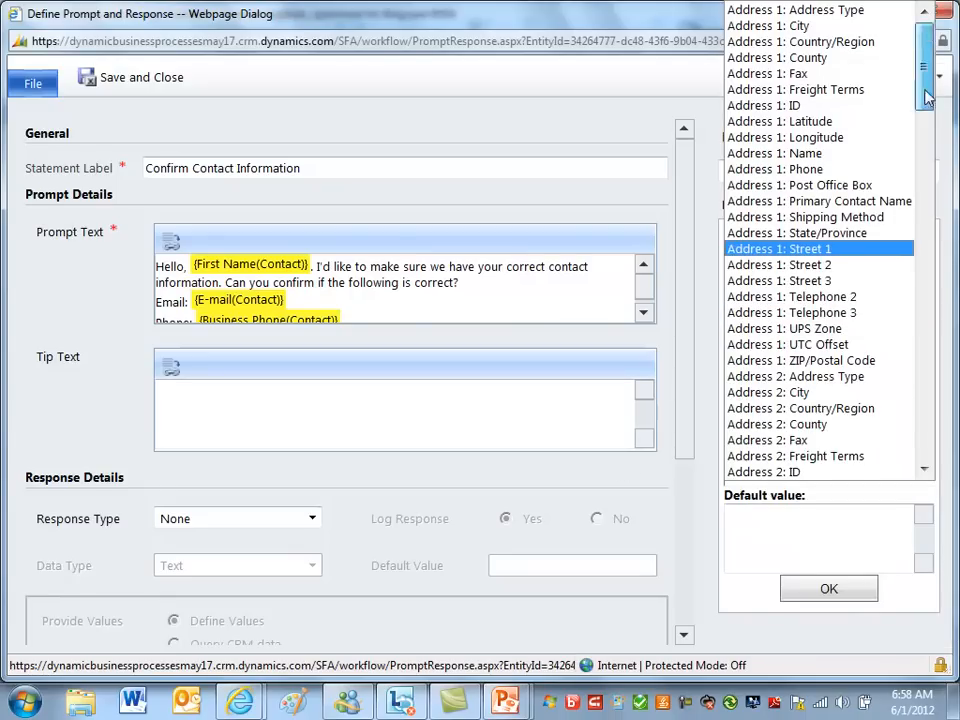
Insert Contact's Record URL(Dynamic) and start a hyperlink in the tip text.
{"action": "scroll", "scroll_direction": "down", "scroll_amount": 3}
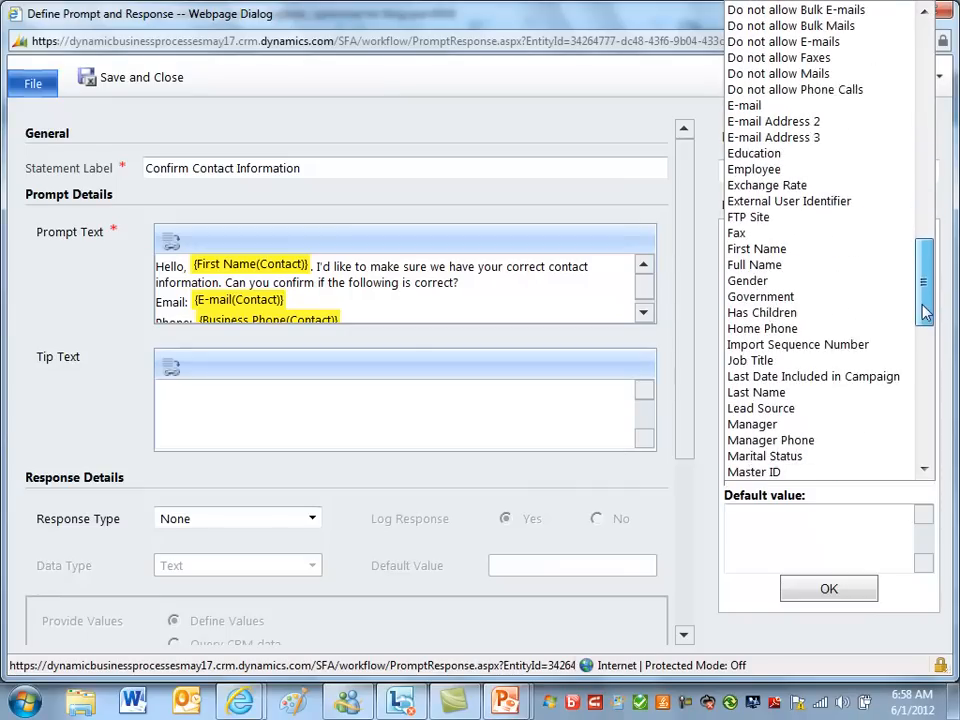
{"action": "scroll", "scroll_direction": "down", "scroll_amount": 3}
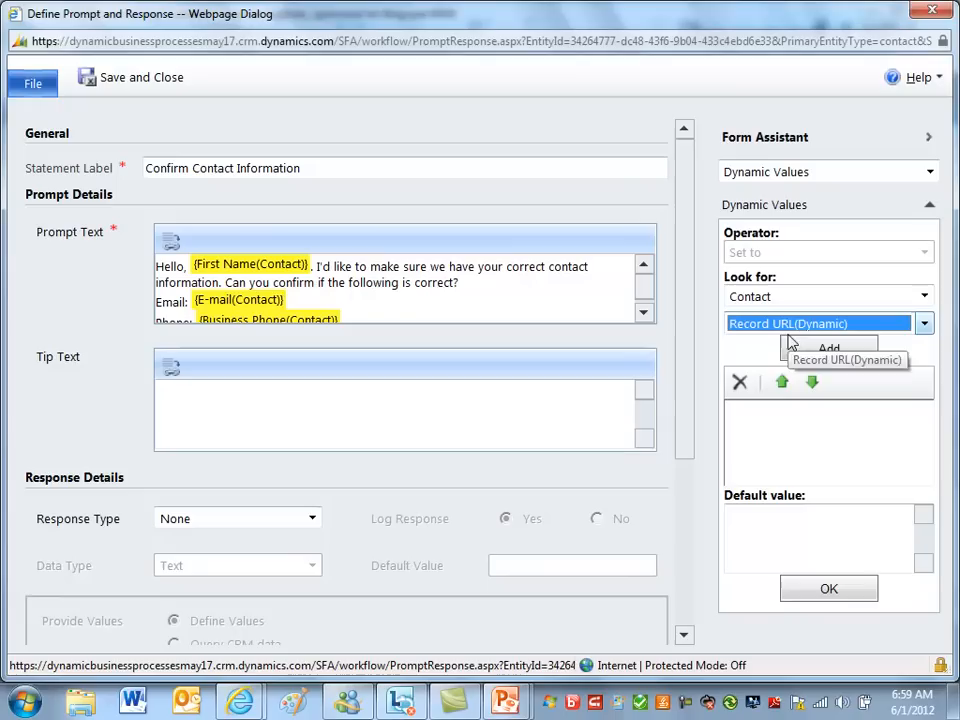
{"action": "left_click", "coordinate": [828, 348]}
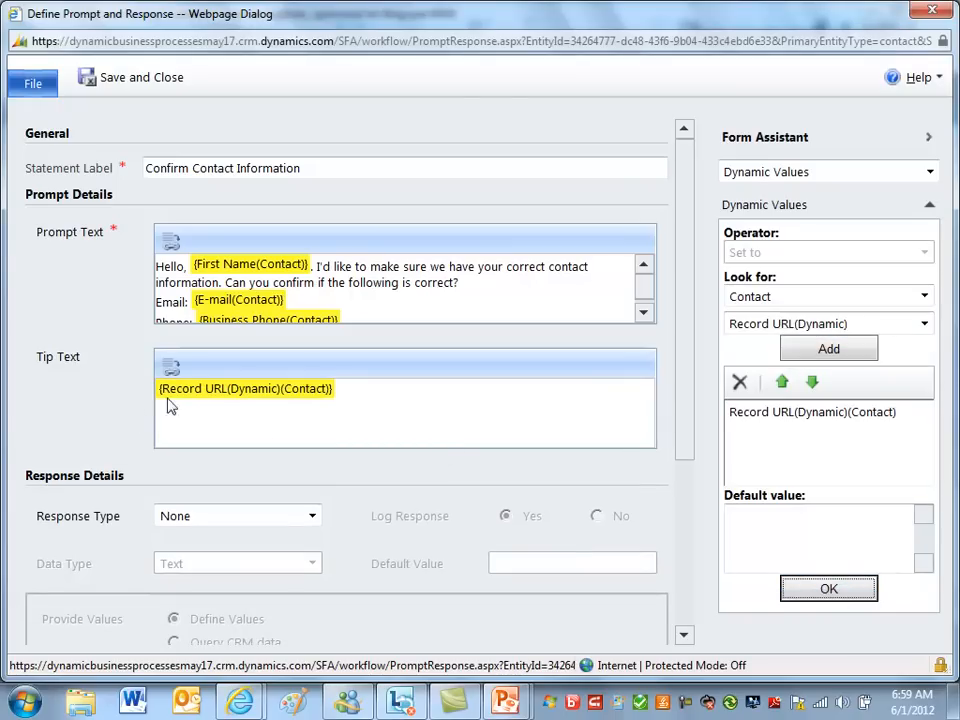
{"action": "mouse_move", "coordinate": [290, 398]}
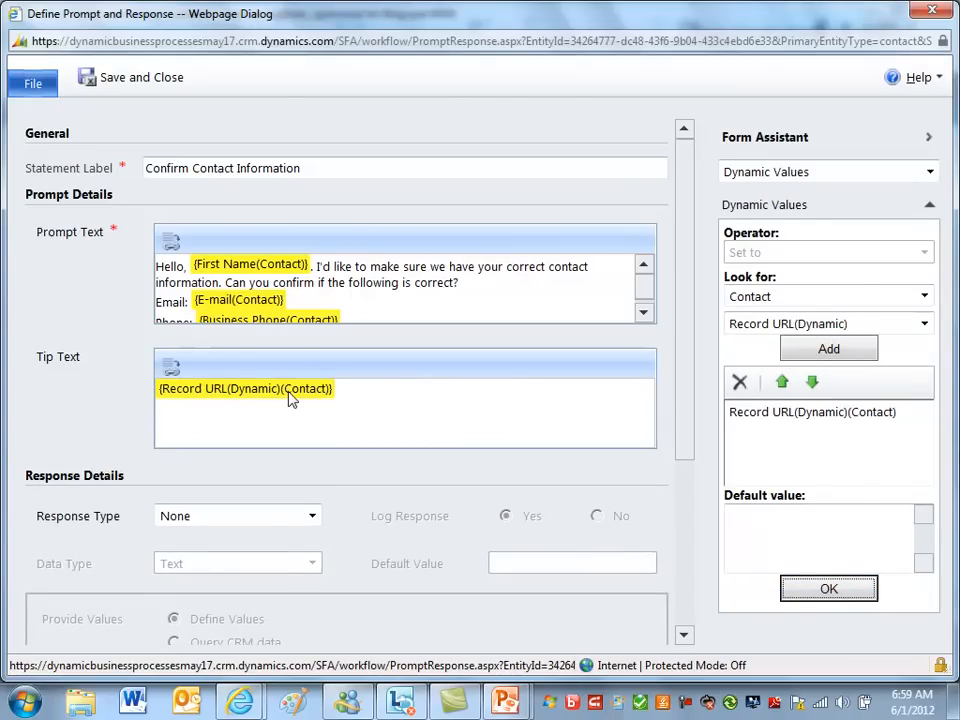
{"action": "mouse_move", "coordinate": [290, 395]}
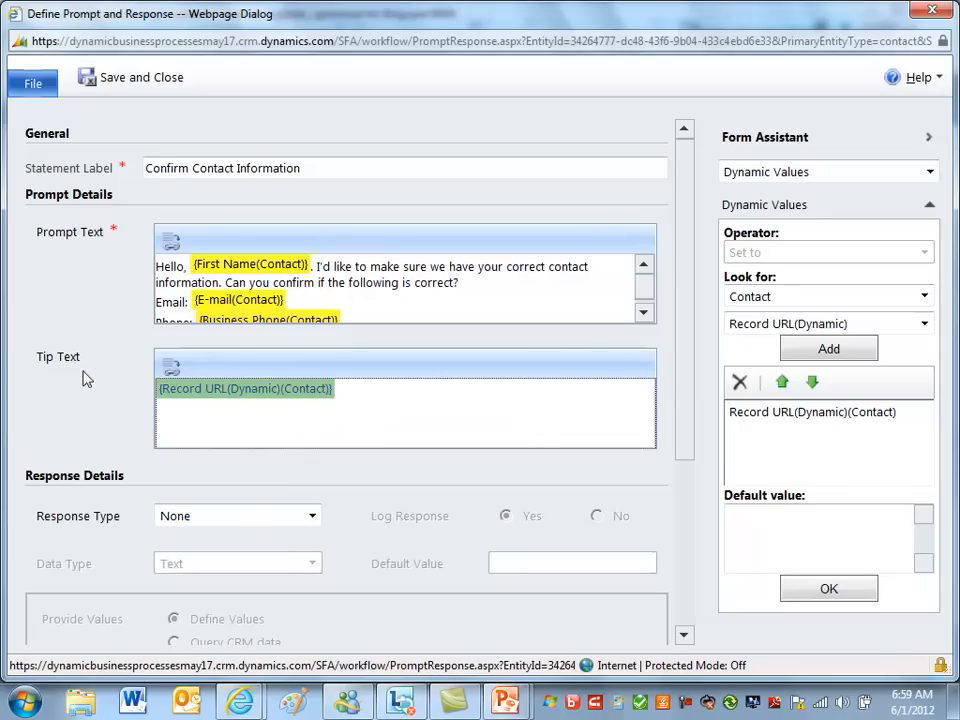
{"action": "left_click", "coordinate": [740, 382]}
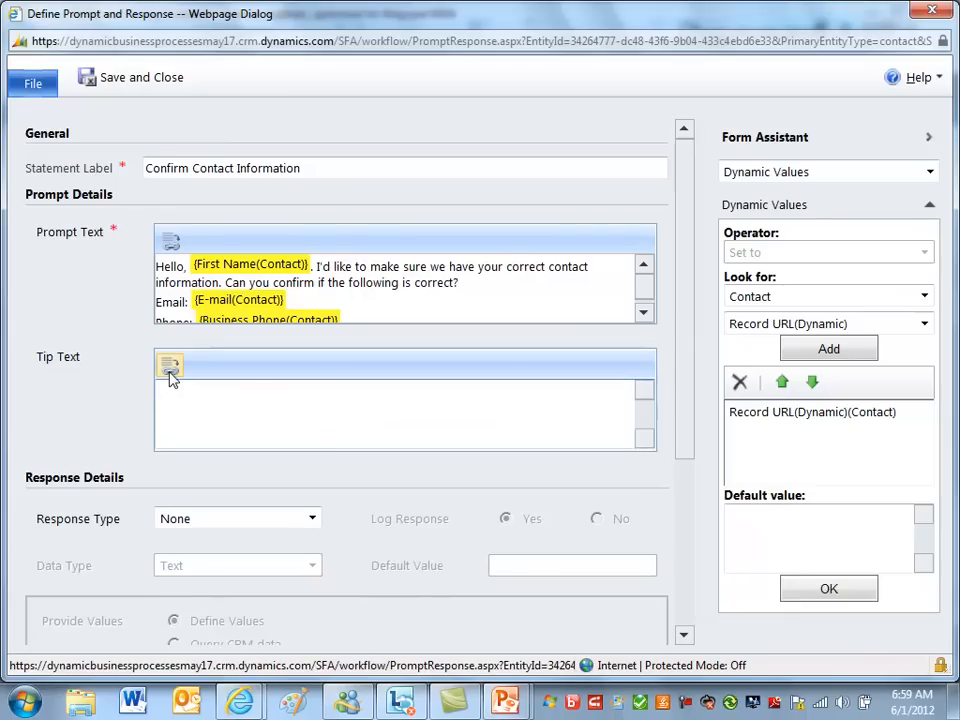
{"action": "mouse_move", "coordinate": [170, 368]}
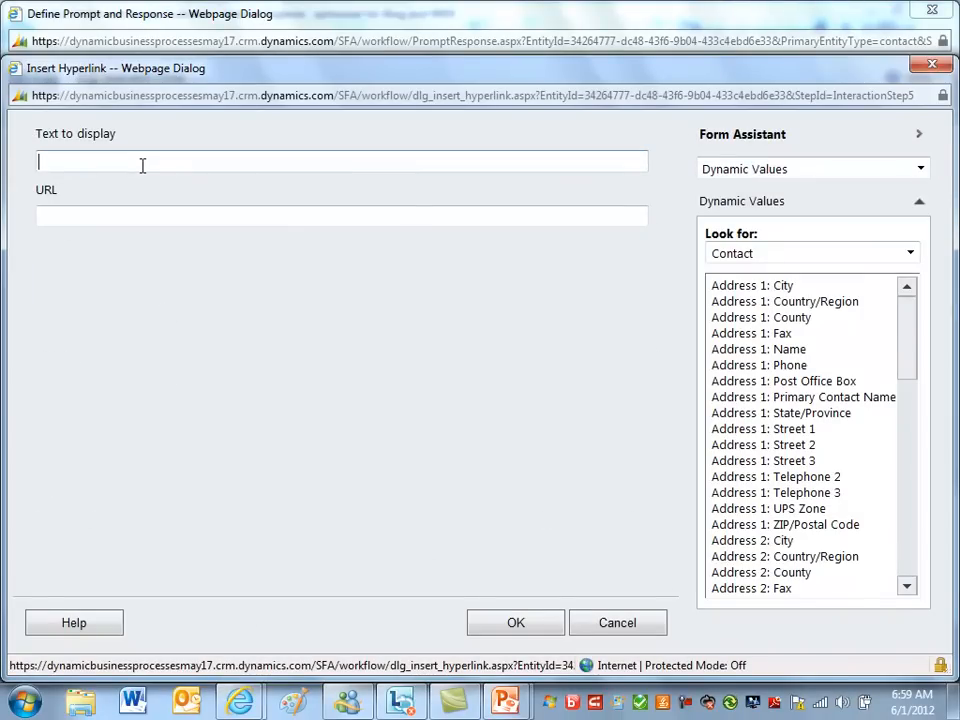
Enter 'Click here' as the link text and scroll Dynamic Values to Record URL(Dynamic).
{"action": "type", "text": "Click"}
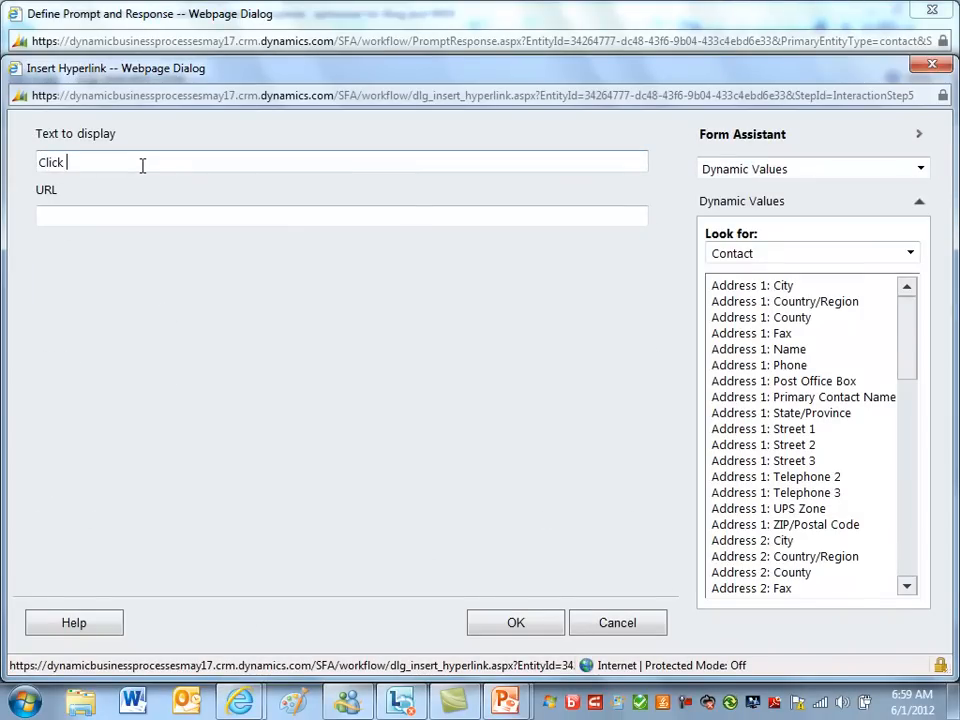
{"action": "type", "text": "here"}
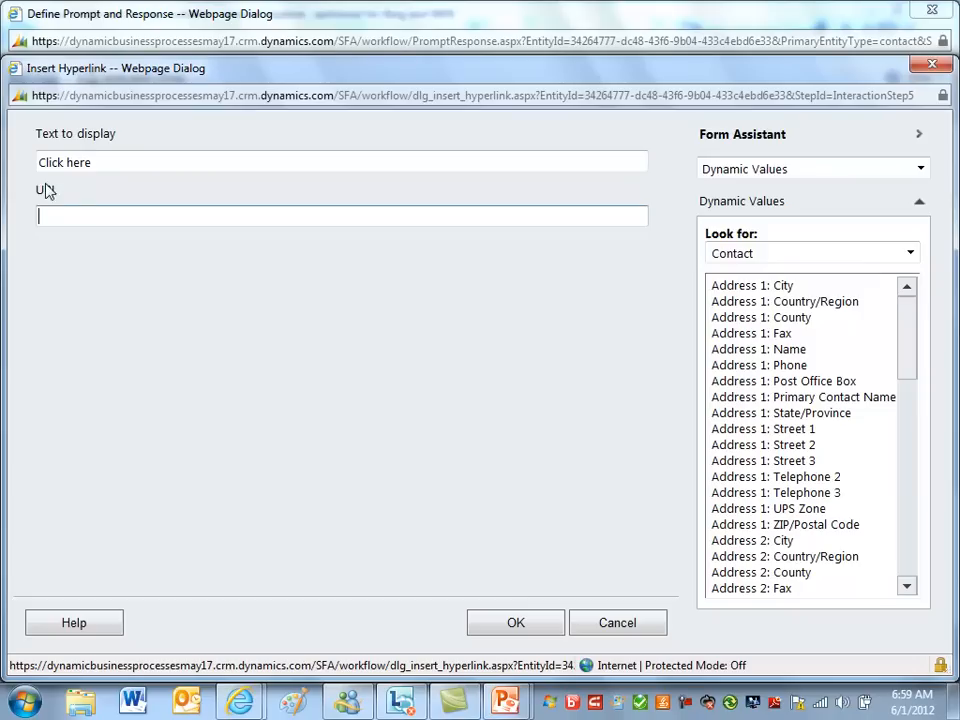
{"action": "scroll", "scroll_direction": "down", "scroll_amount": 3}
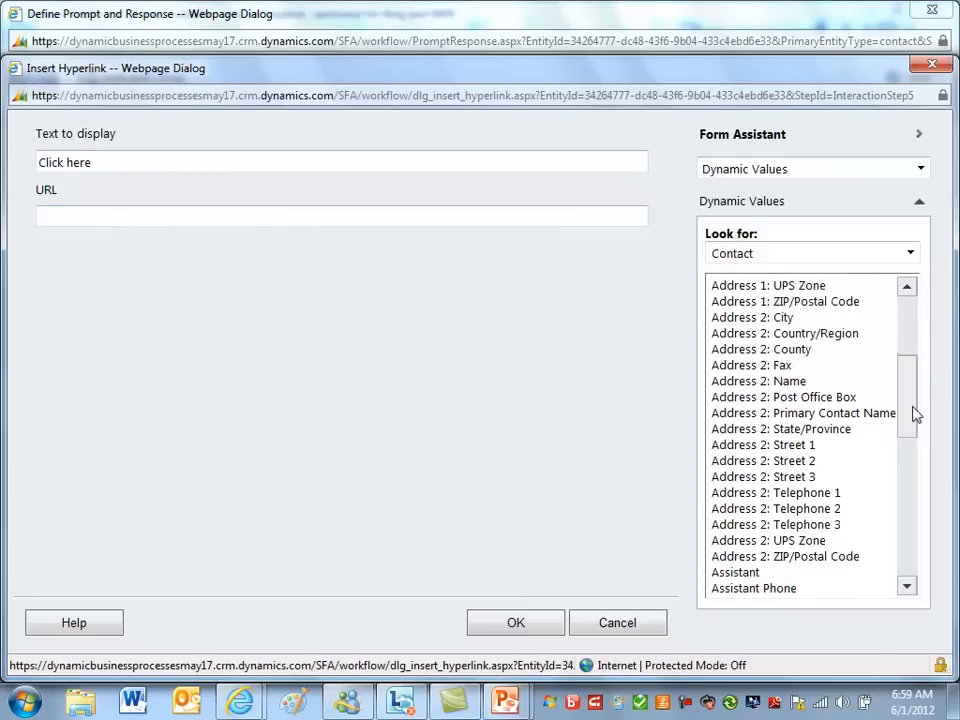
{"action": "scroll", "scroll_direction": "down", "scroll_amount": 3}
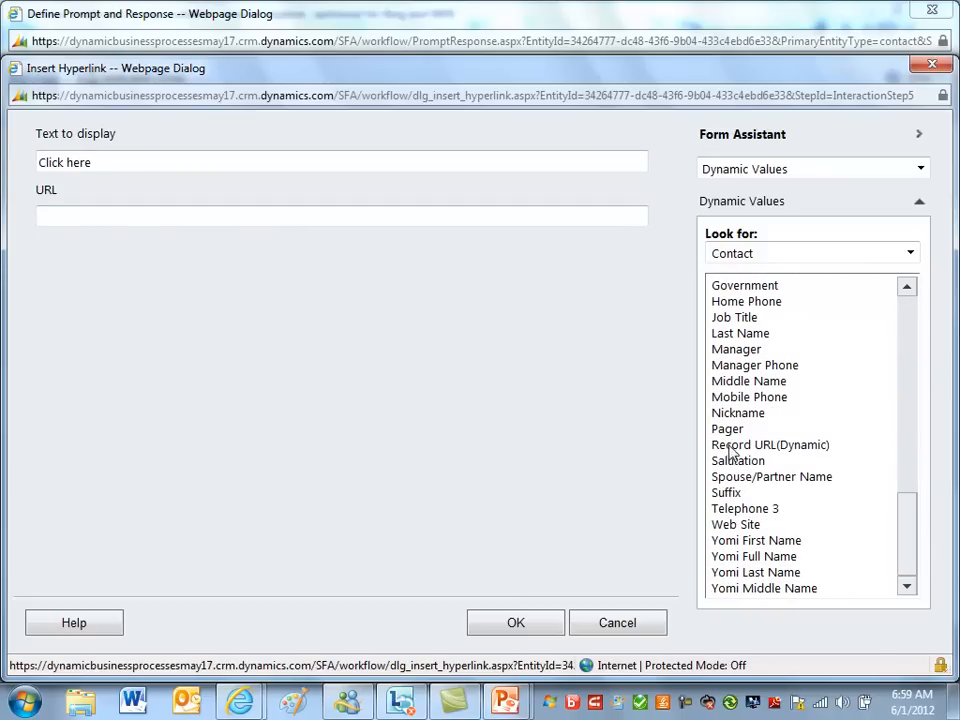
Fill the hyperlink URL with the Contact's Record URL(Dynamic) value.
{"action": "left_click", "coordinate": [515, 622]}
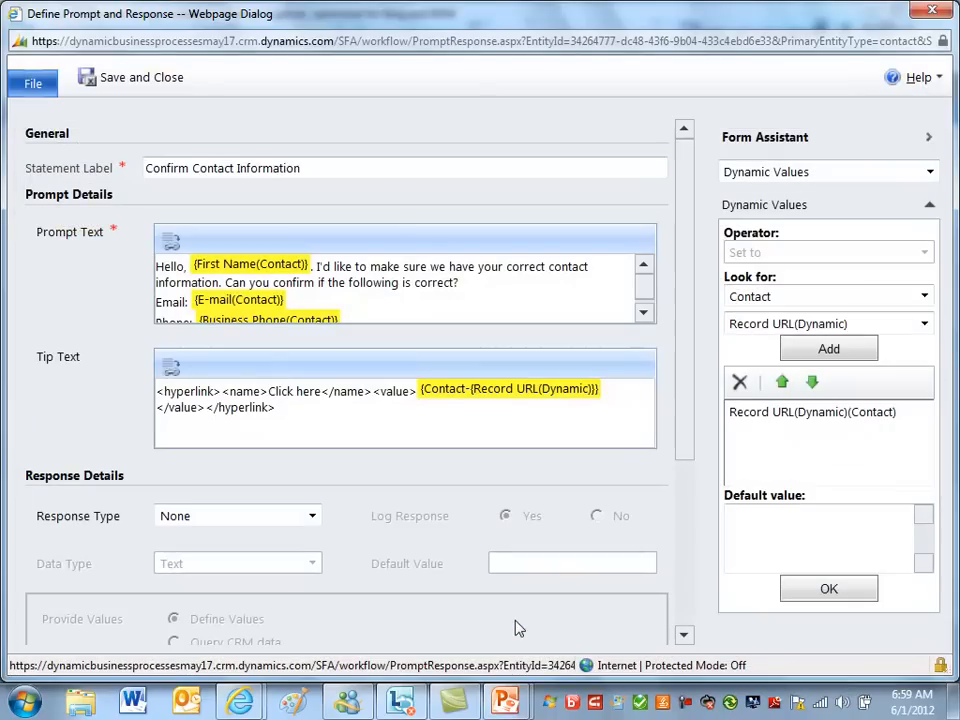
{"action": "mouse_move", "coordinate": [320, 420]}
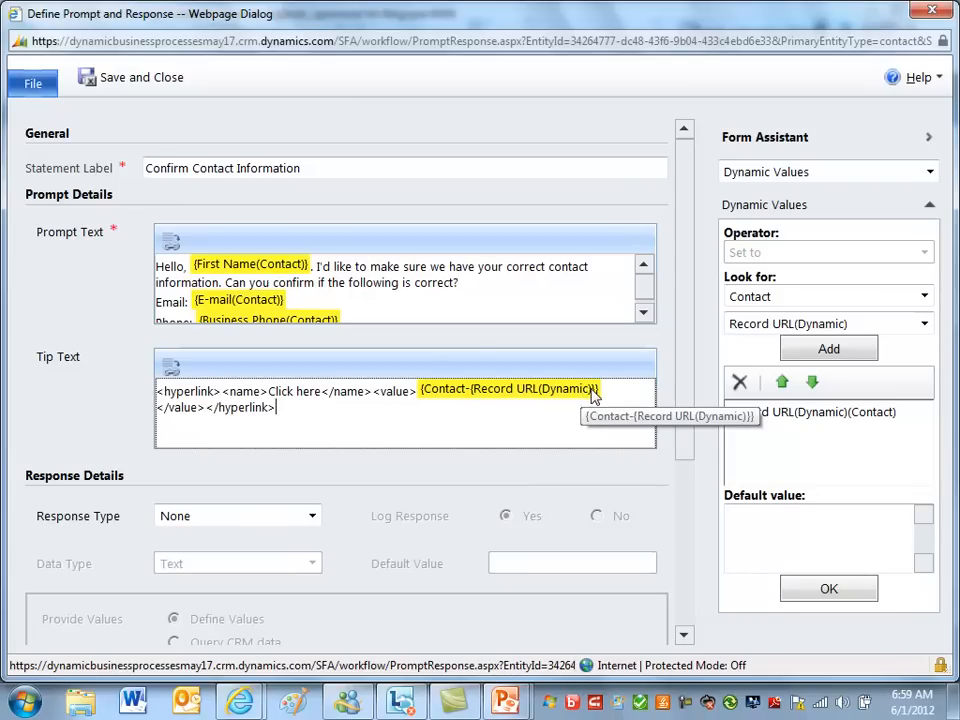
{"action": "mouse_move", "coordinate": [330, 420]}
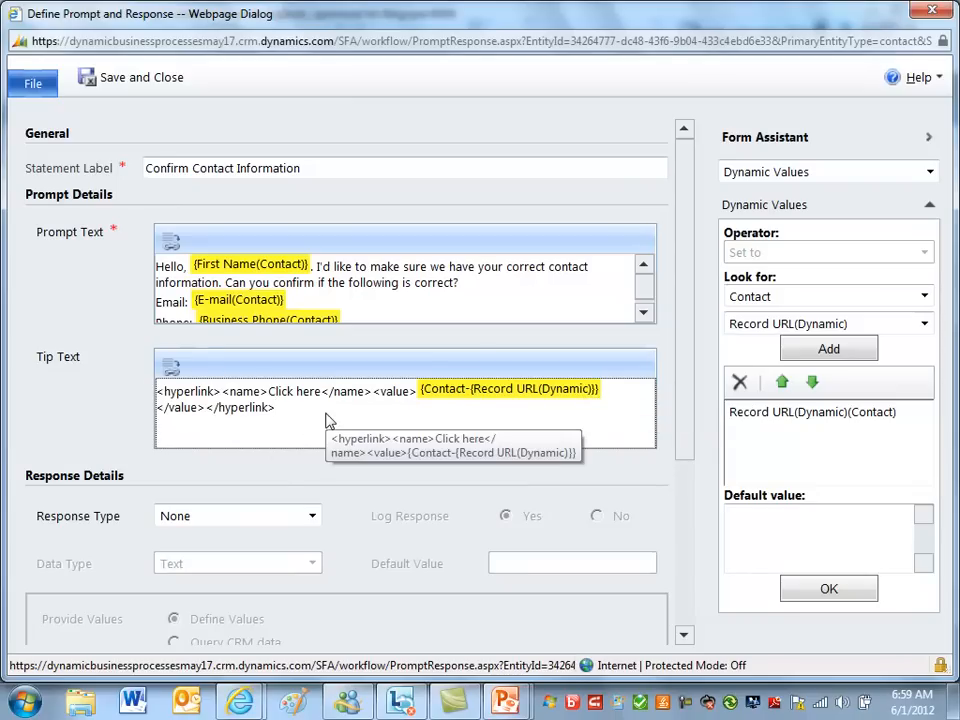
{"action": "mouse_move", "coordinate": [298, 414]}
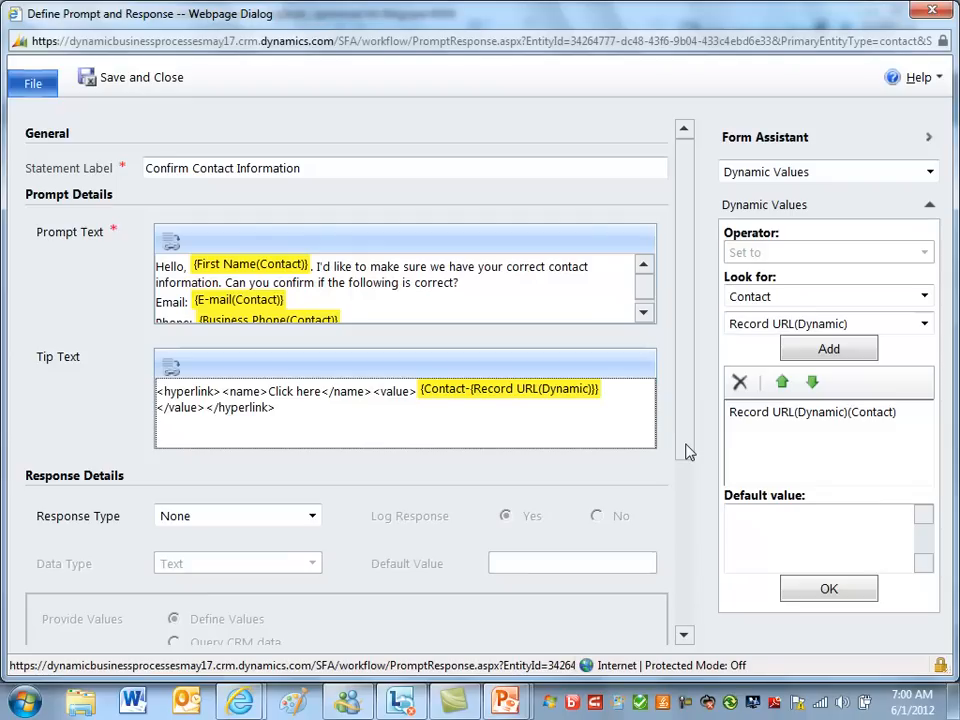
{"action": "mouse_move", "coordinate": [438, 433]}
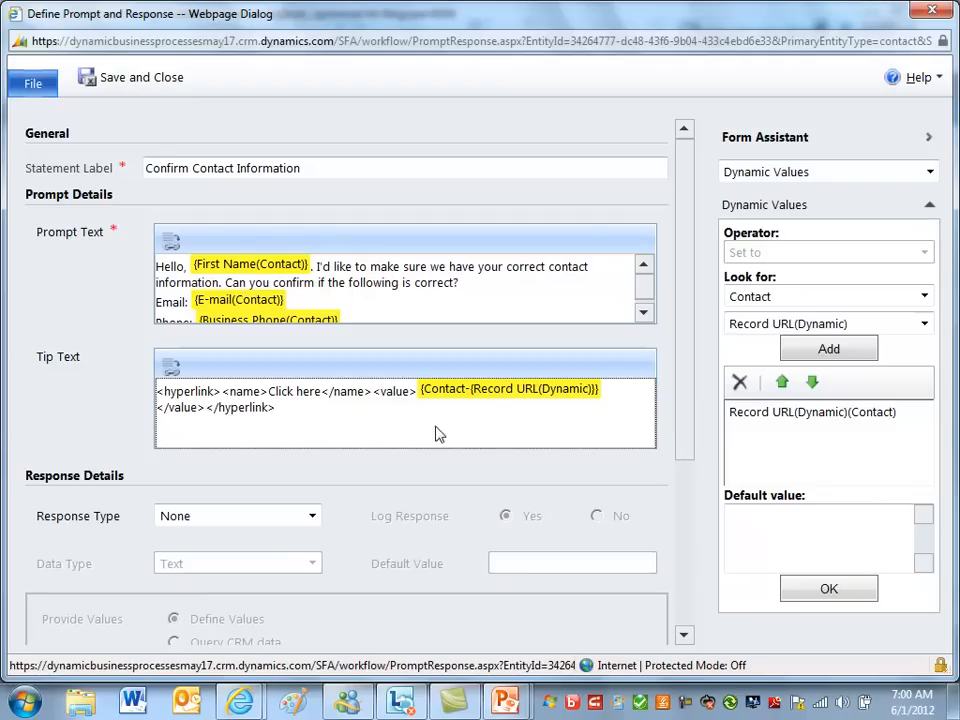
{"action": "mouse_move", "coordinate": [308, 410]}
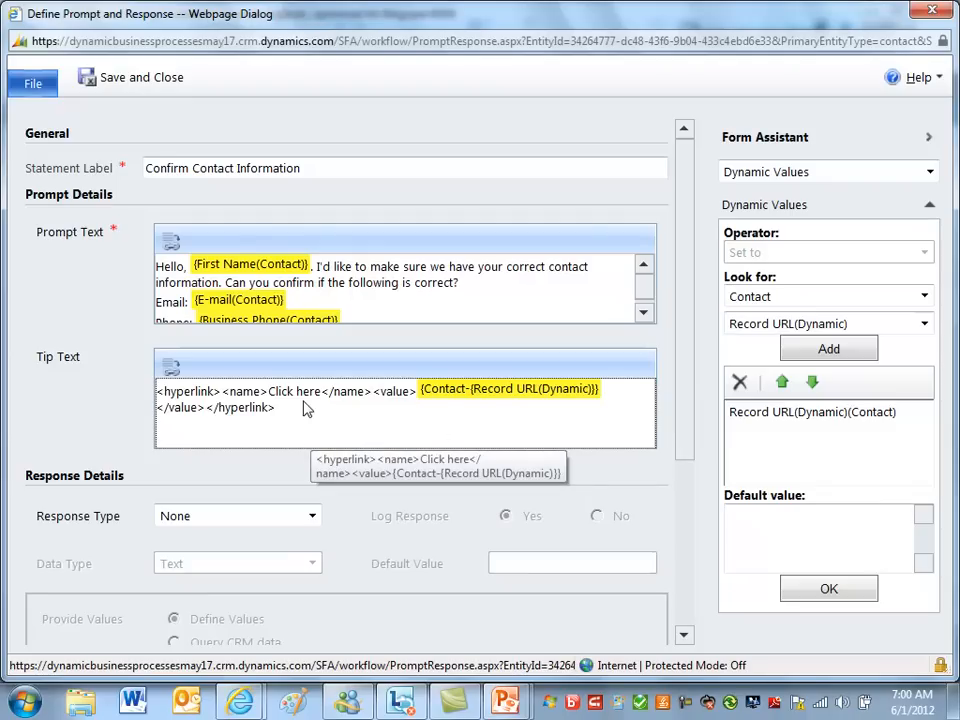
{"action": "mouse_move", "coordinate": [168, 418]}
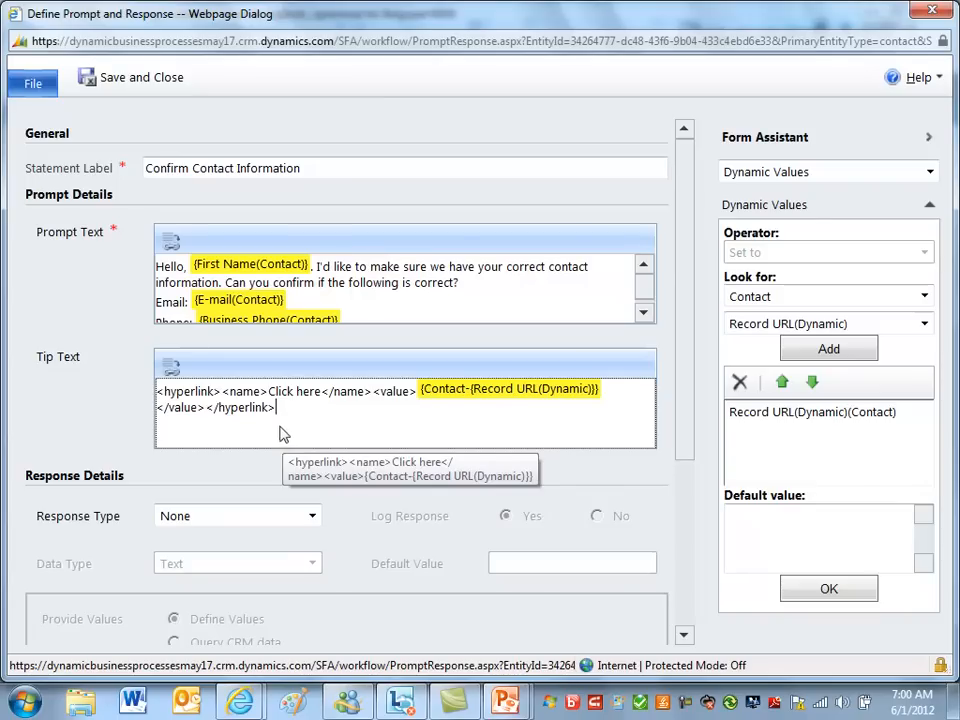
{"action": "mouse_move", "coordinate": [378, 418]}
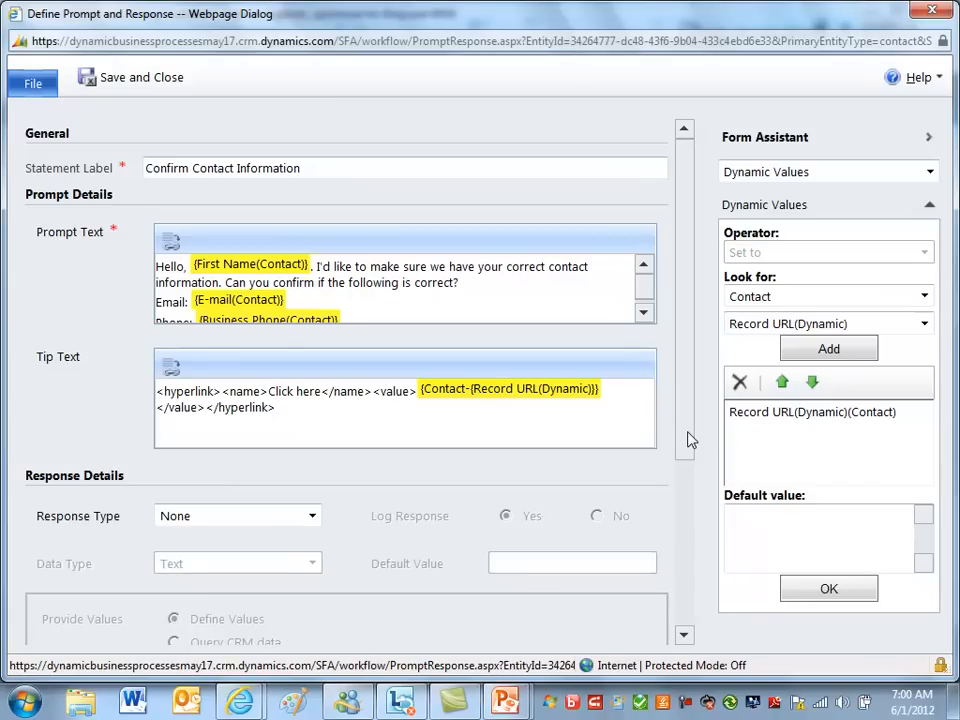
{"action": "mouse_move", "coordinate": [667, 447]}
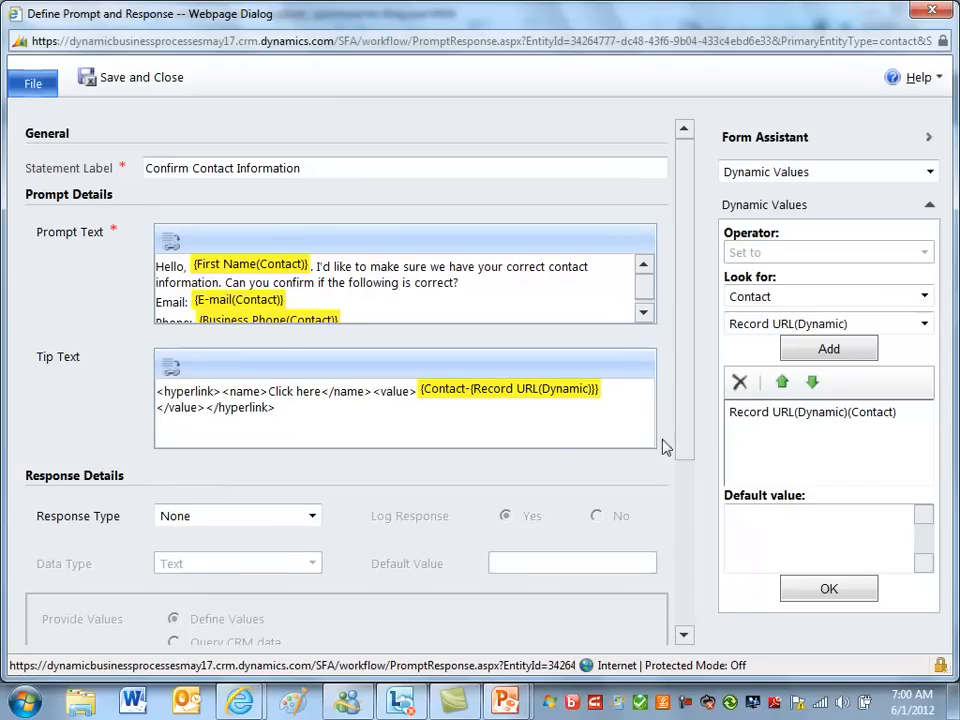
{"action": "mouse_move", "coordinate": [310, 92]}
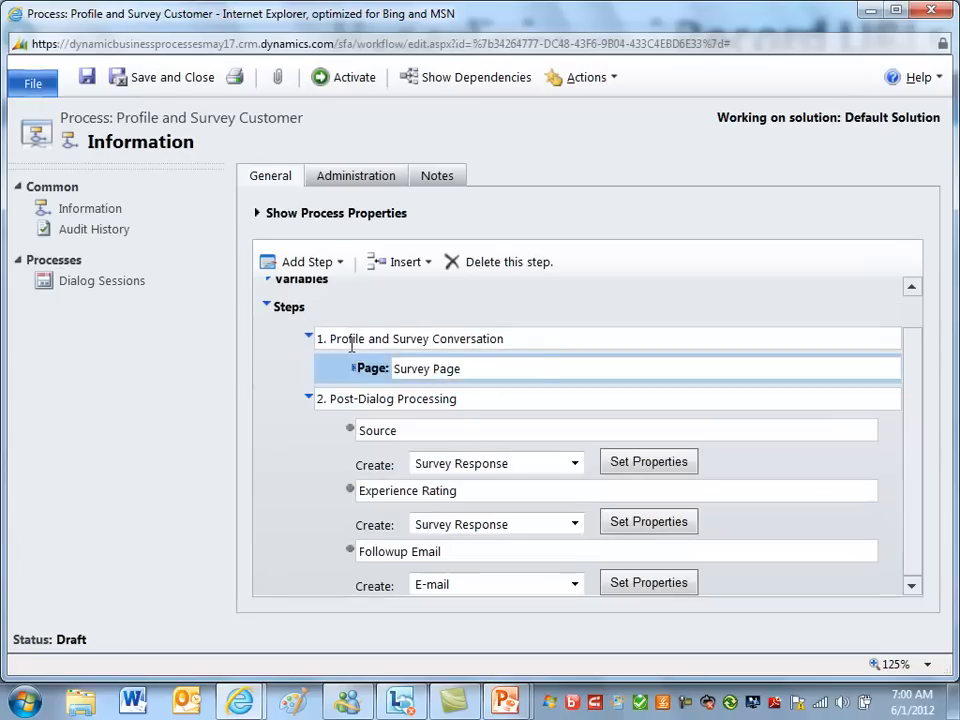
{"action": "double_click", "coordinate": [412, 551]}
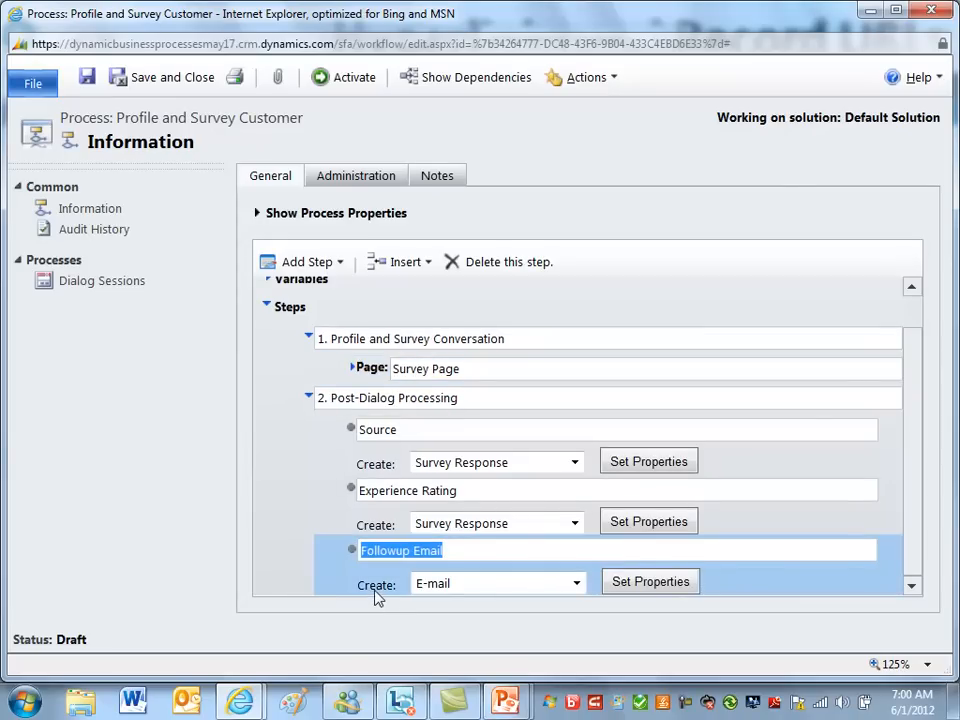
{"action": "mouse_move", "coordinate": [470, 555]}
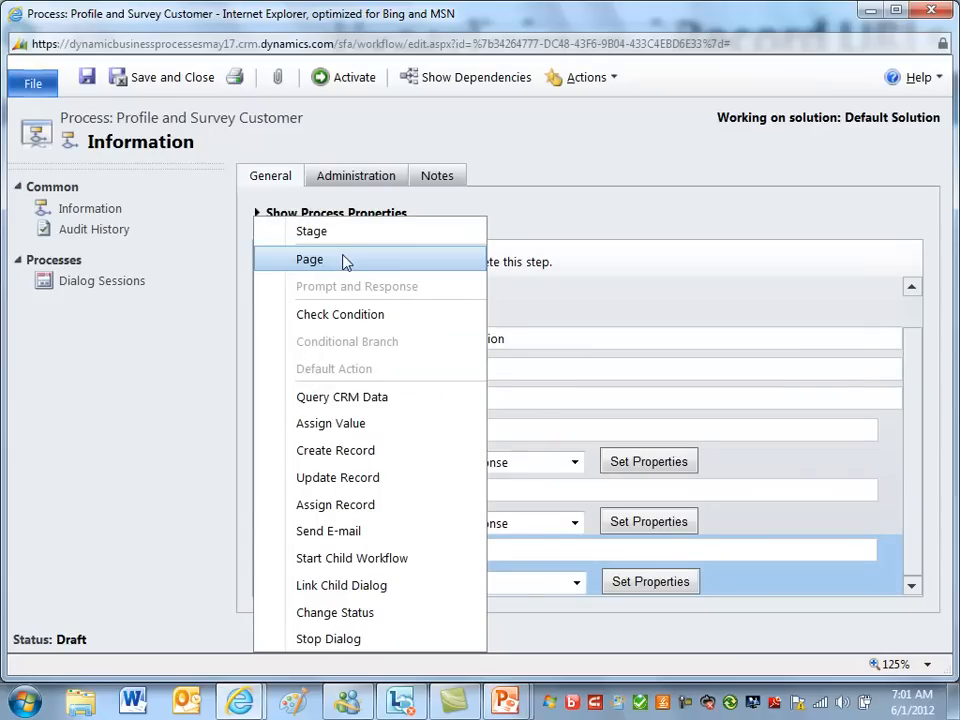
{"action": "mouse_move", "coordinate": [368, 531]}
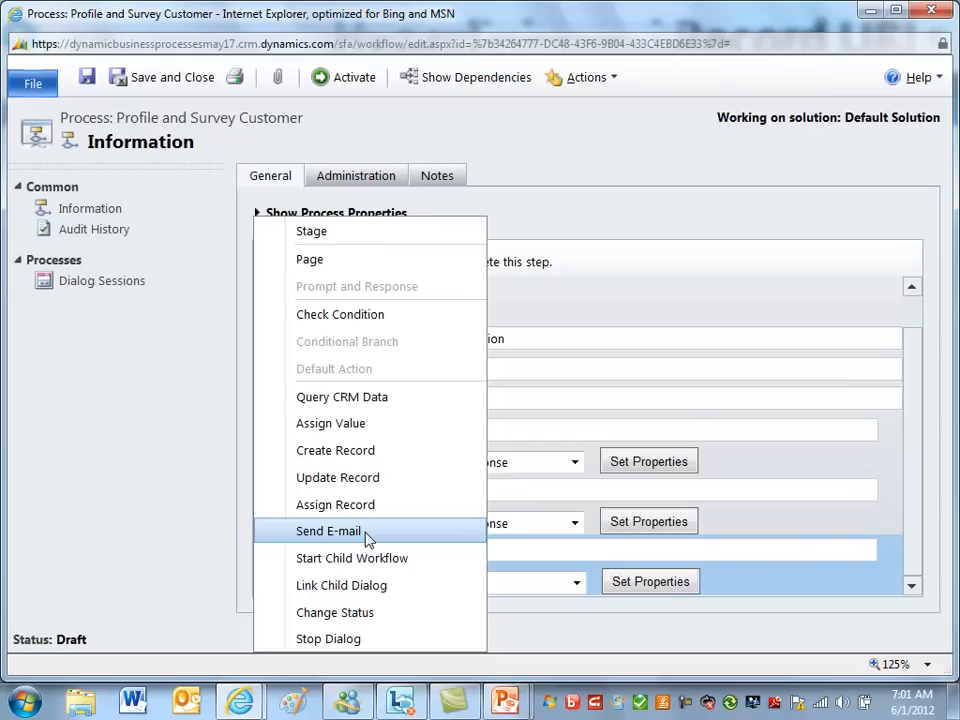
{"action": "mouse_move", "coordinate": [335, 450]}
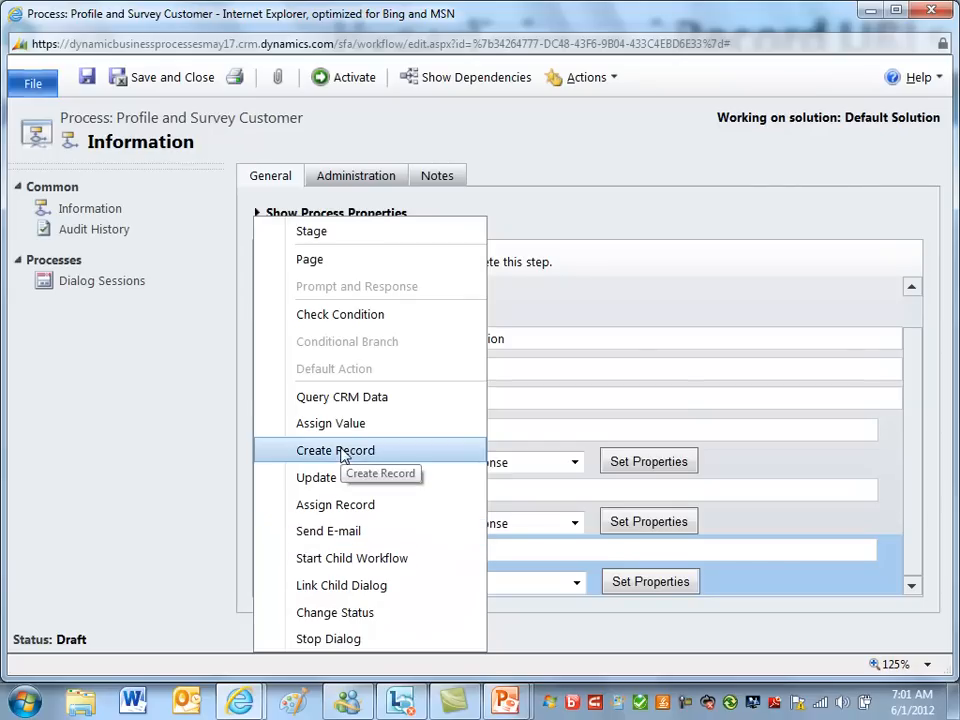
{"action": "mouse_move", "coordinate": [743, 551]}
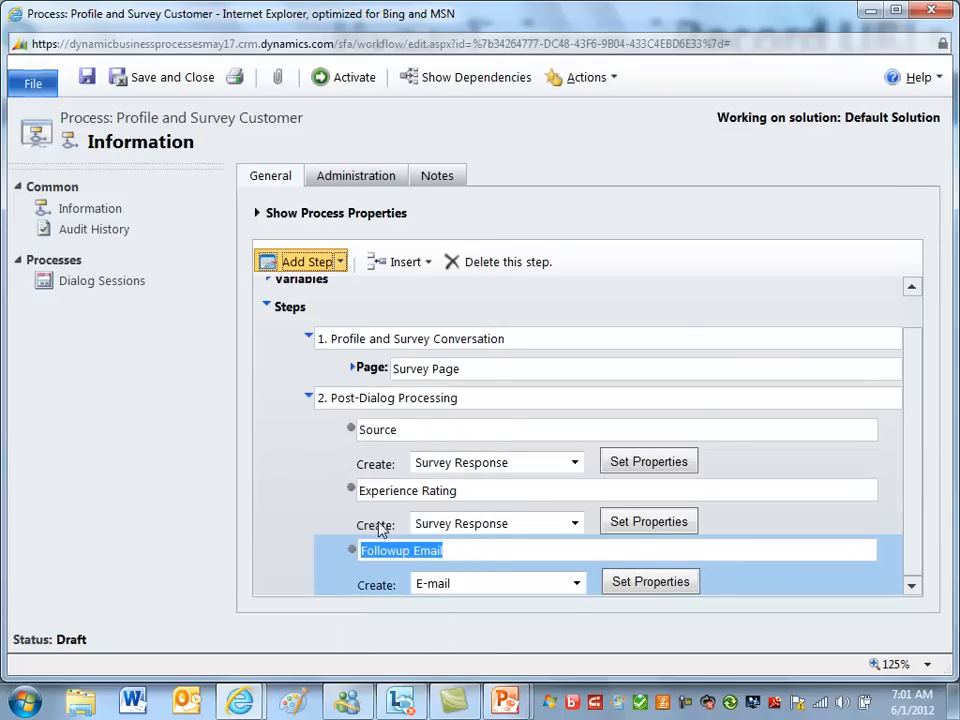
Add a Send E-mail step after Followup Email and select it.
{"action": "scroll", "scroll_direction": "down", "scroll_amount": 3}
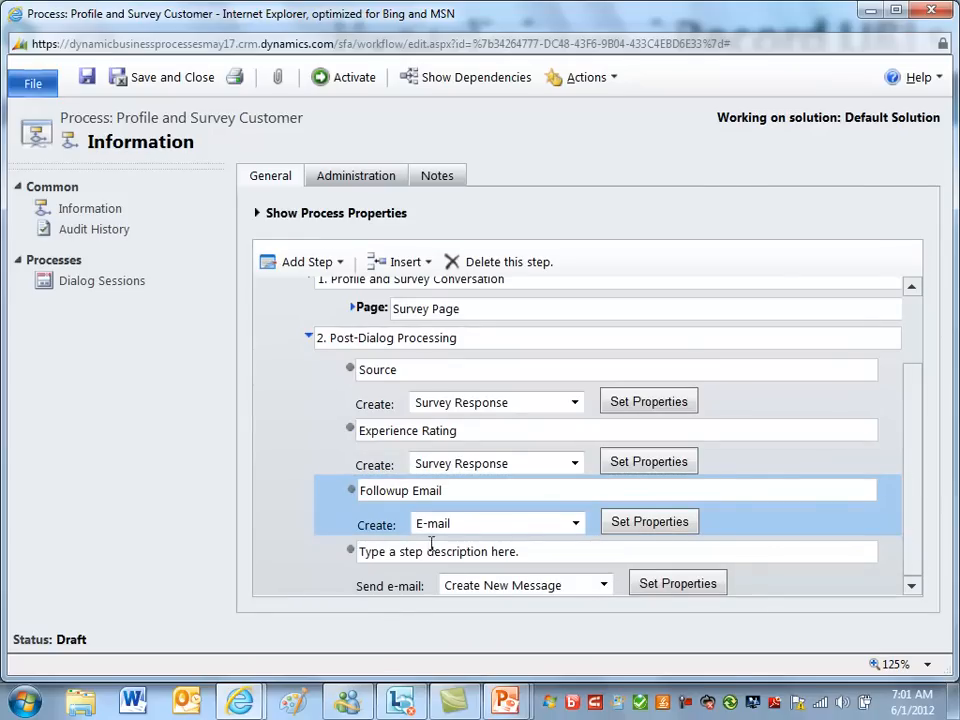
{"action": "mouse_move", "coordinate": [505, 524]}
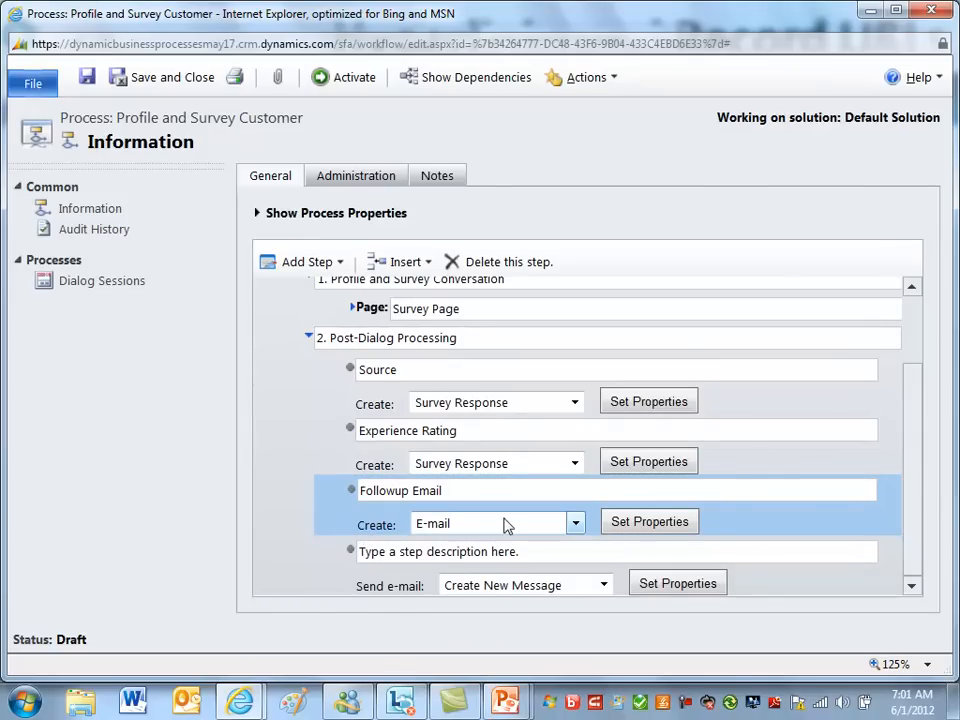
{"action": "mouse_move", "coordinate": [493, 598]}
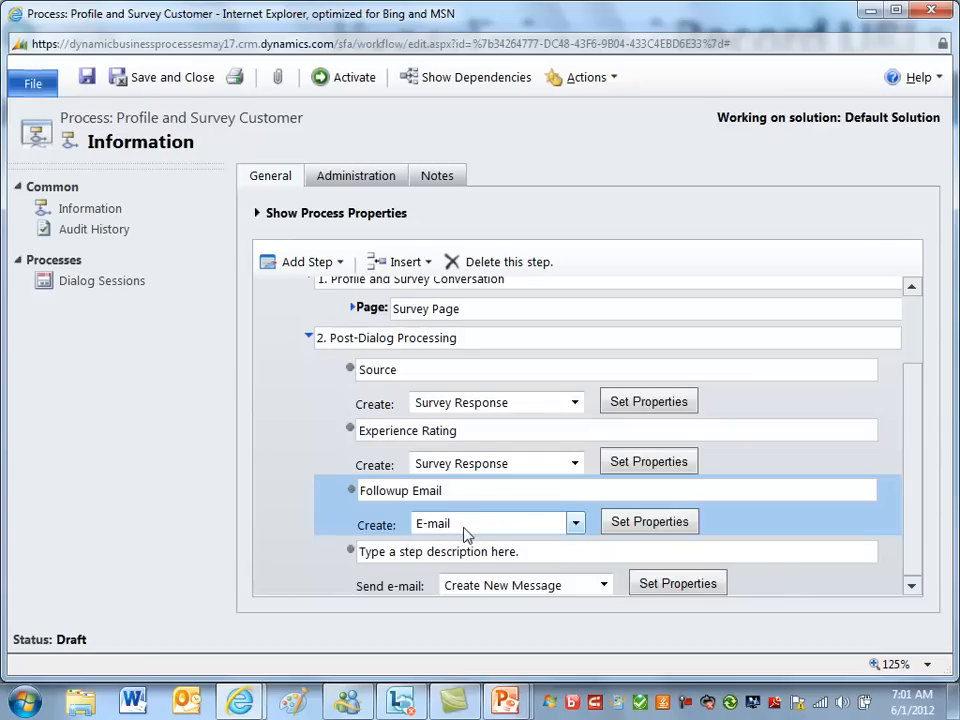
{"action": "mouse_move", "coordinate": [470, 528]}
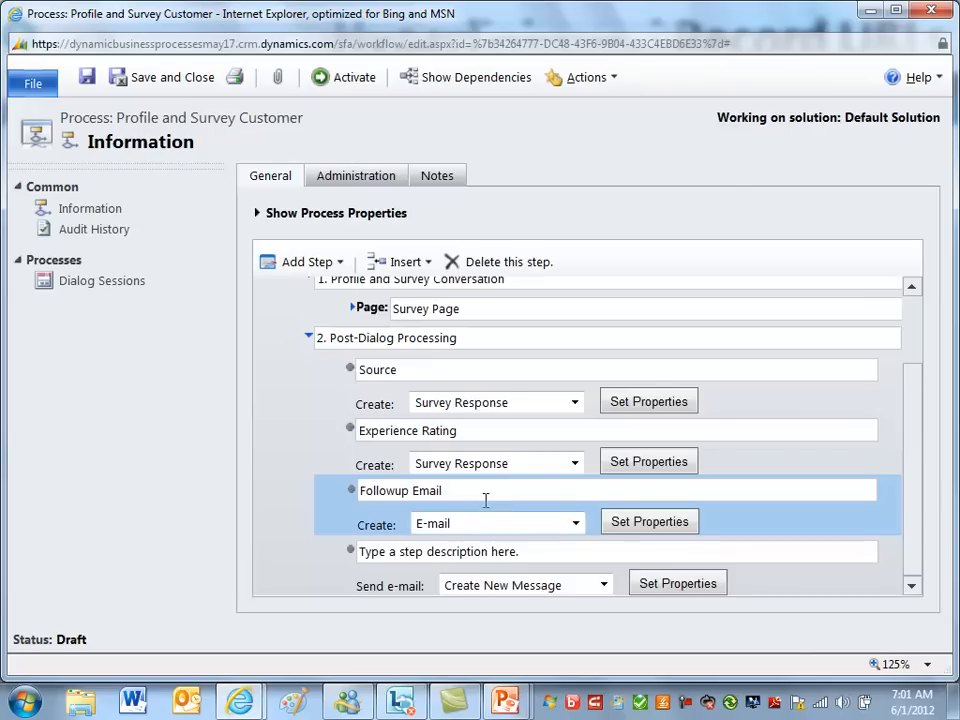
{"action": "mouse_move", "coordinate": [533, 551]}
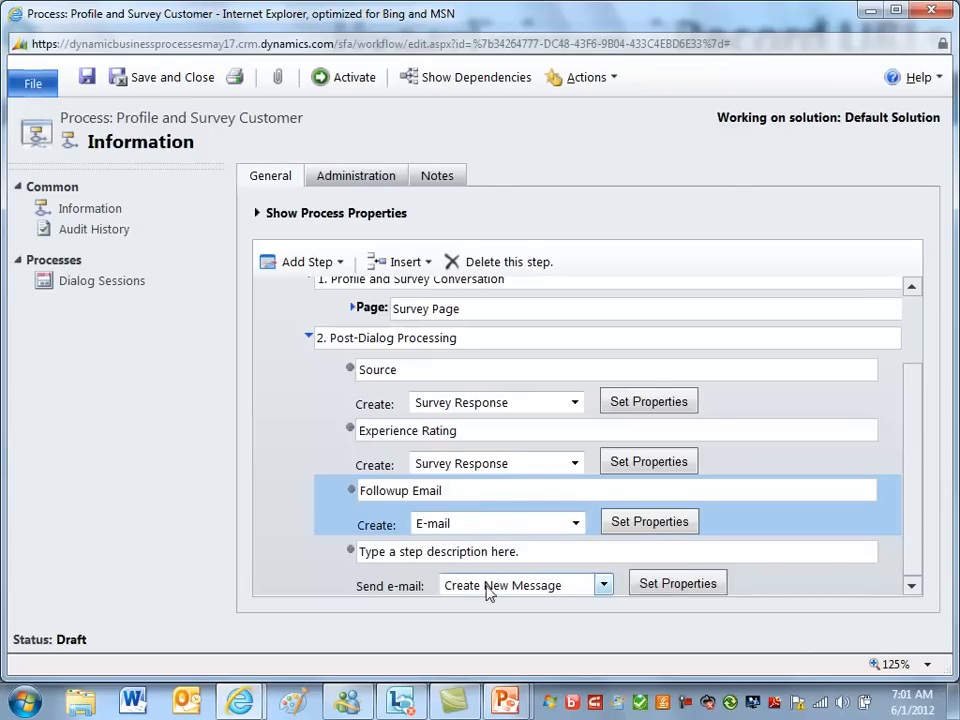
{"action": "mouse_move", "coordinate": [677, 583]}
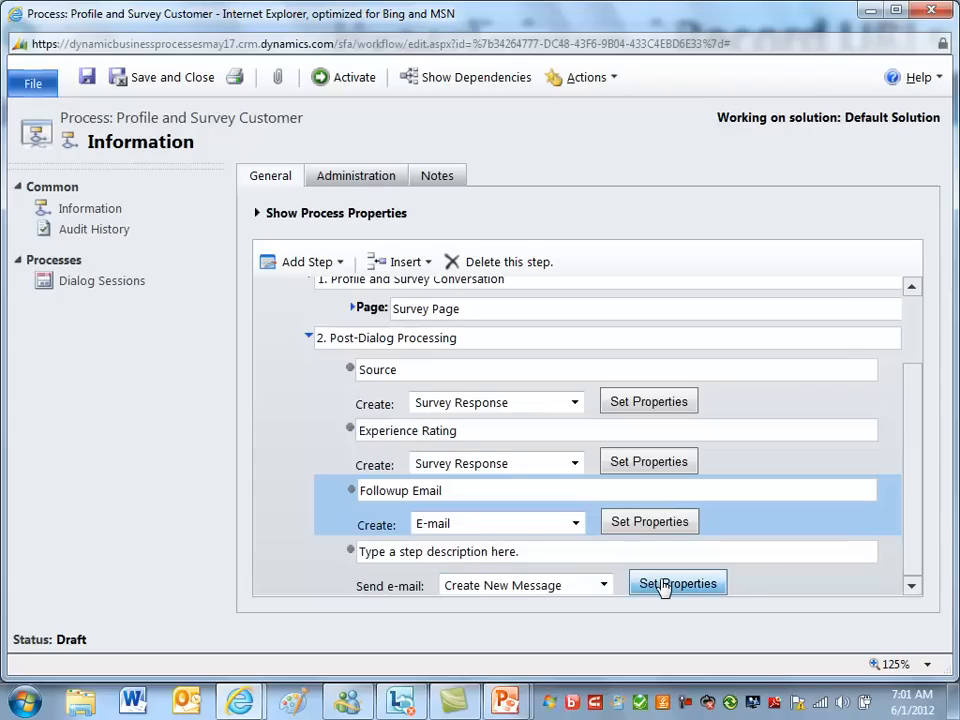
{"action": "mouse_move", "coordinate": [530, 600]}
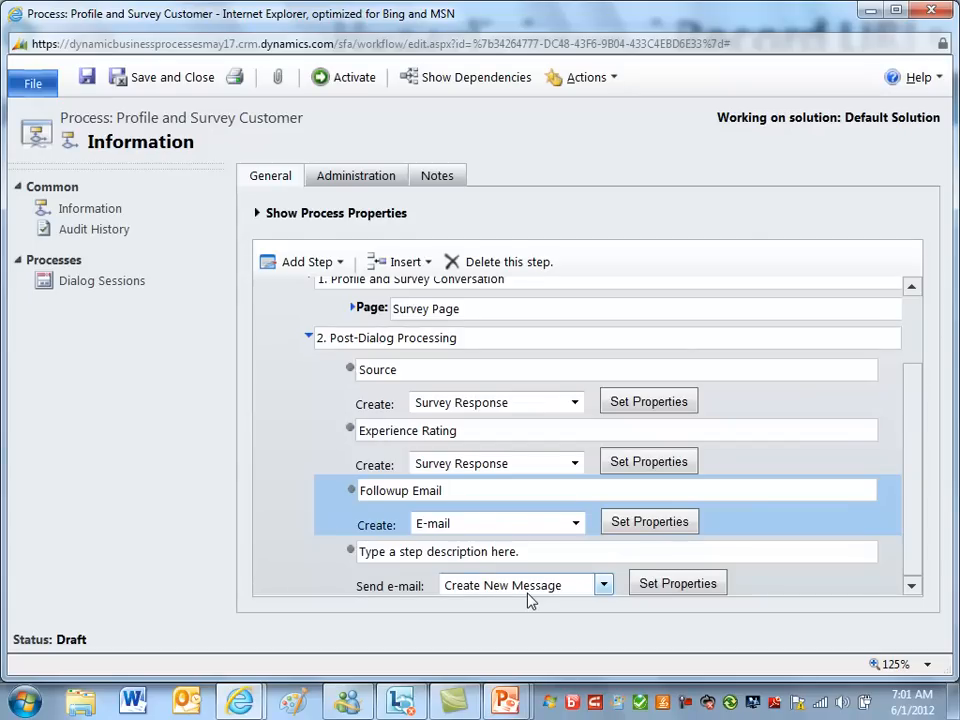
{"action": "mouse_move", "coordinate": [556, 597]}
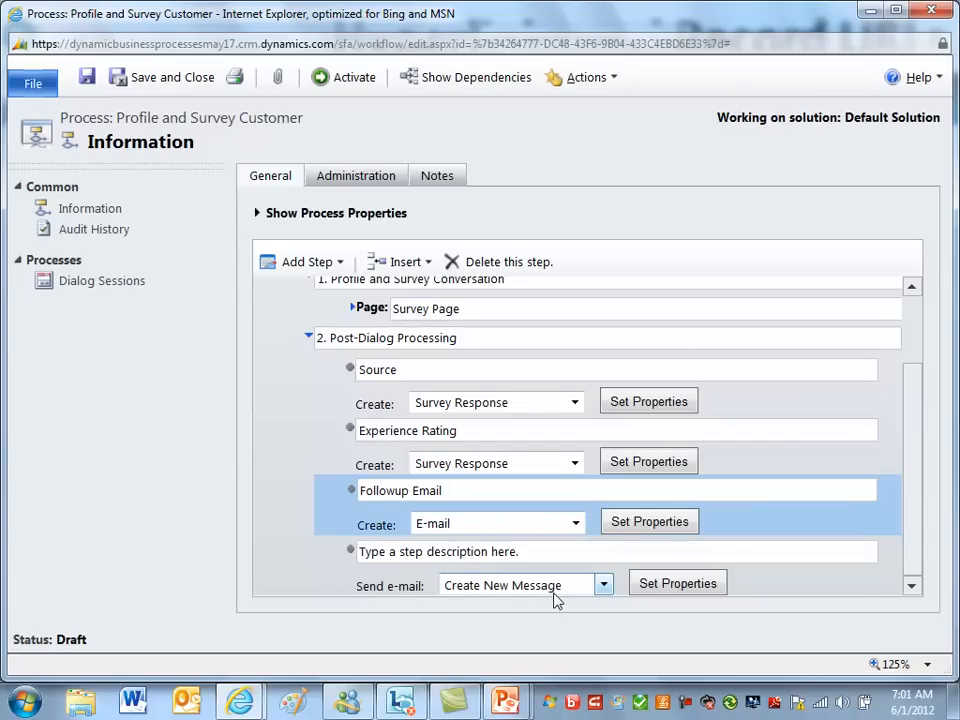
{"action": "mouse_move", "coordinate": [523, 593]}
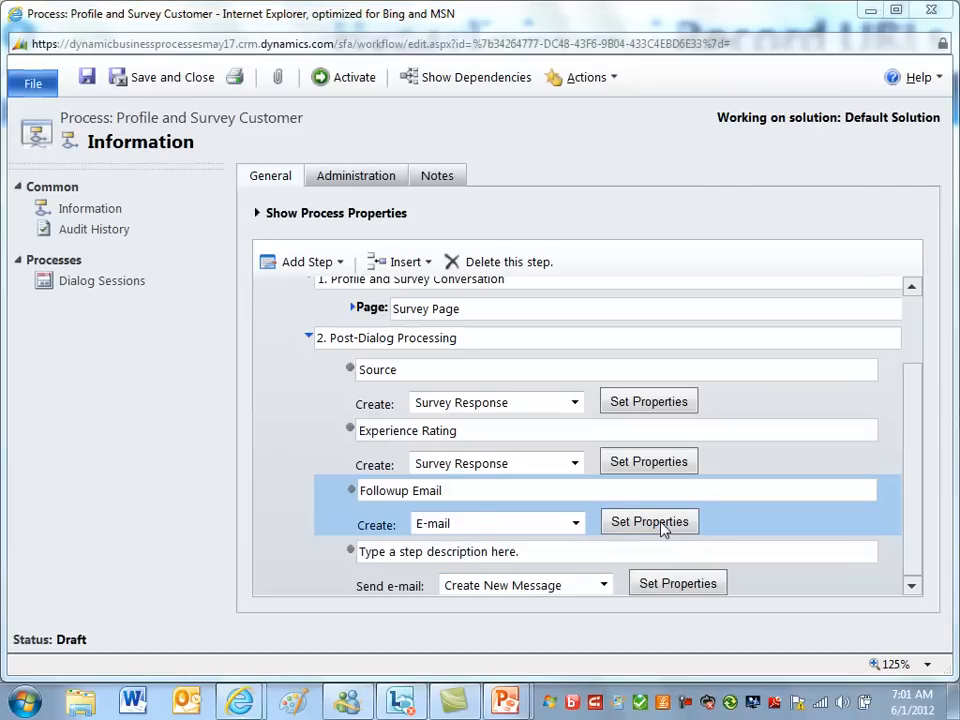
{"action": "left_click", "coordinate": [648, 521]}
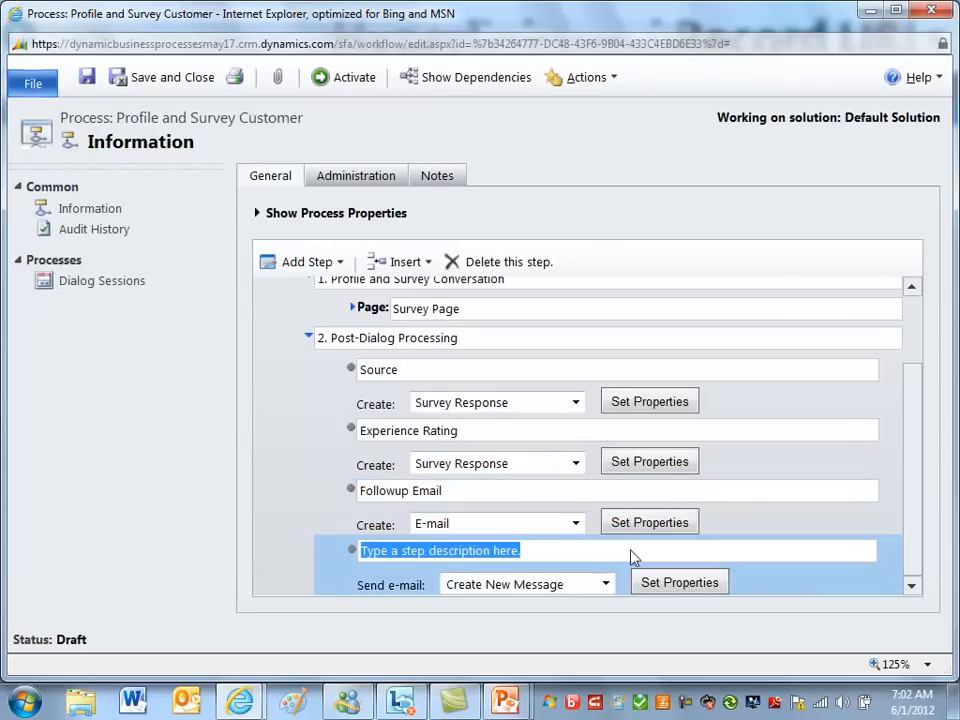
{"action": "left_click", "coordinate": [679, 582]}
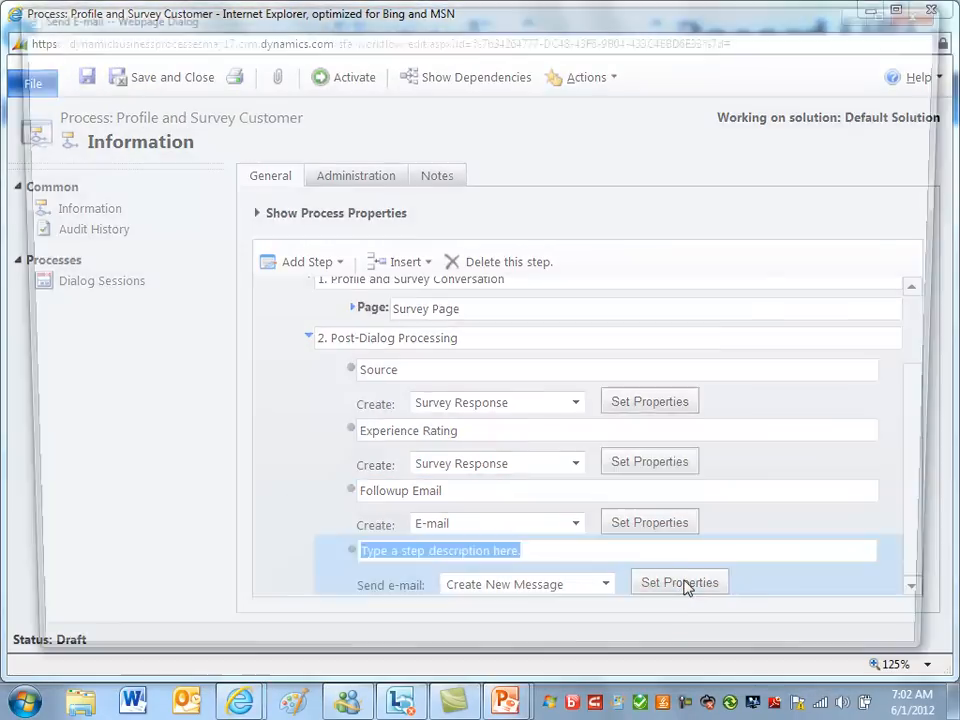
Open the Send e-mail step's message form and place the cursor in the body.
{"action": "left_click", "coordinate": [679, 582]}
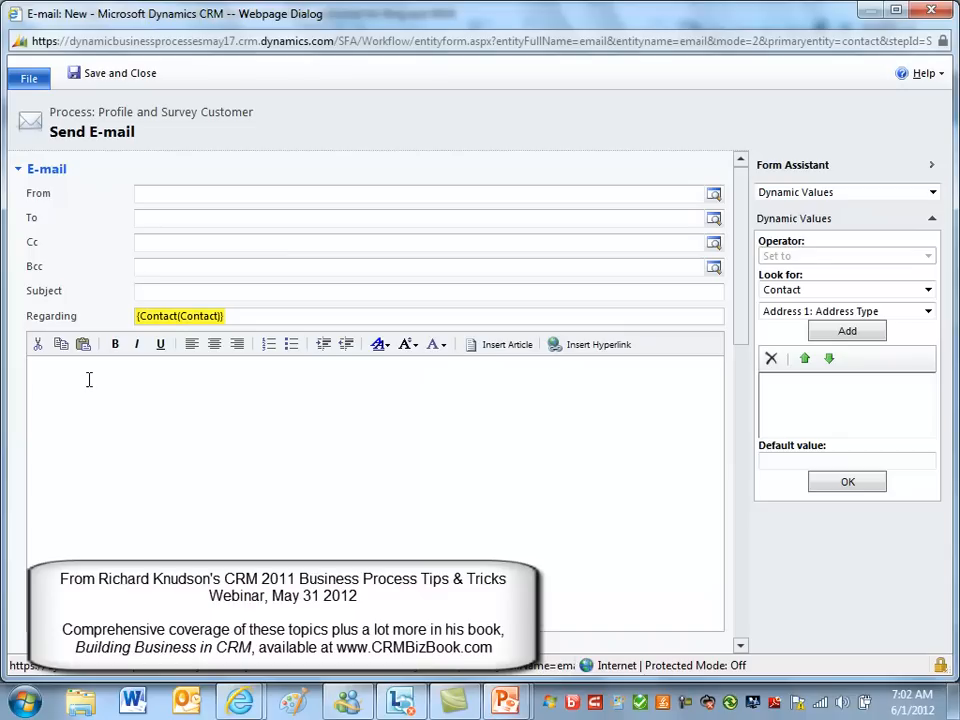
{"action": "left_click", "coordinate": [88, 378]}
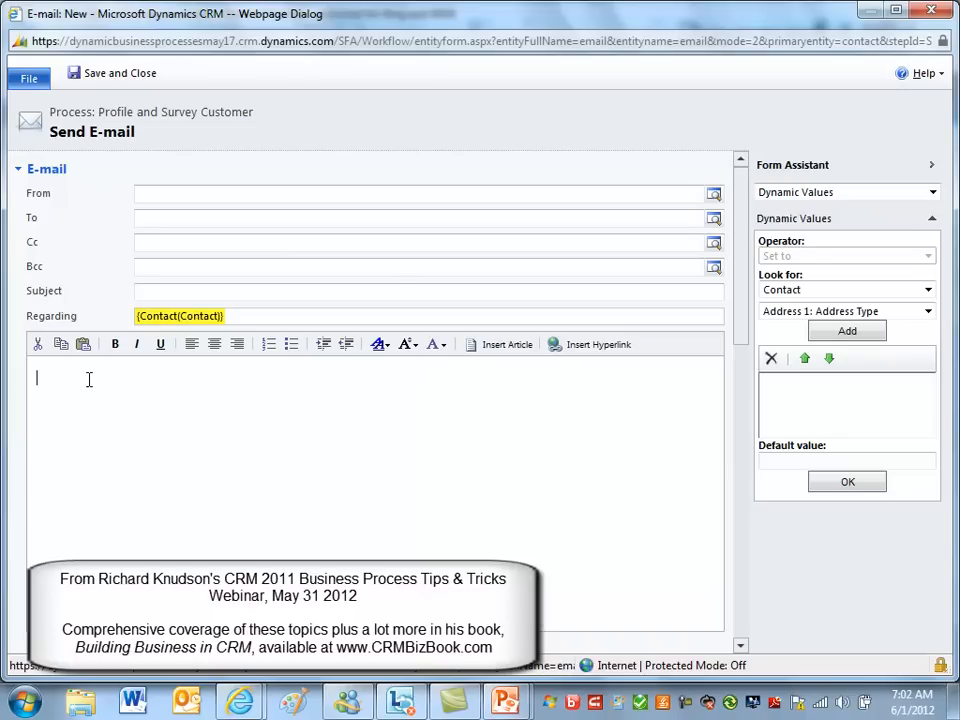
{"action": "mouse_move", "coordinate": [590, 352]}
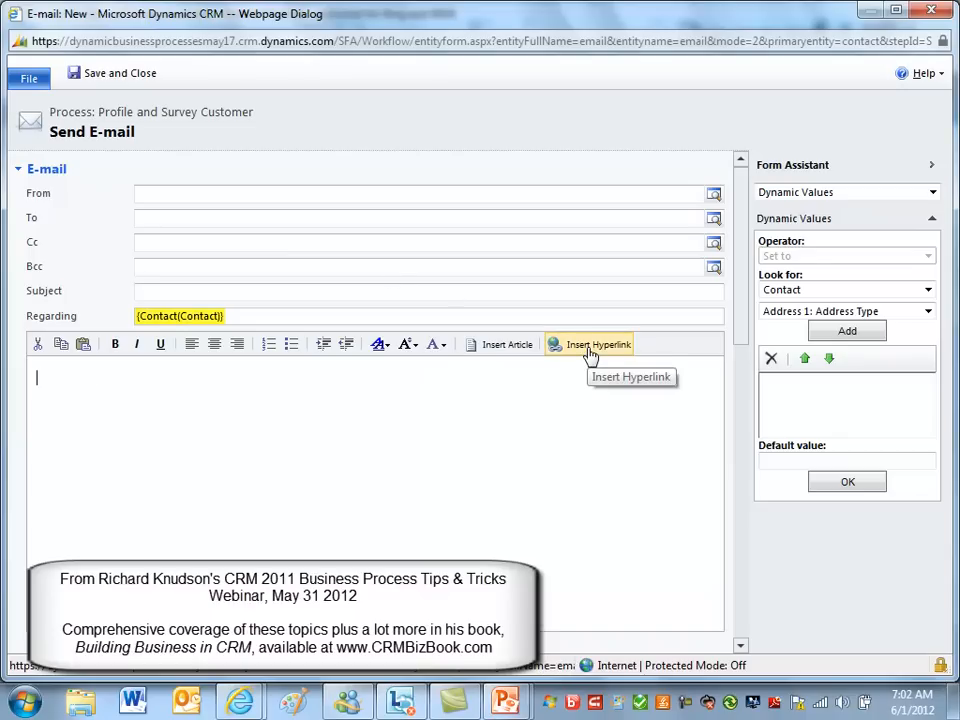
Insert a 'Click here' link to the Source Survey Response's Record URL(Dynamic).
{"action": "left_click", "coordinate": [590, 344]}
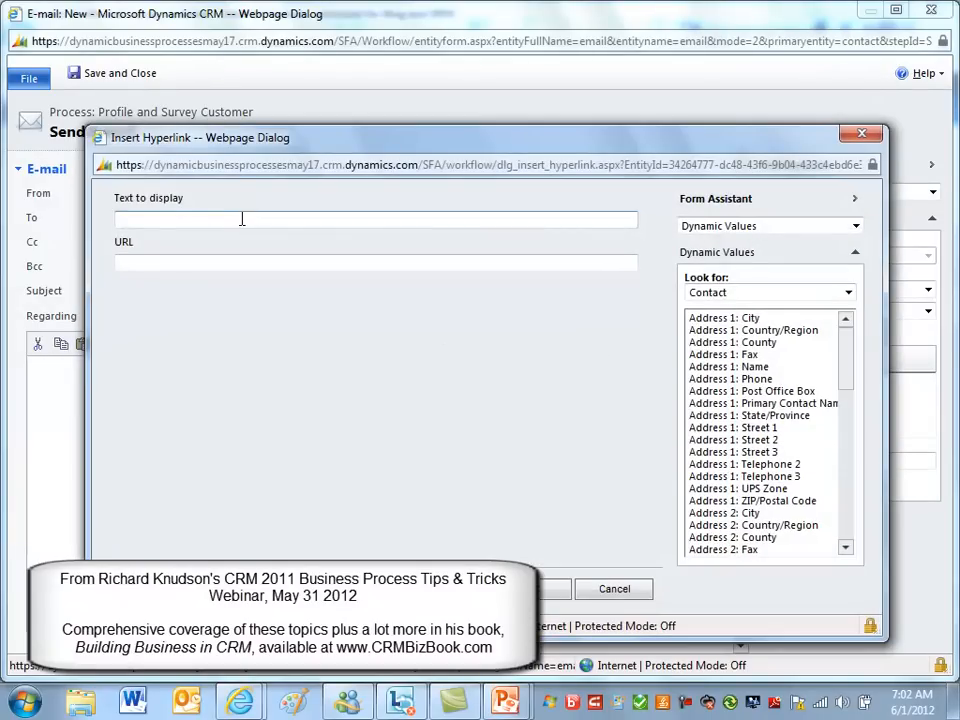
{"action": "type", "text": "Click"}
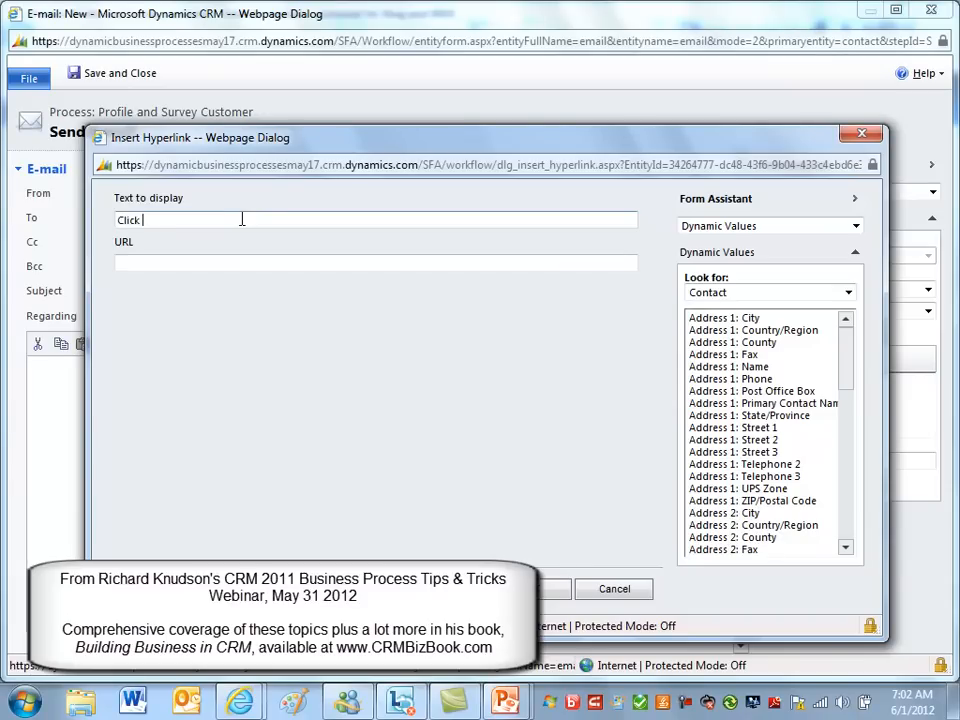
{"action": "type", "text": "here"}
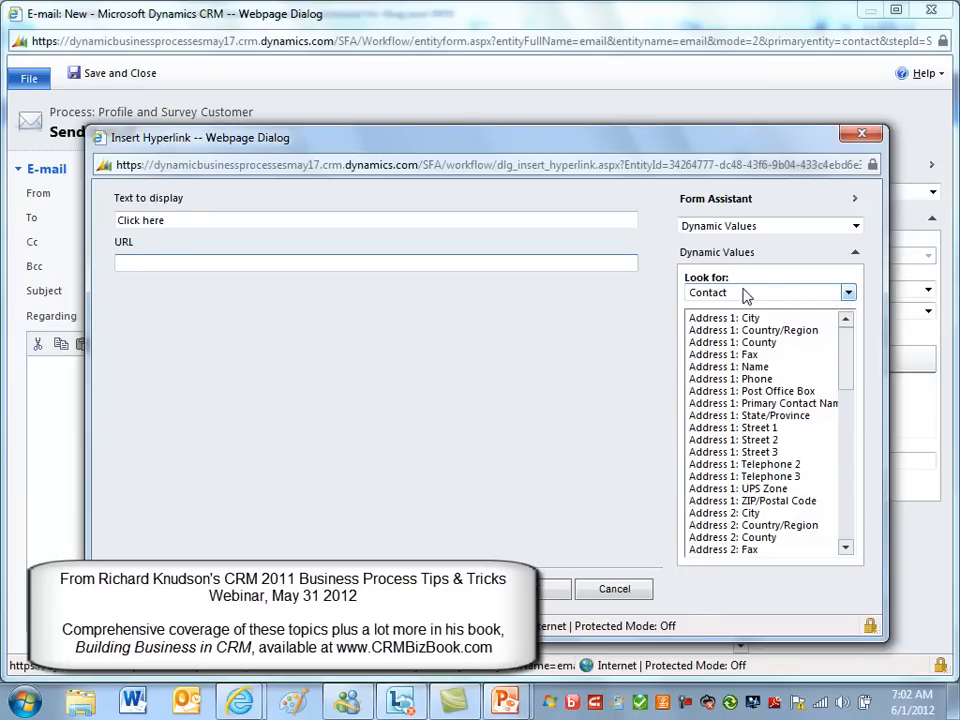
{"action": "left_click", "coordinate": [847, 292]}
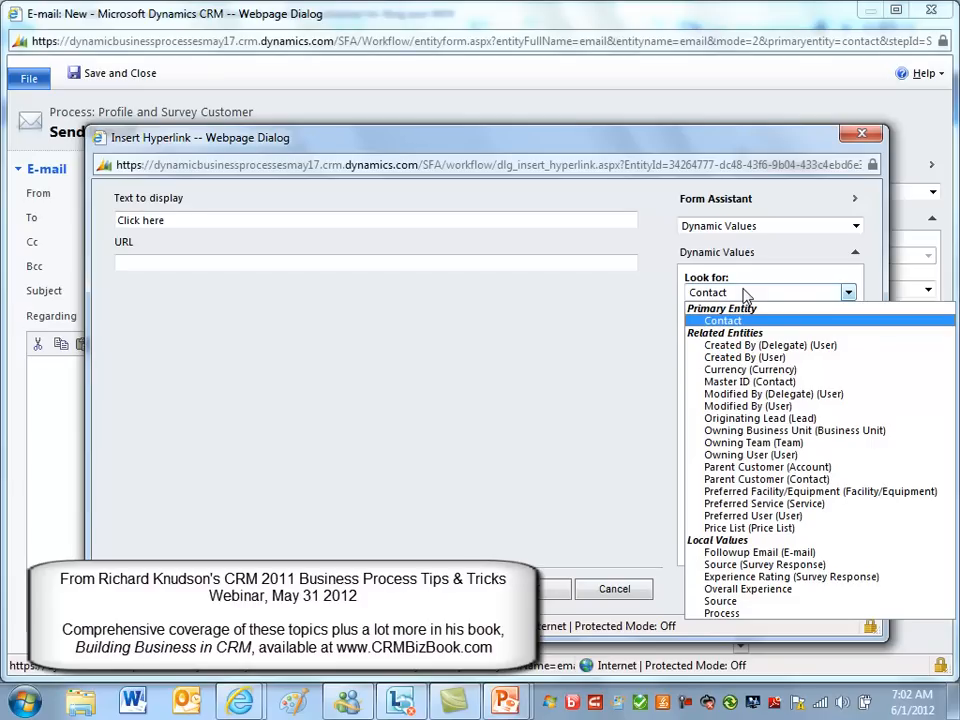
{"action": "mouse_move", "coordinate": [764, 565]}
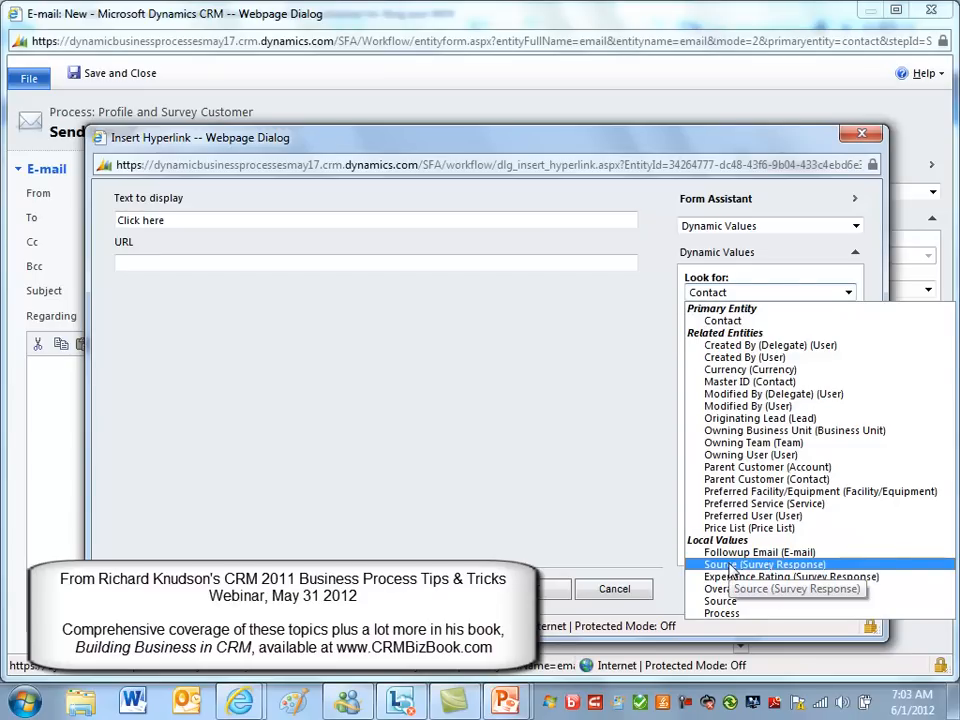
{"action": "left_click", "coordinate": [763, 564]}
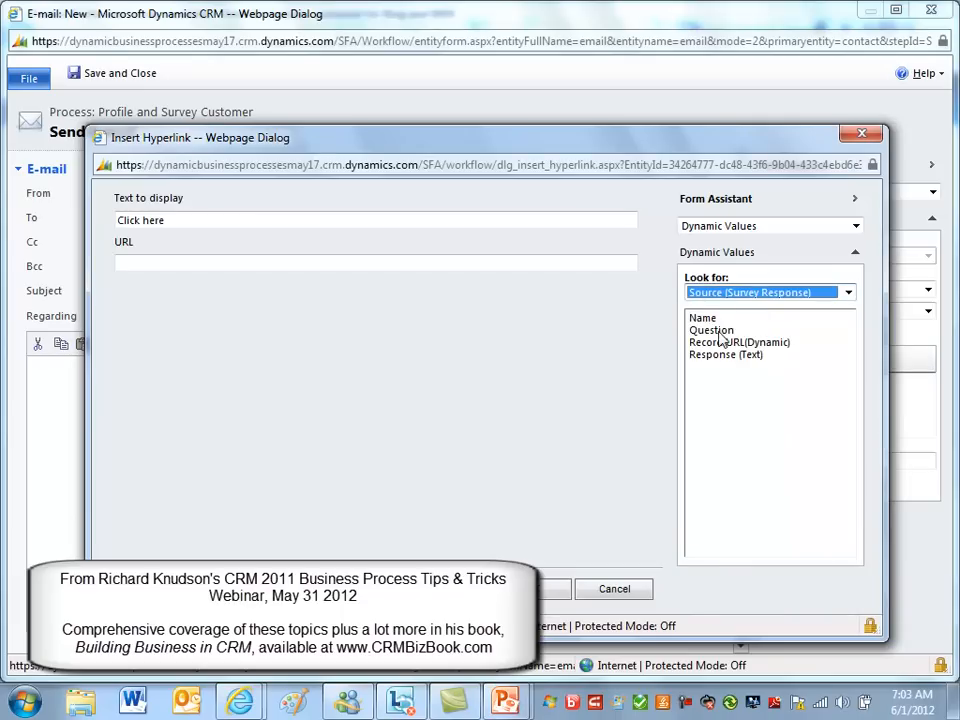
{"action": "mouse_move", "coordinate": [705, 355]}
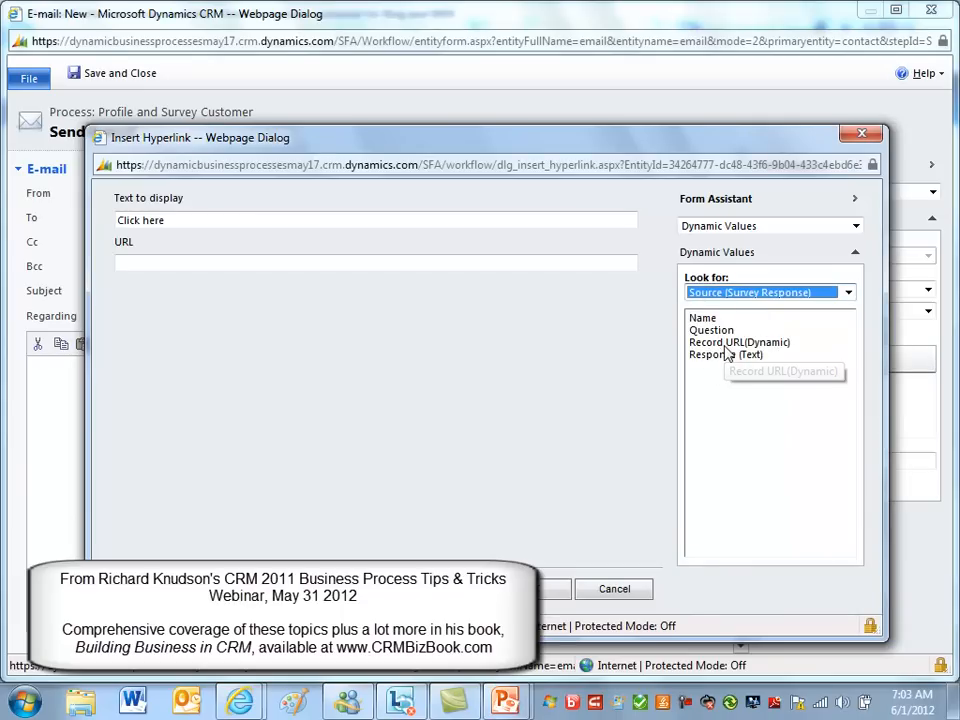
{"action": "left_click", "coordinate": [739, 342]}
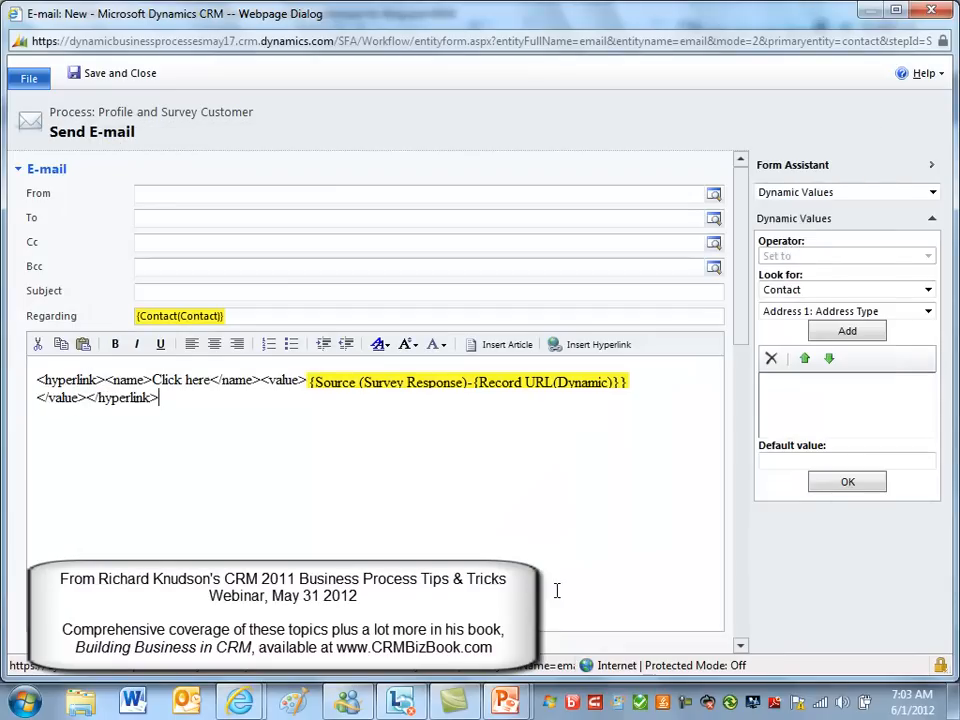
{"action": "mouse_move", "coordinate": [347, 413]}
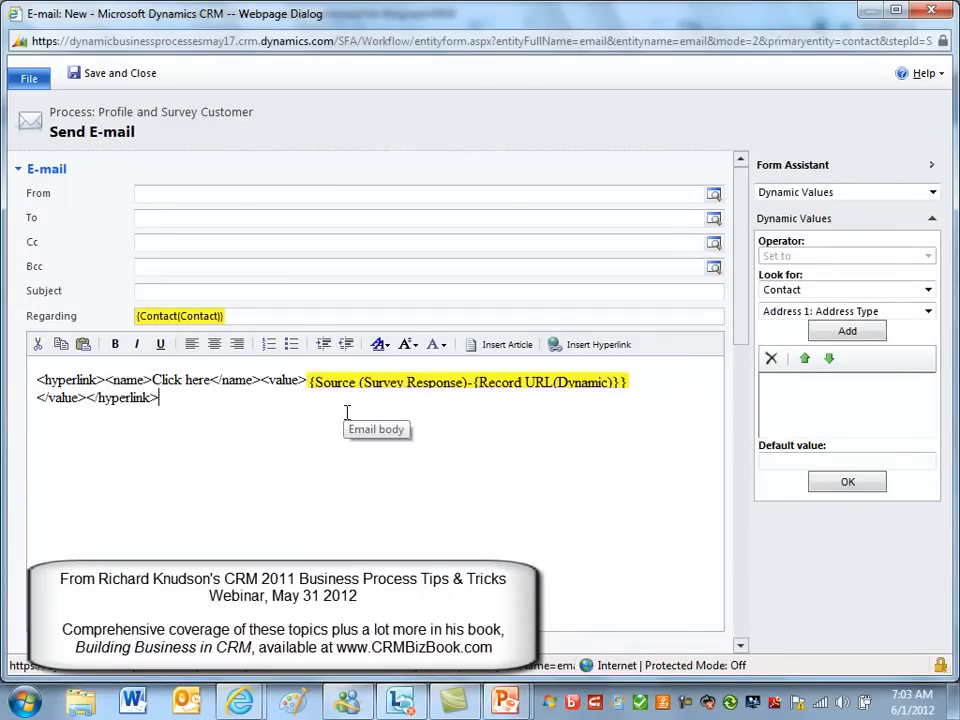
{"action": "mouse_move", "coordinate": [315, 330]}
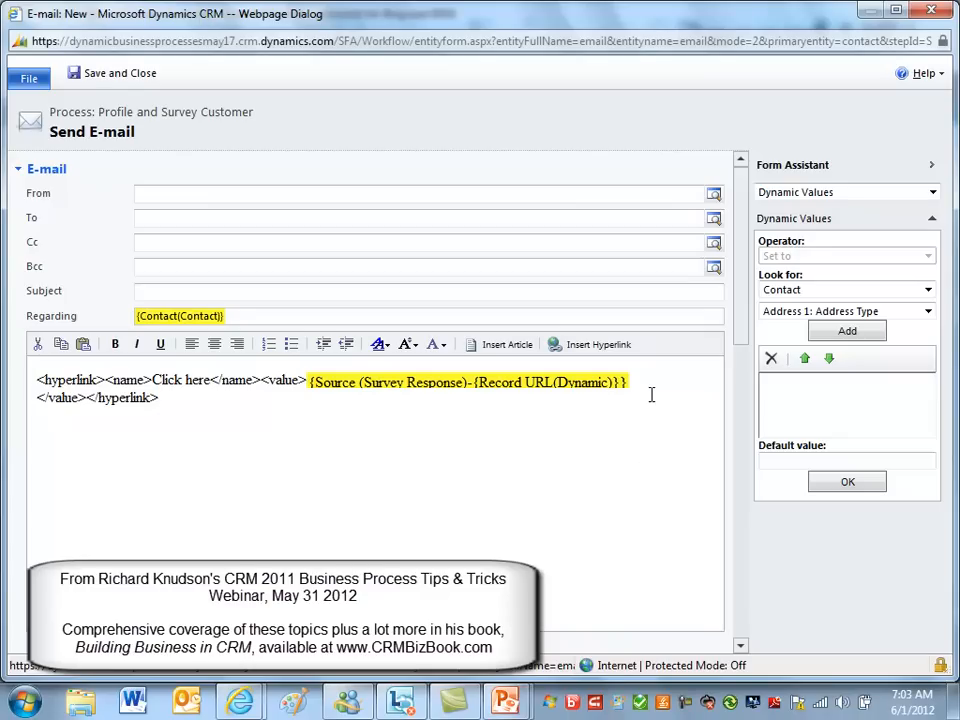
{"action": "mouse_move", "coordinate": [934, 11]}
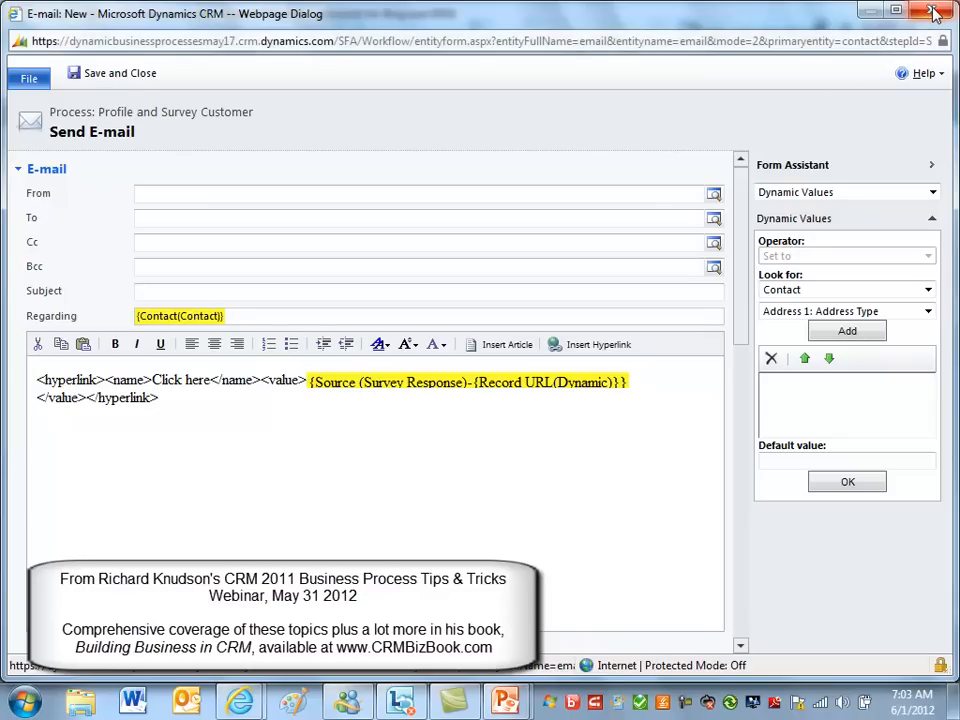
Close the e-mail form to return to the draft process.
{"action": "left_click", "coordinate": [933, 12]}
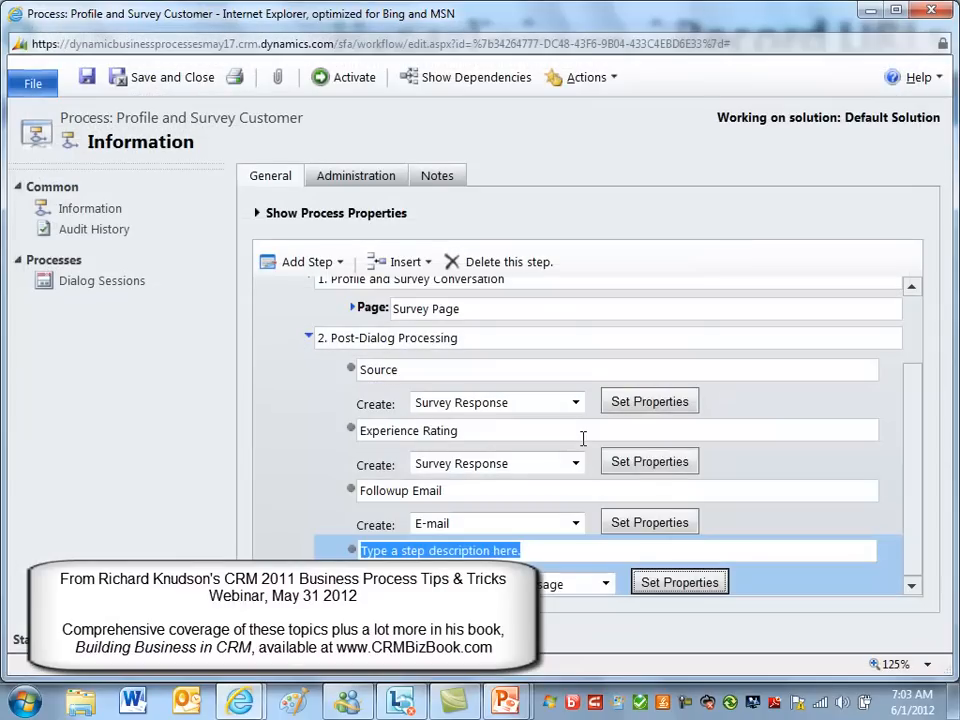